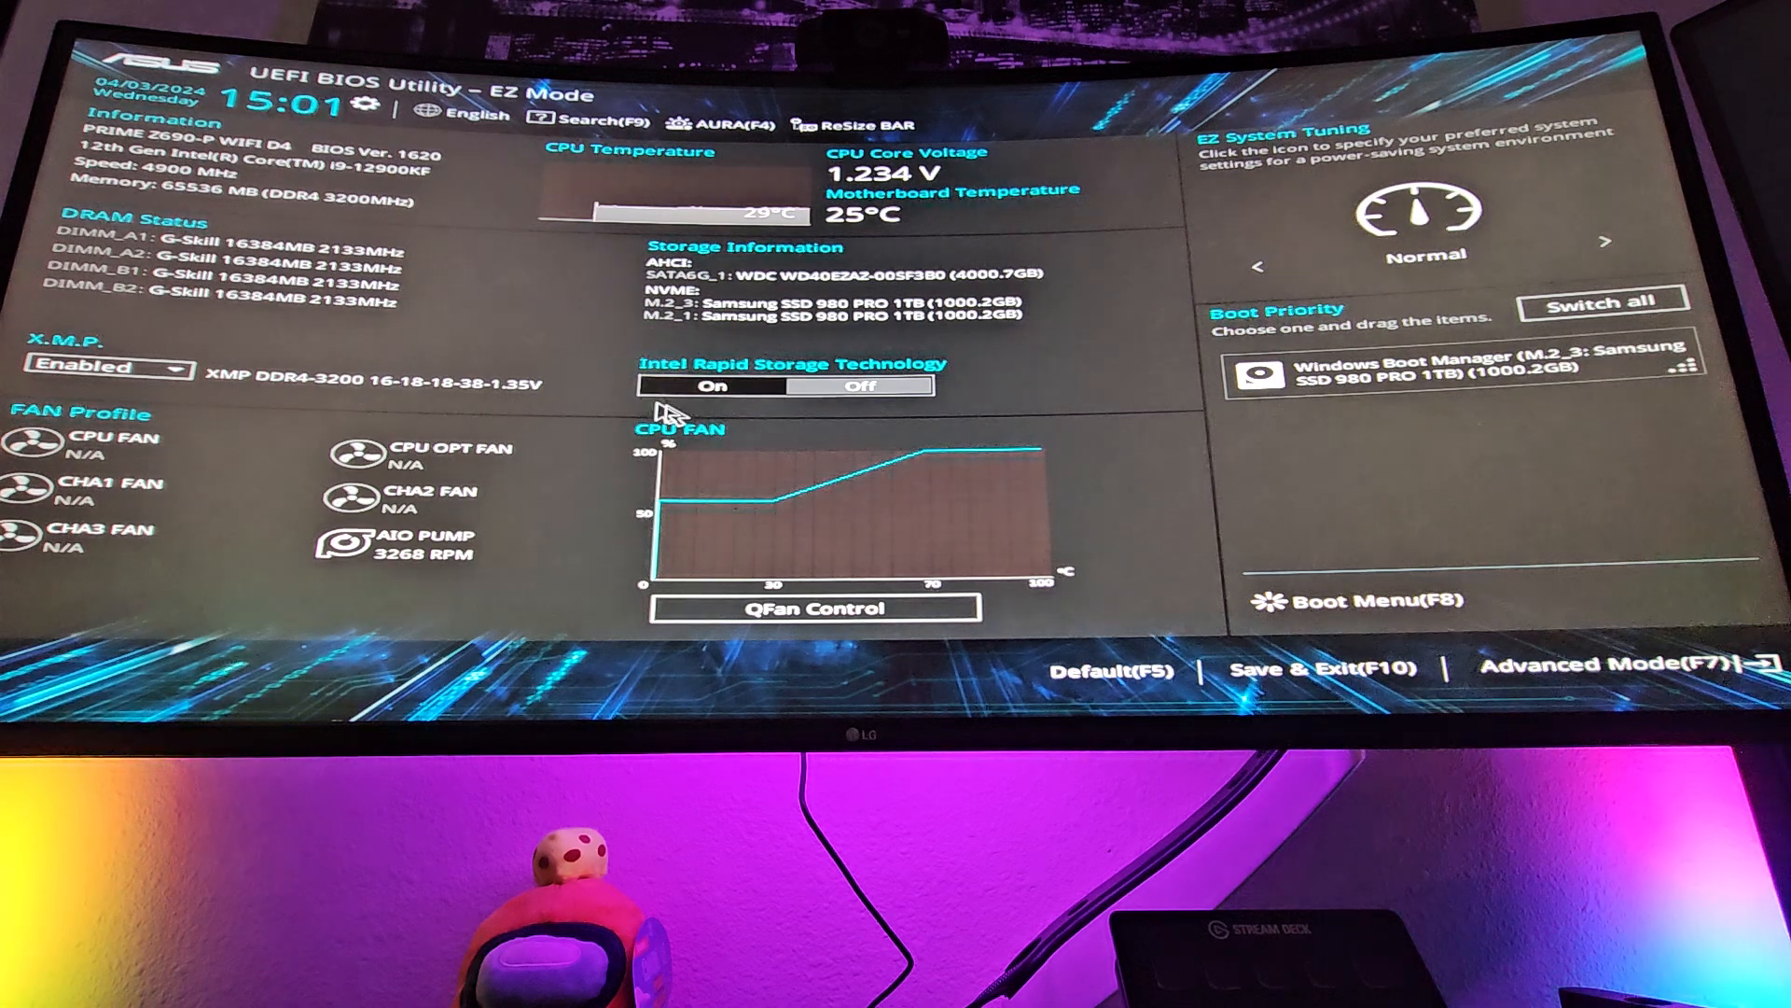
mouse_move(480, 241)
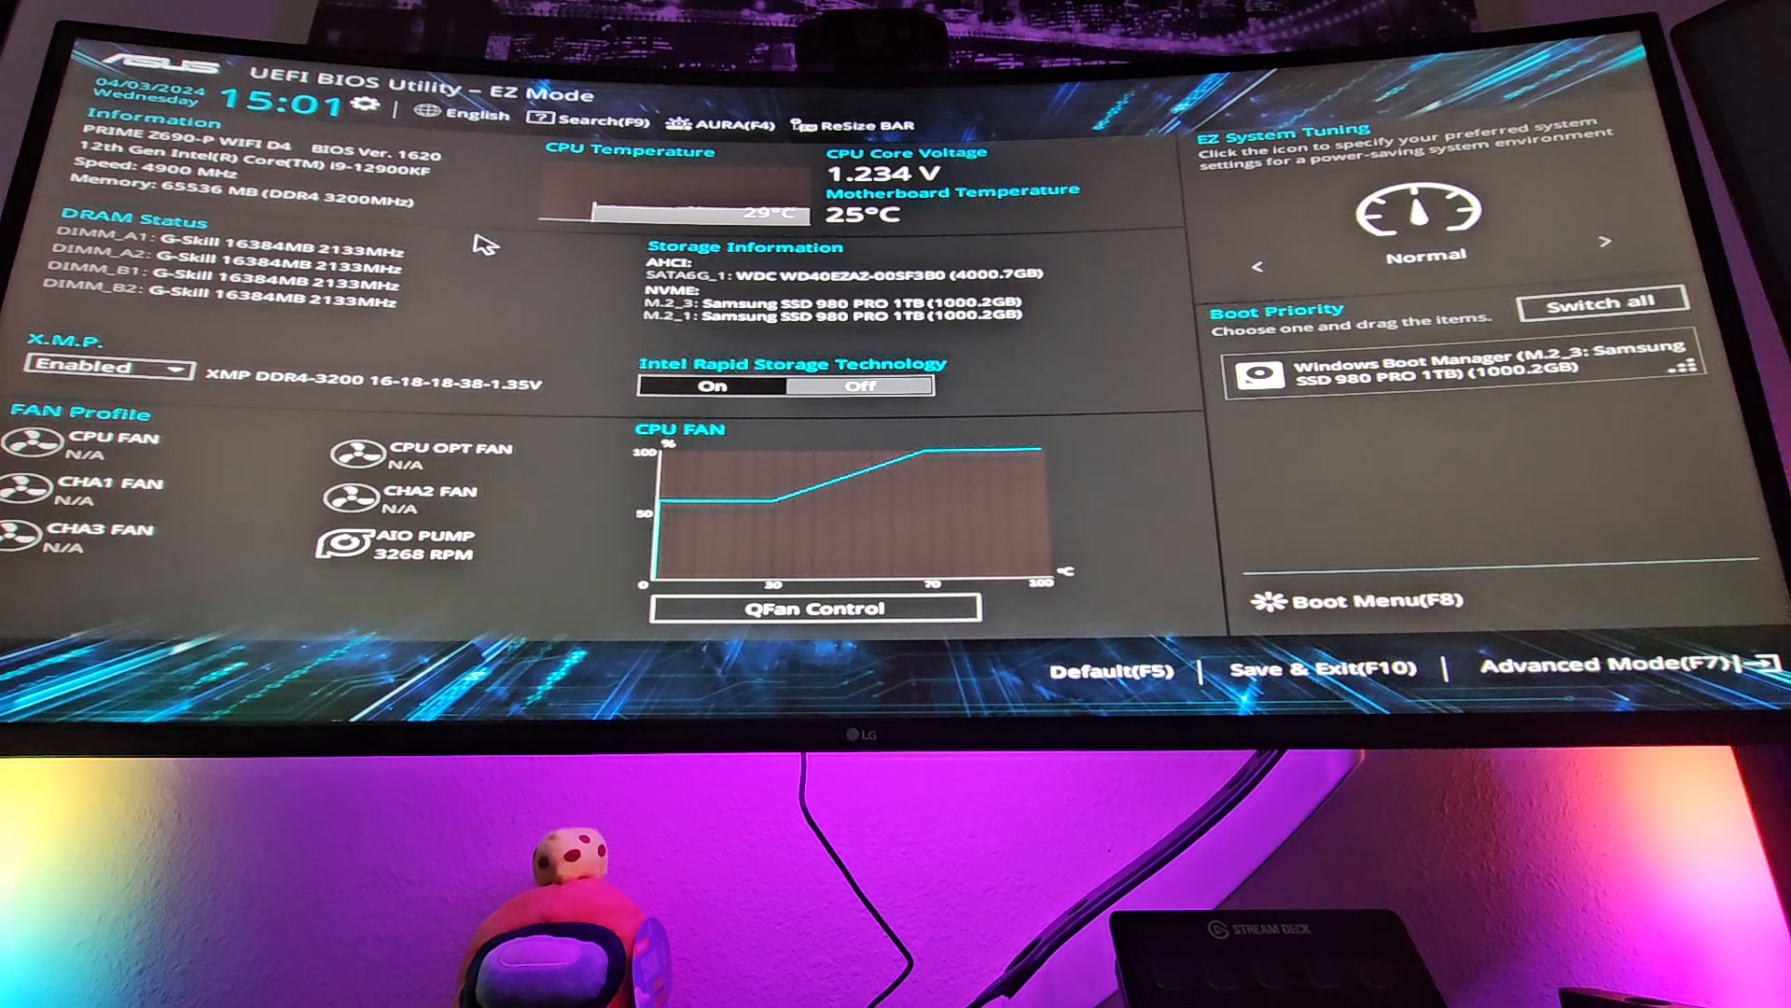
mouse_move(526, 308)
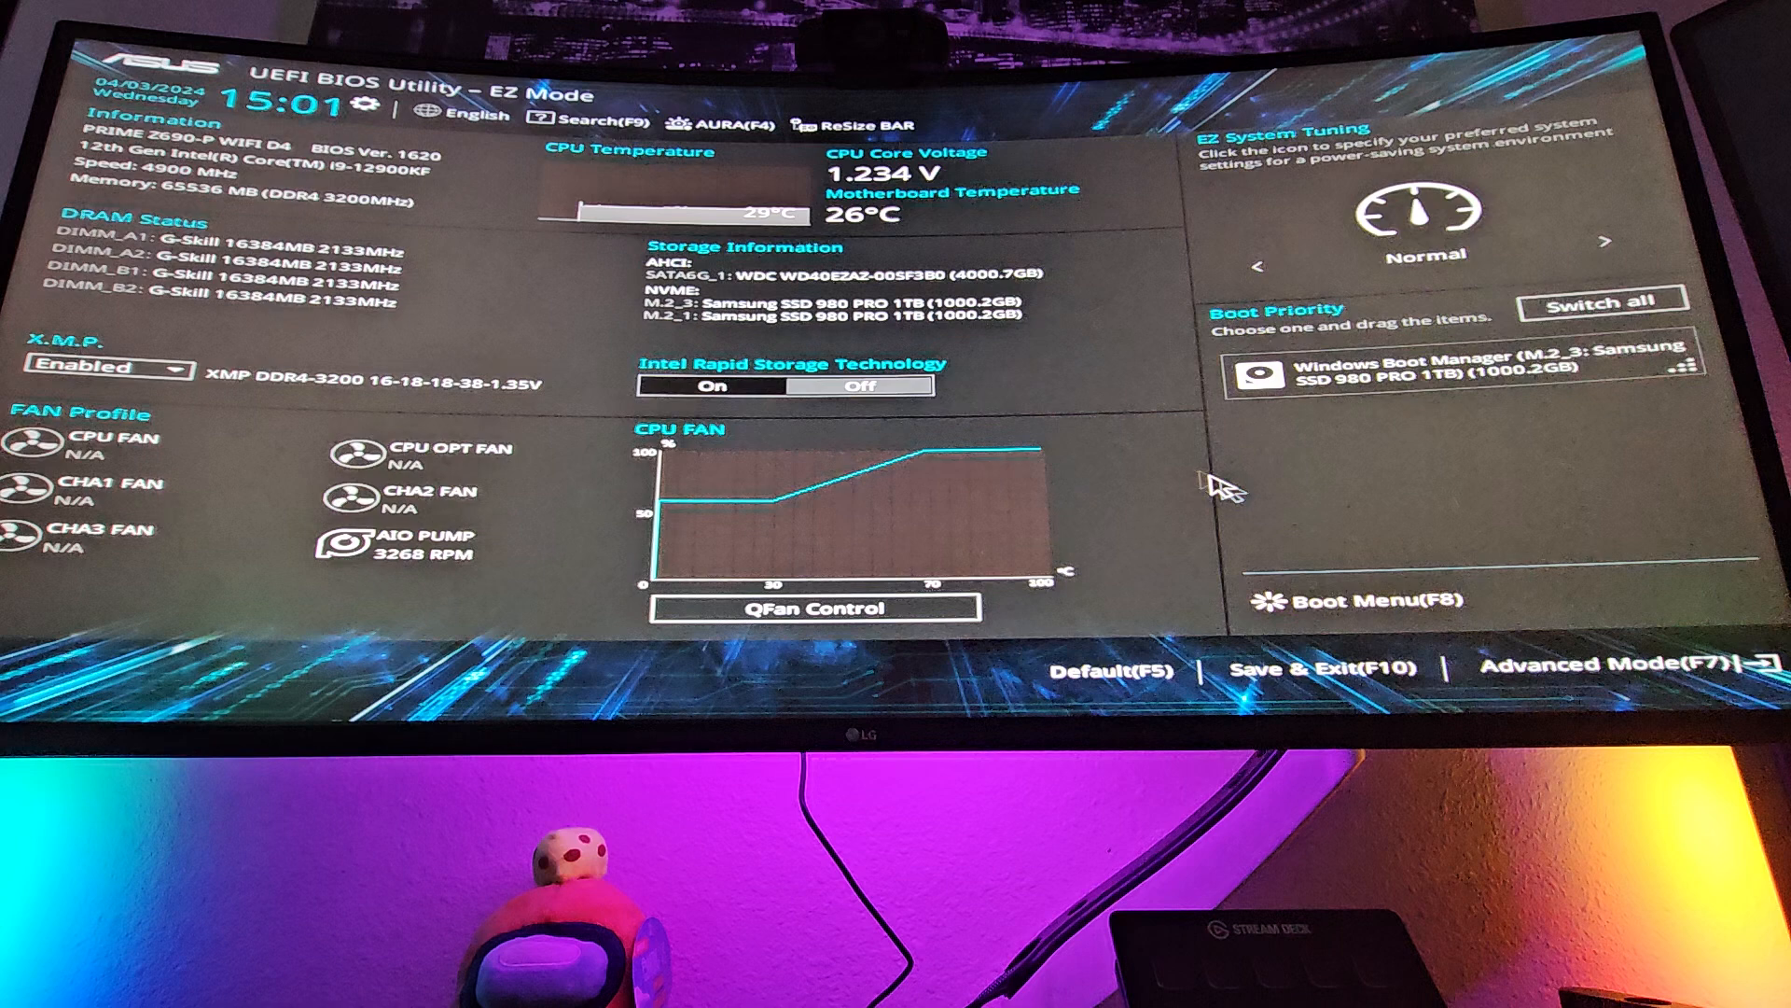
mouse_move(1131, 508)
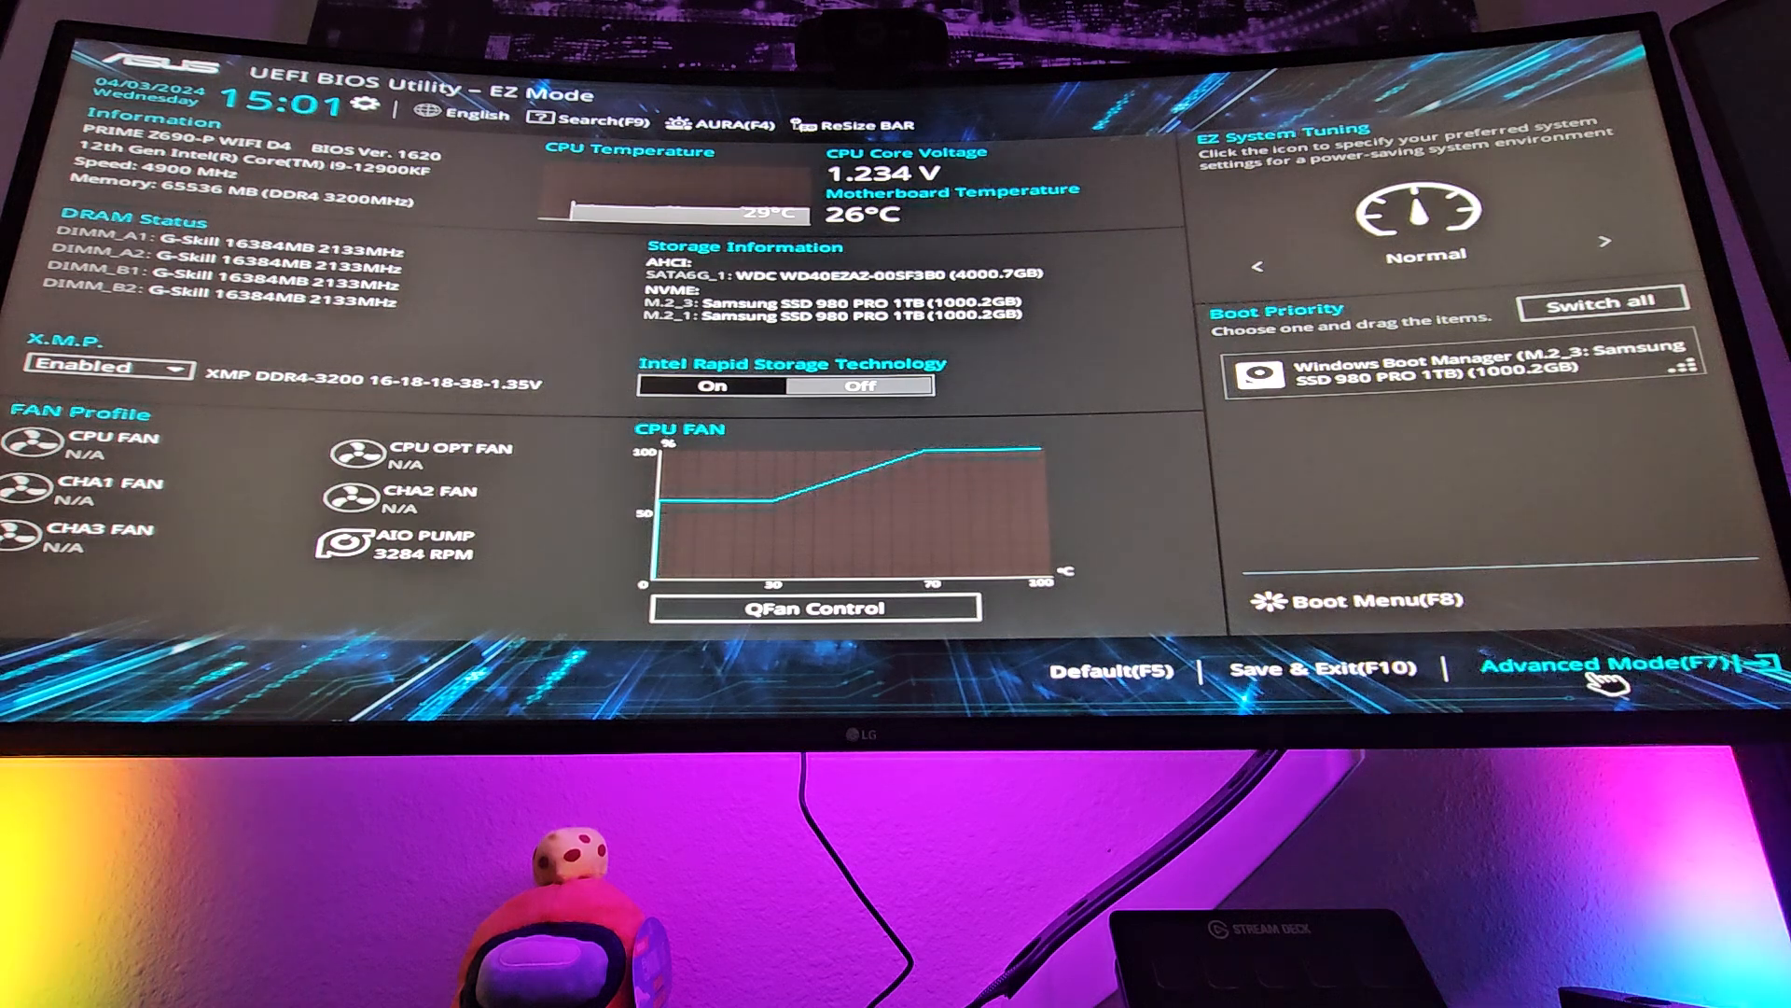
Switch from EZ Mode to Advanced Mode (F7) to reach the Main info page
click(1576, 664)
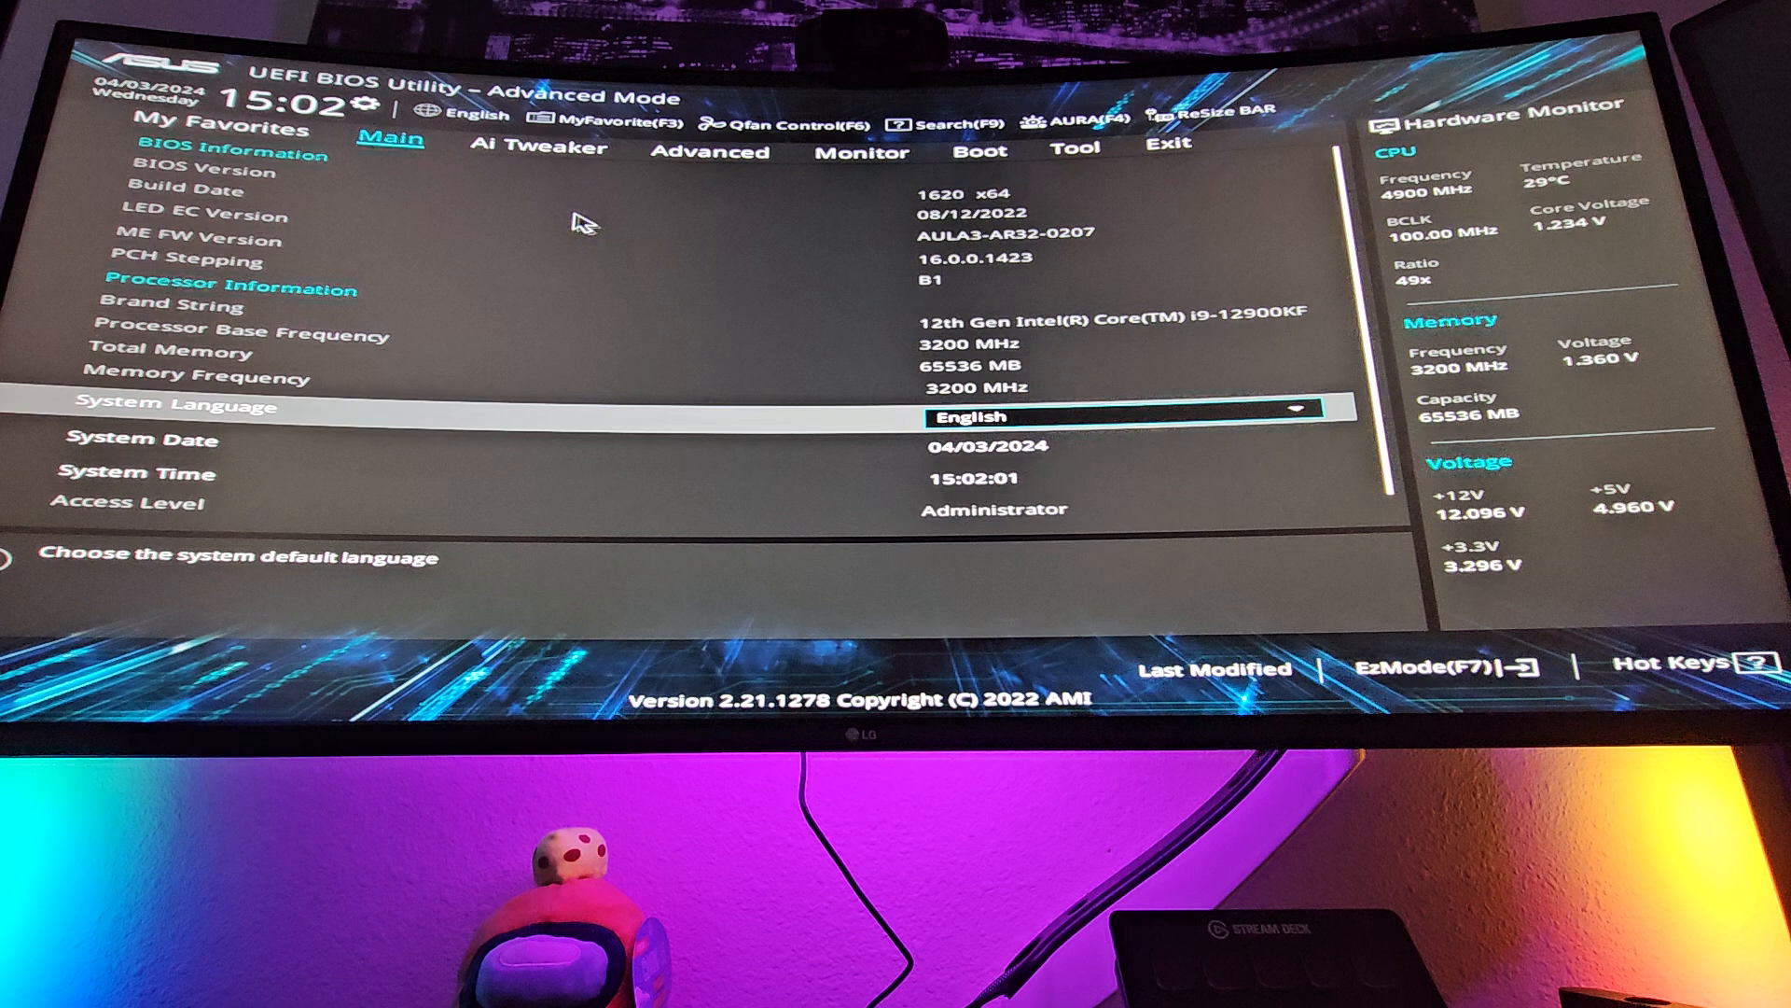
mouse_move(788, 332)
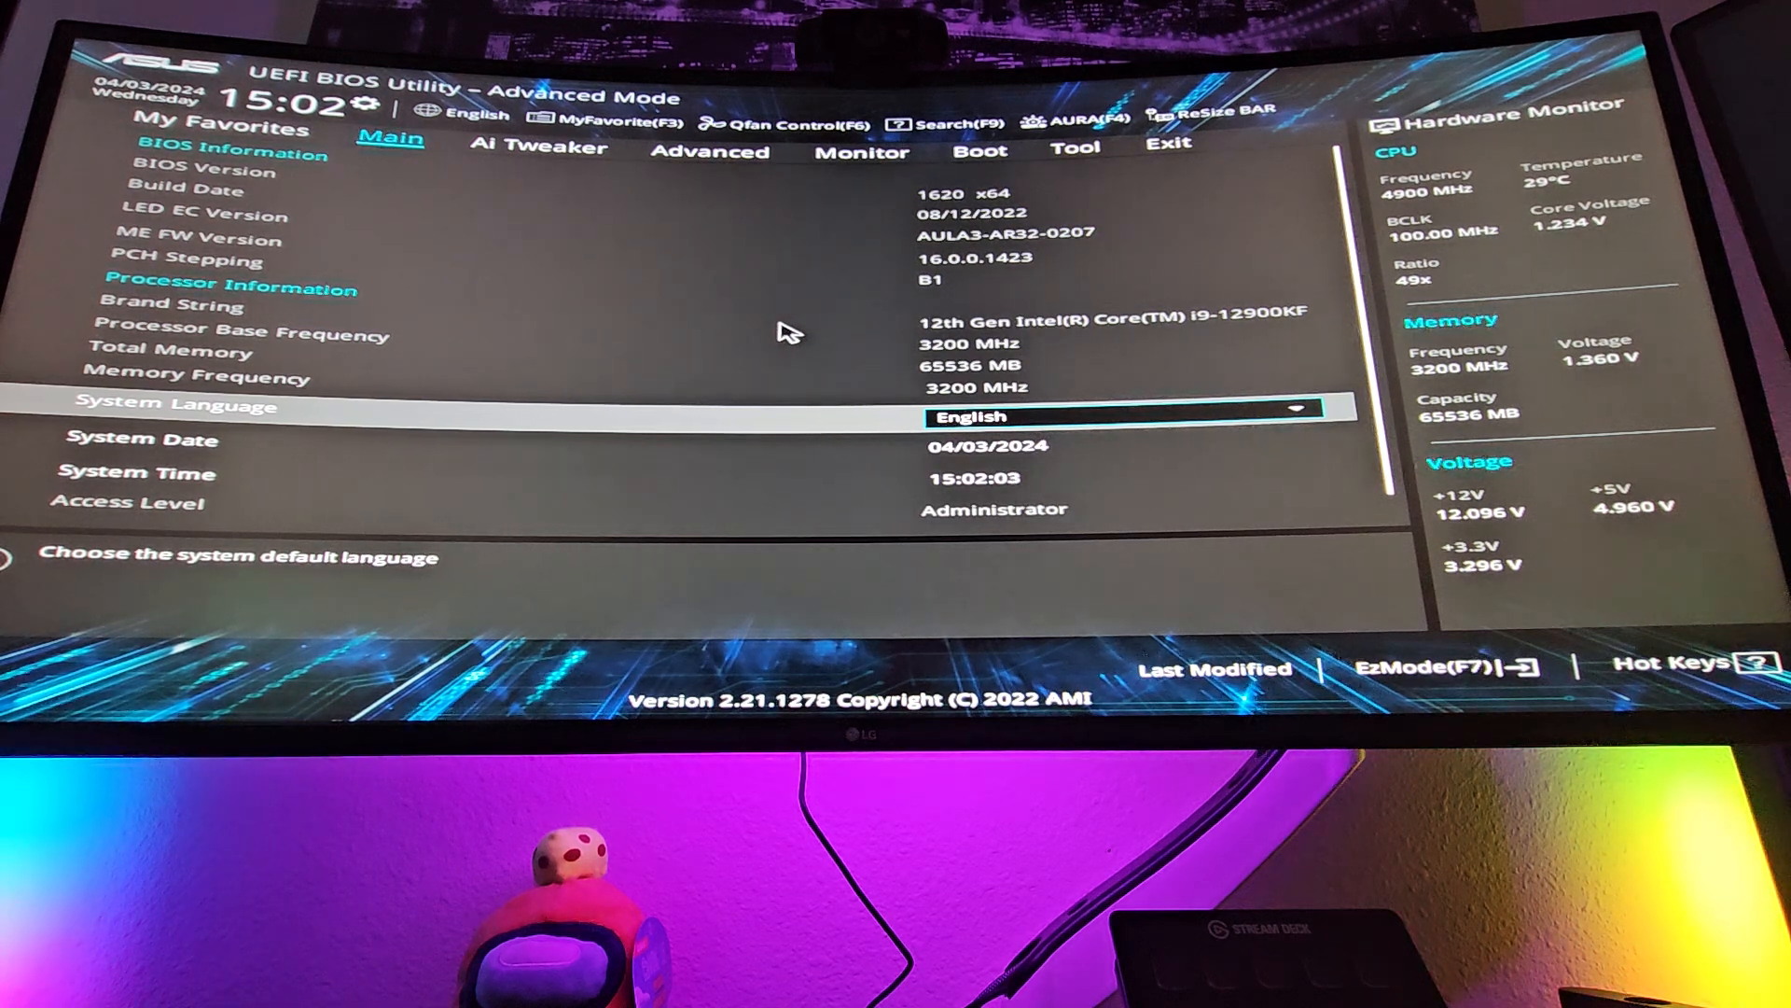
mouse_move(532, 171)
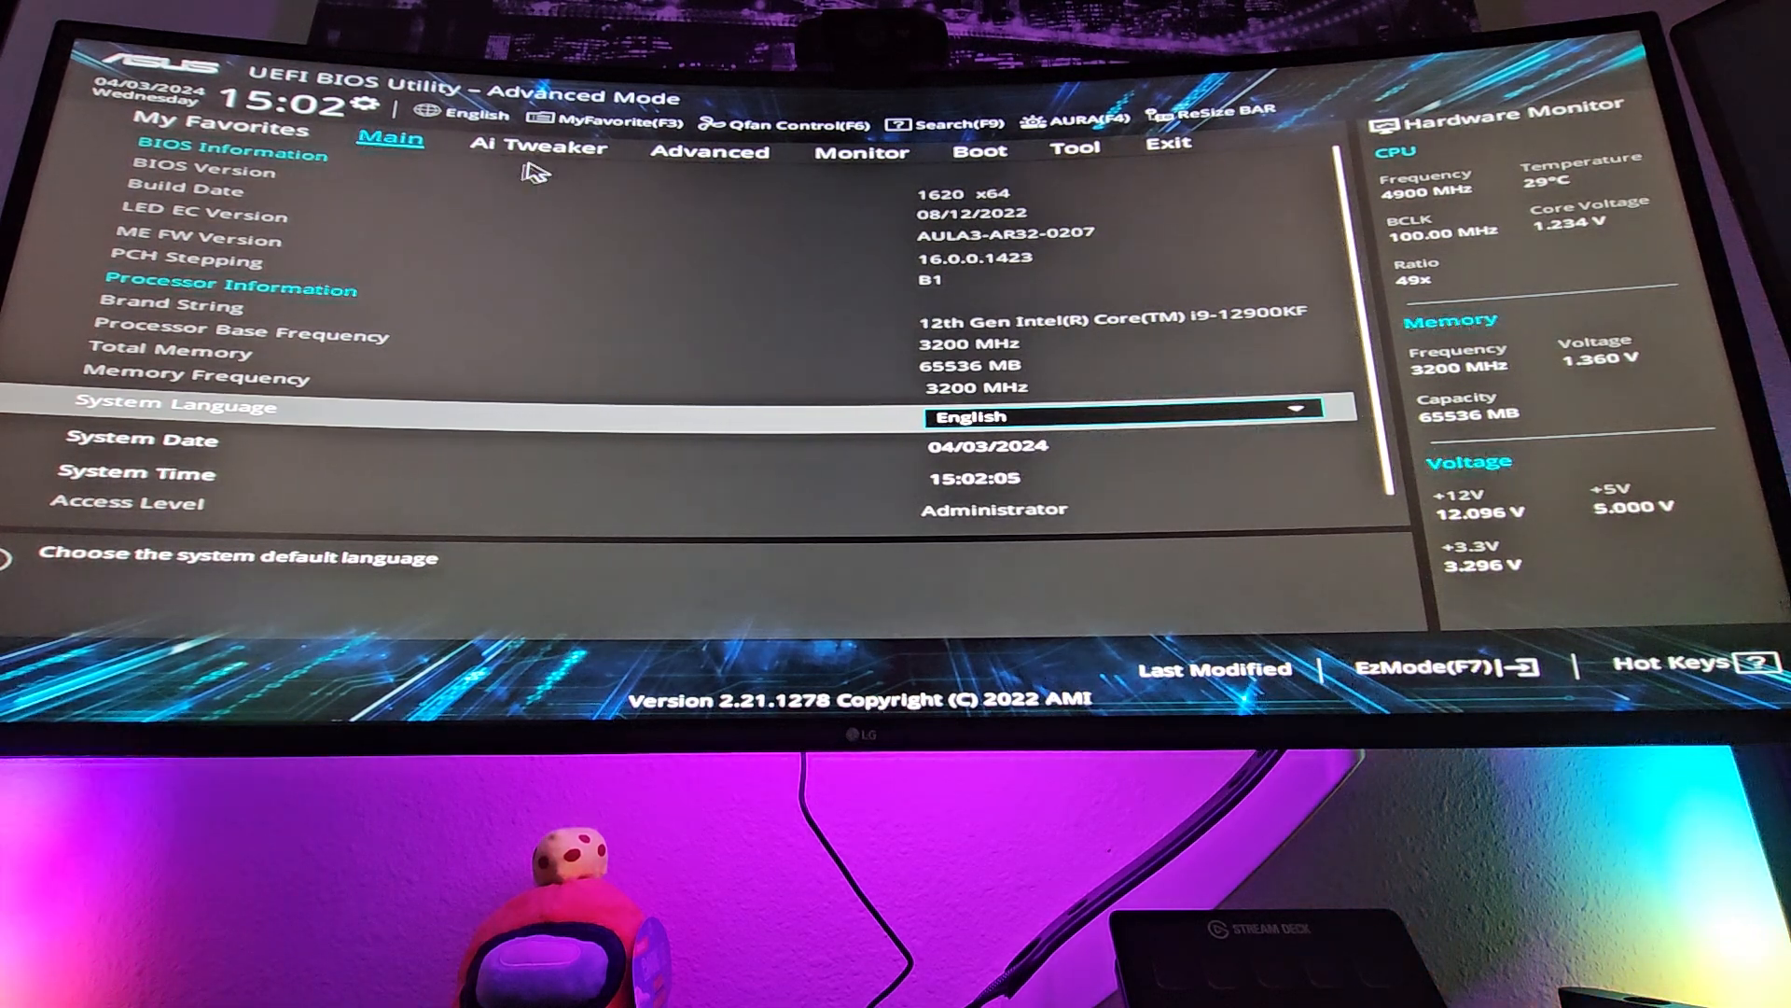
Go to the Ai Tweaker page and confirm Ai Overclock Tuner is XMP I
click(537, 149)
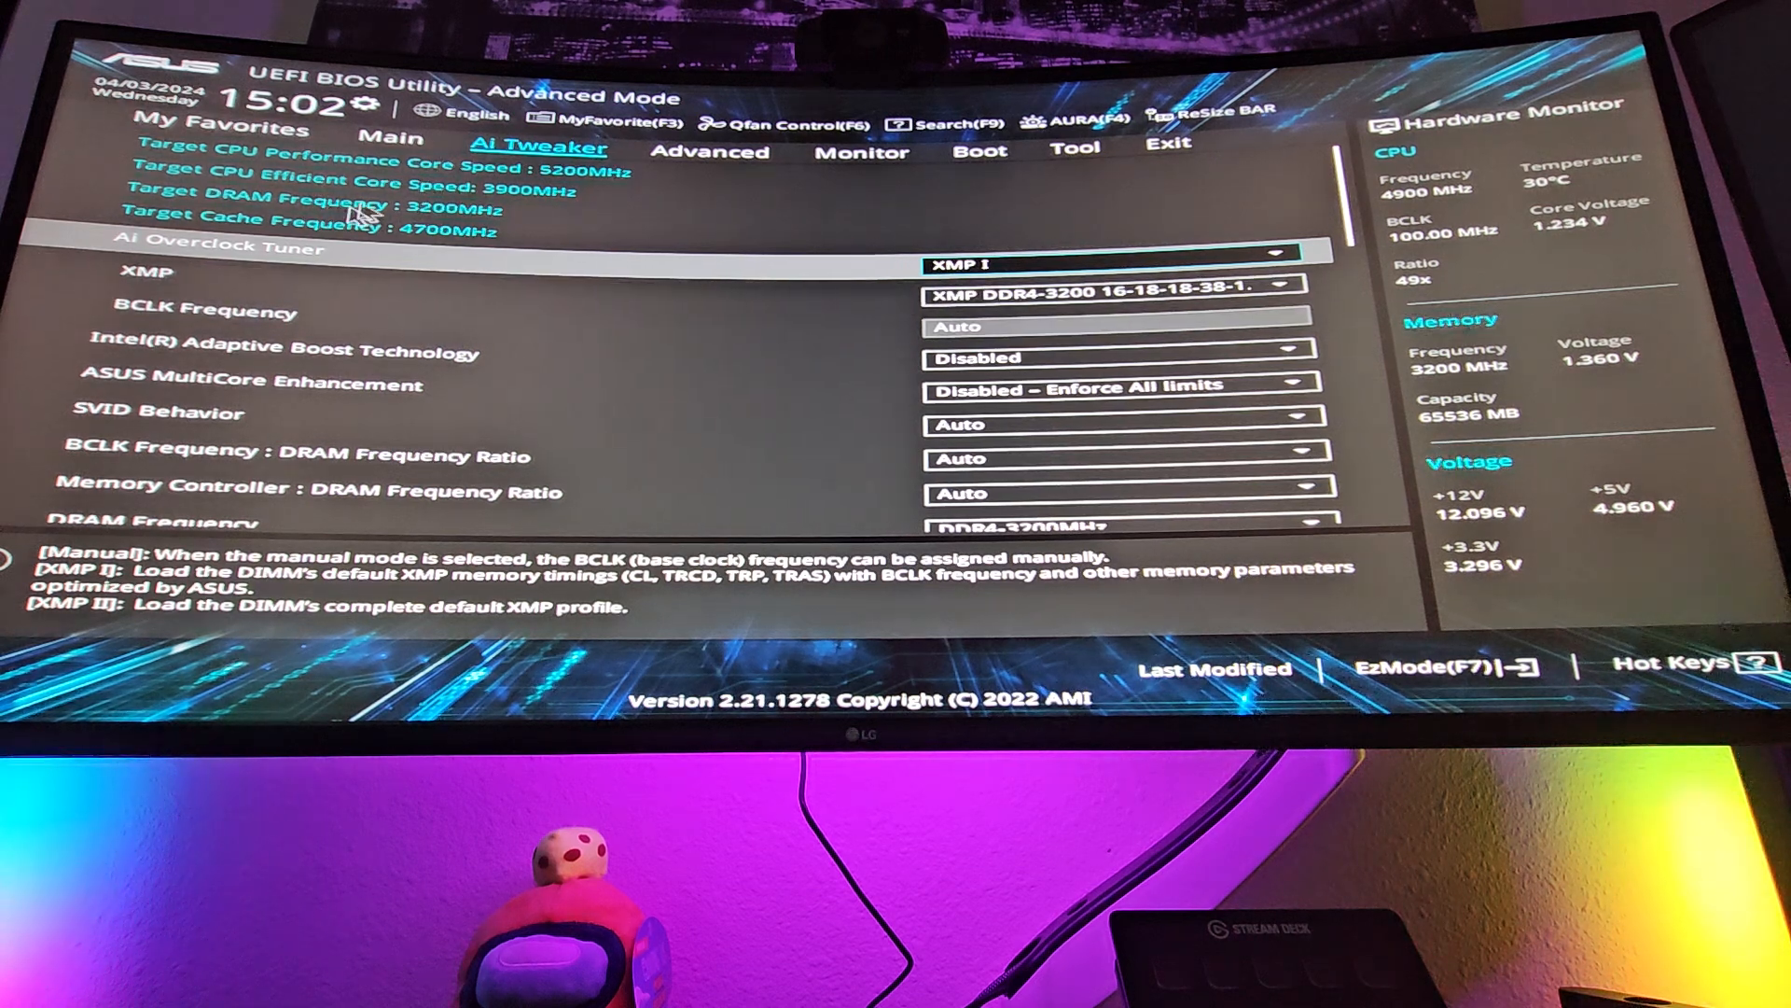
mouse_move(429, 274)
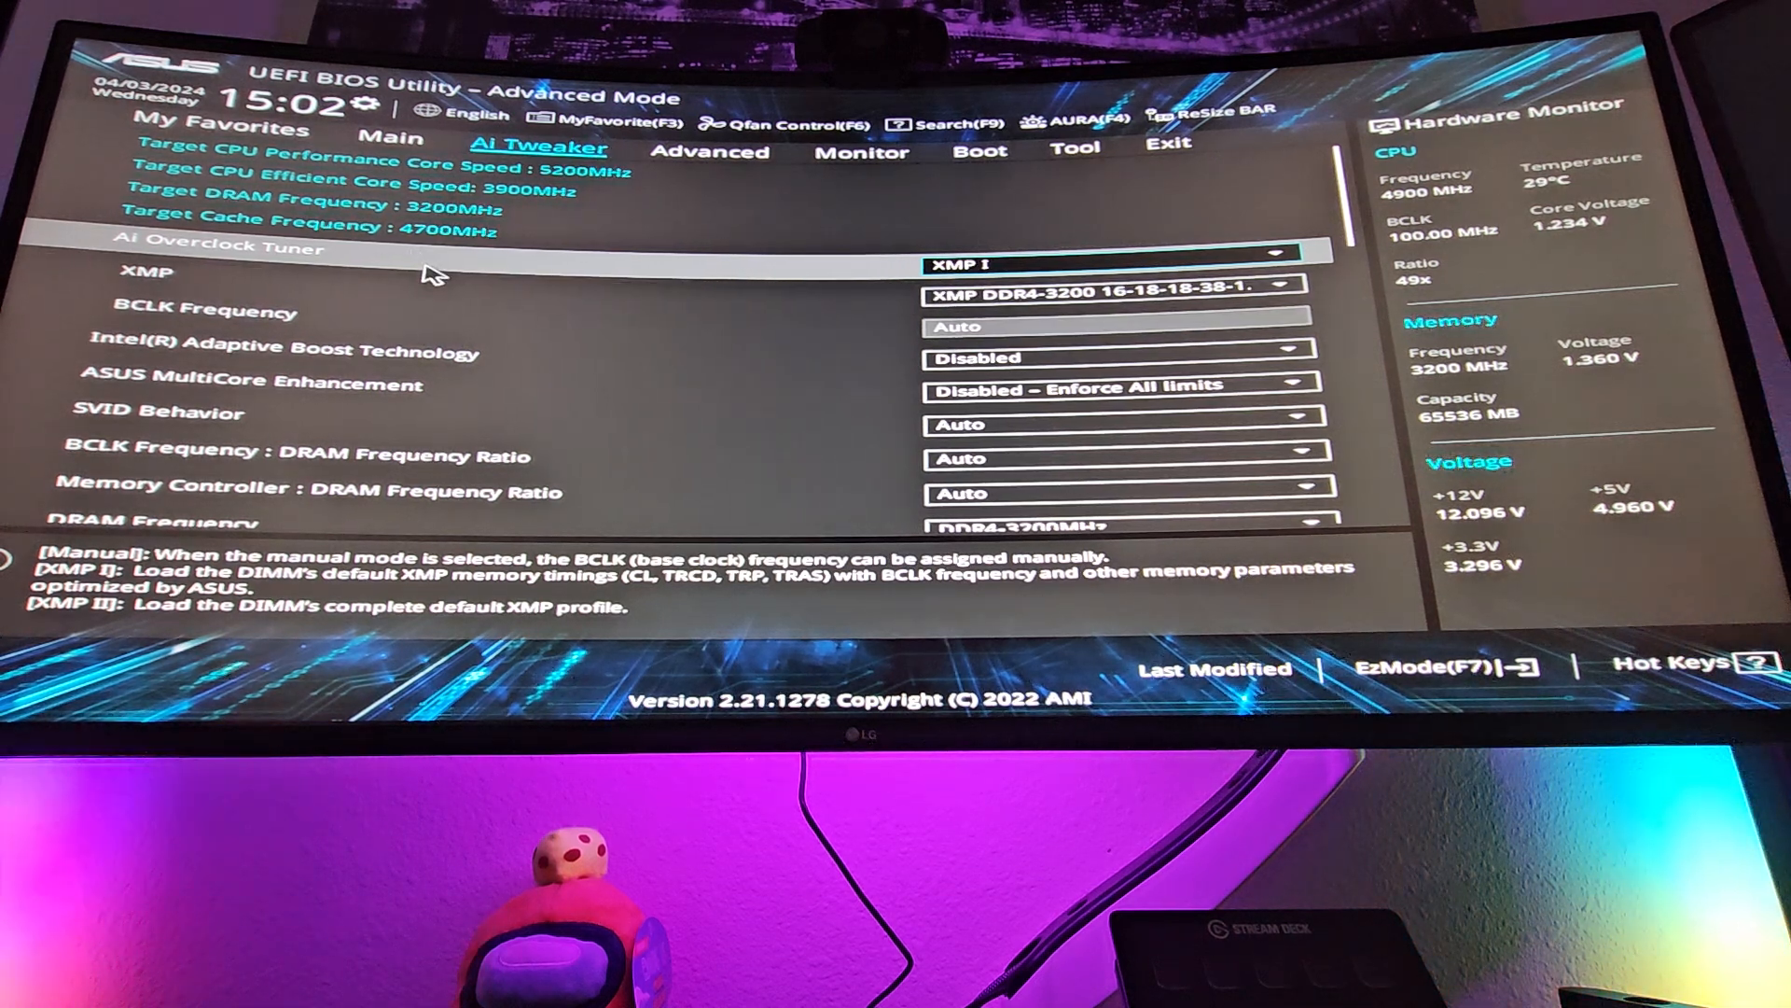
mouse_move(491, 270)
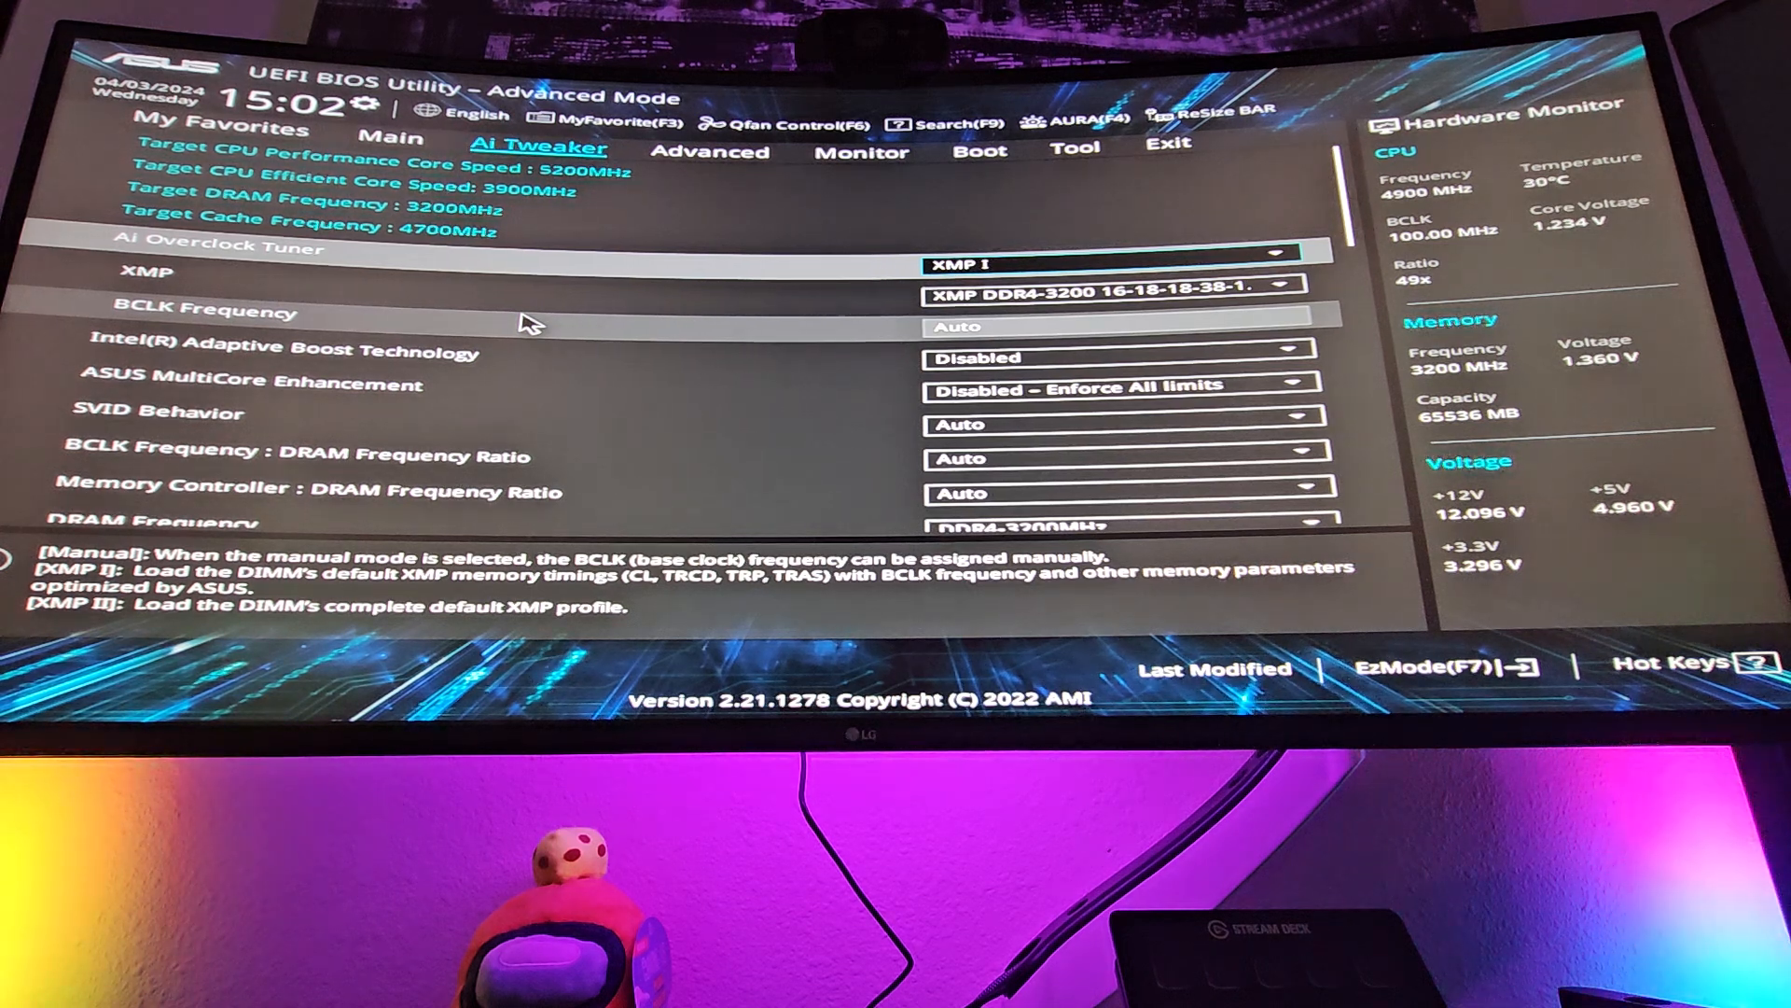
mouse_move(787, 382)
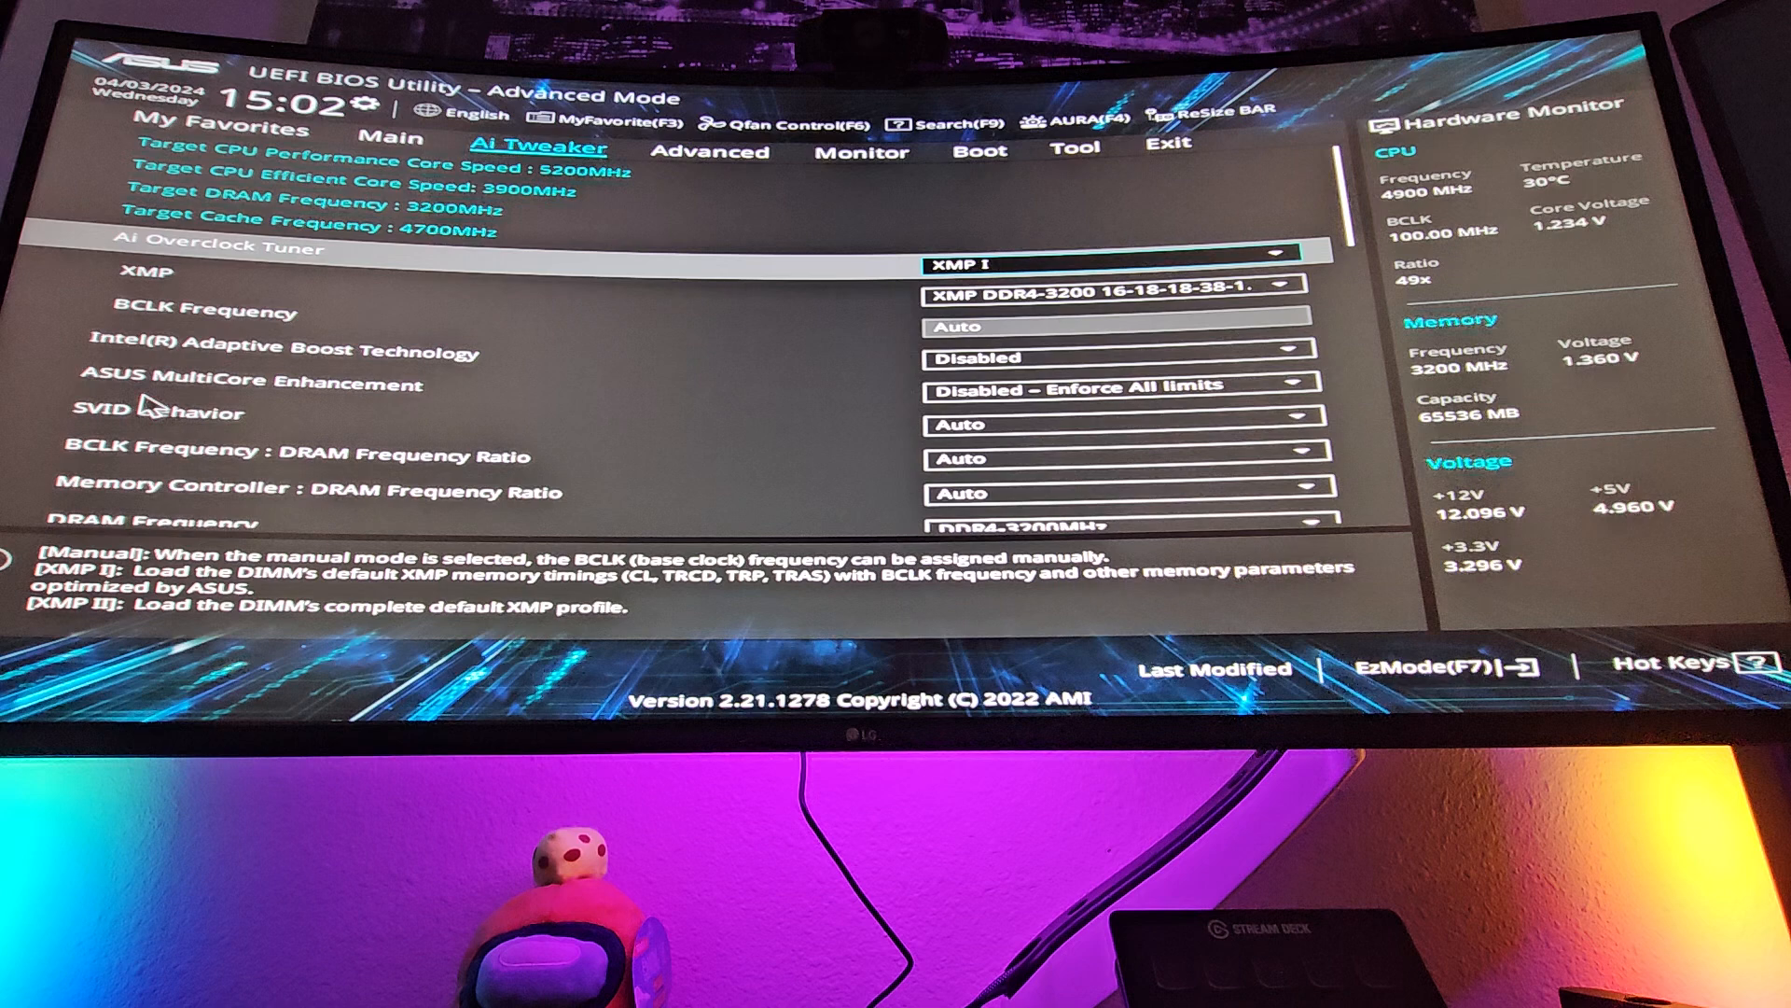
click(1125, 384)
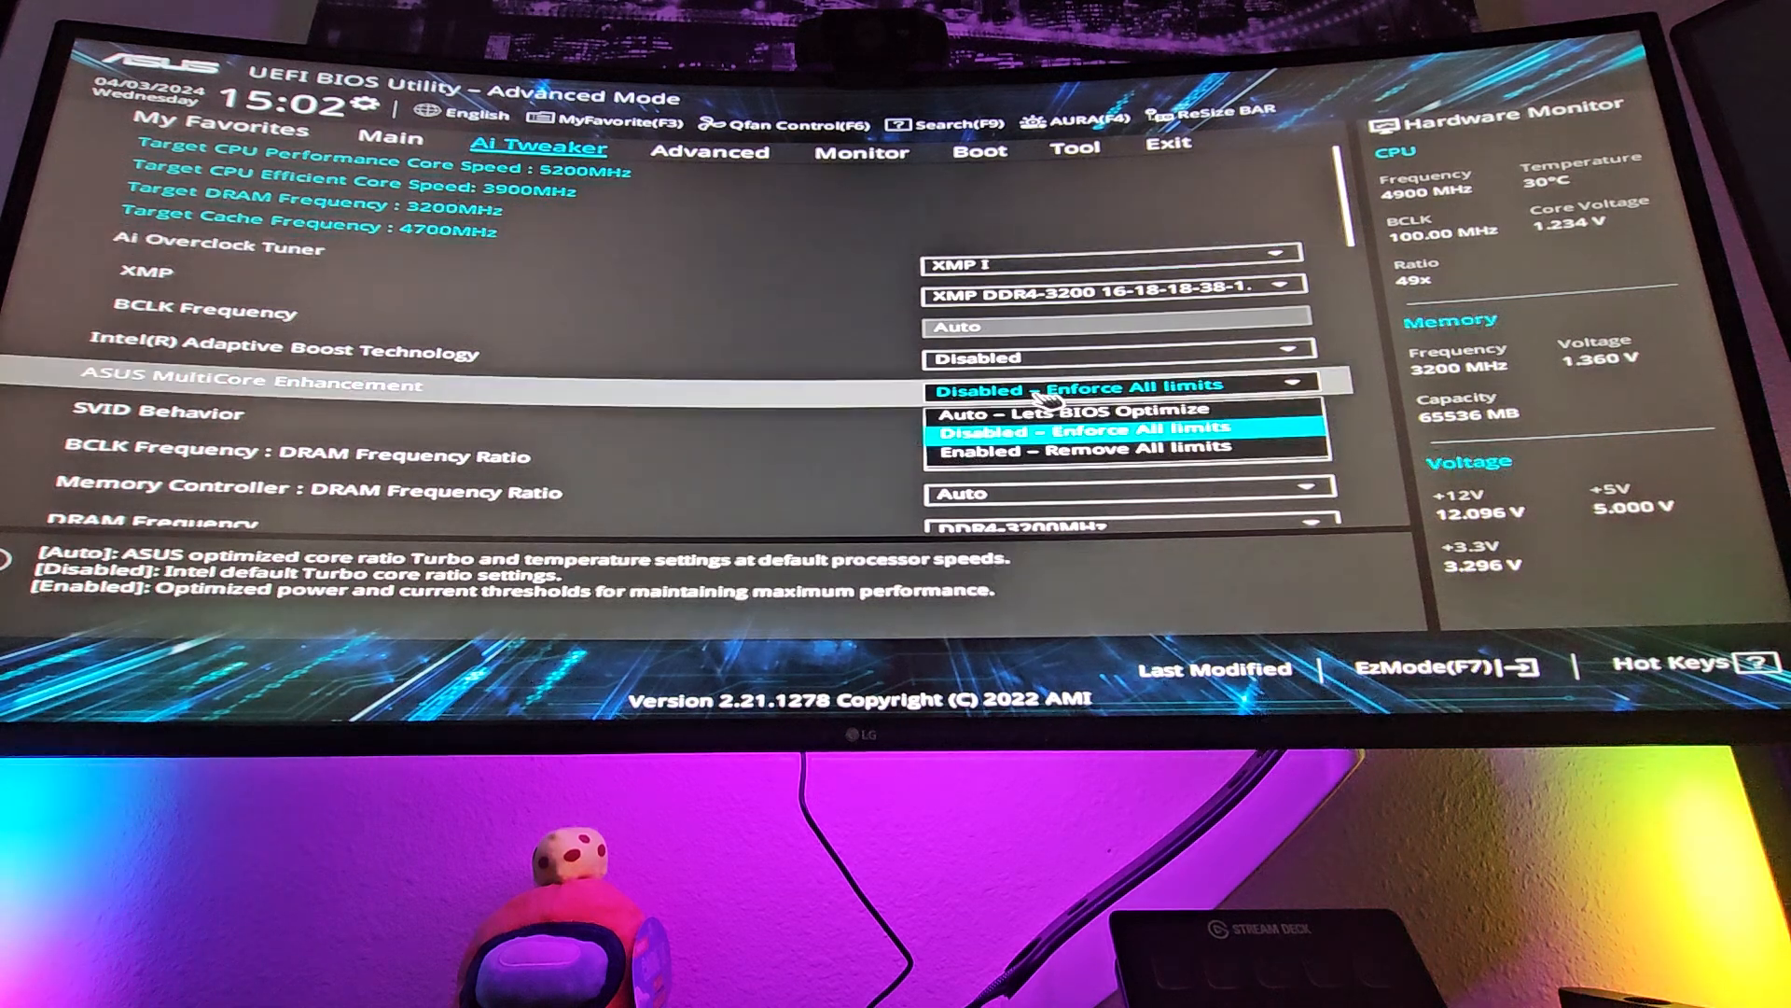
mouse_move(1074, 450)
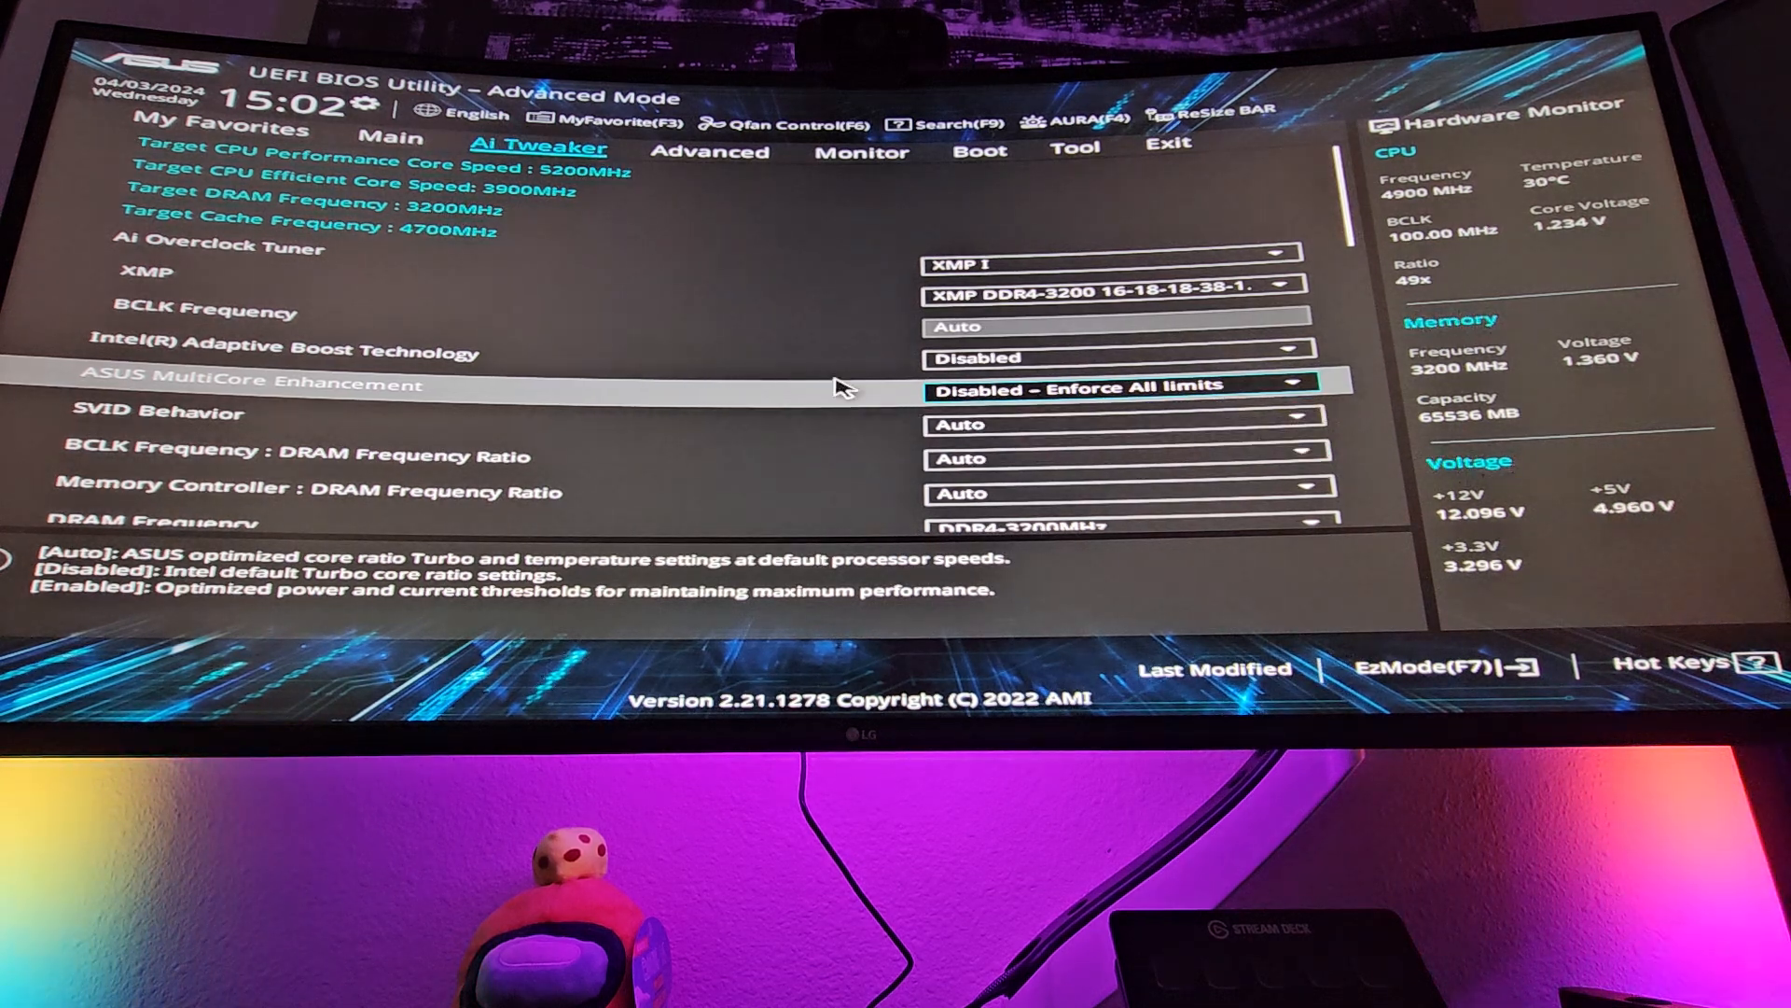
mouse_move(726, 403)
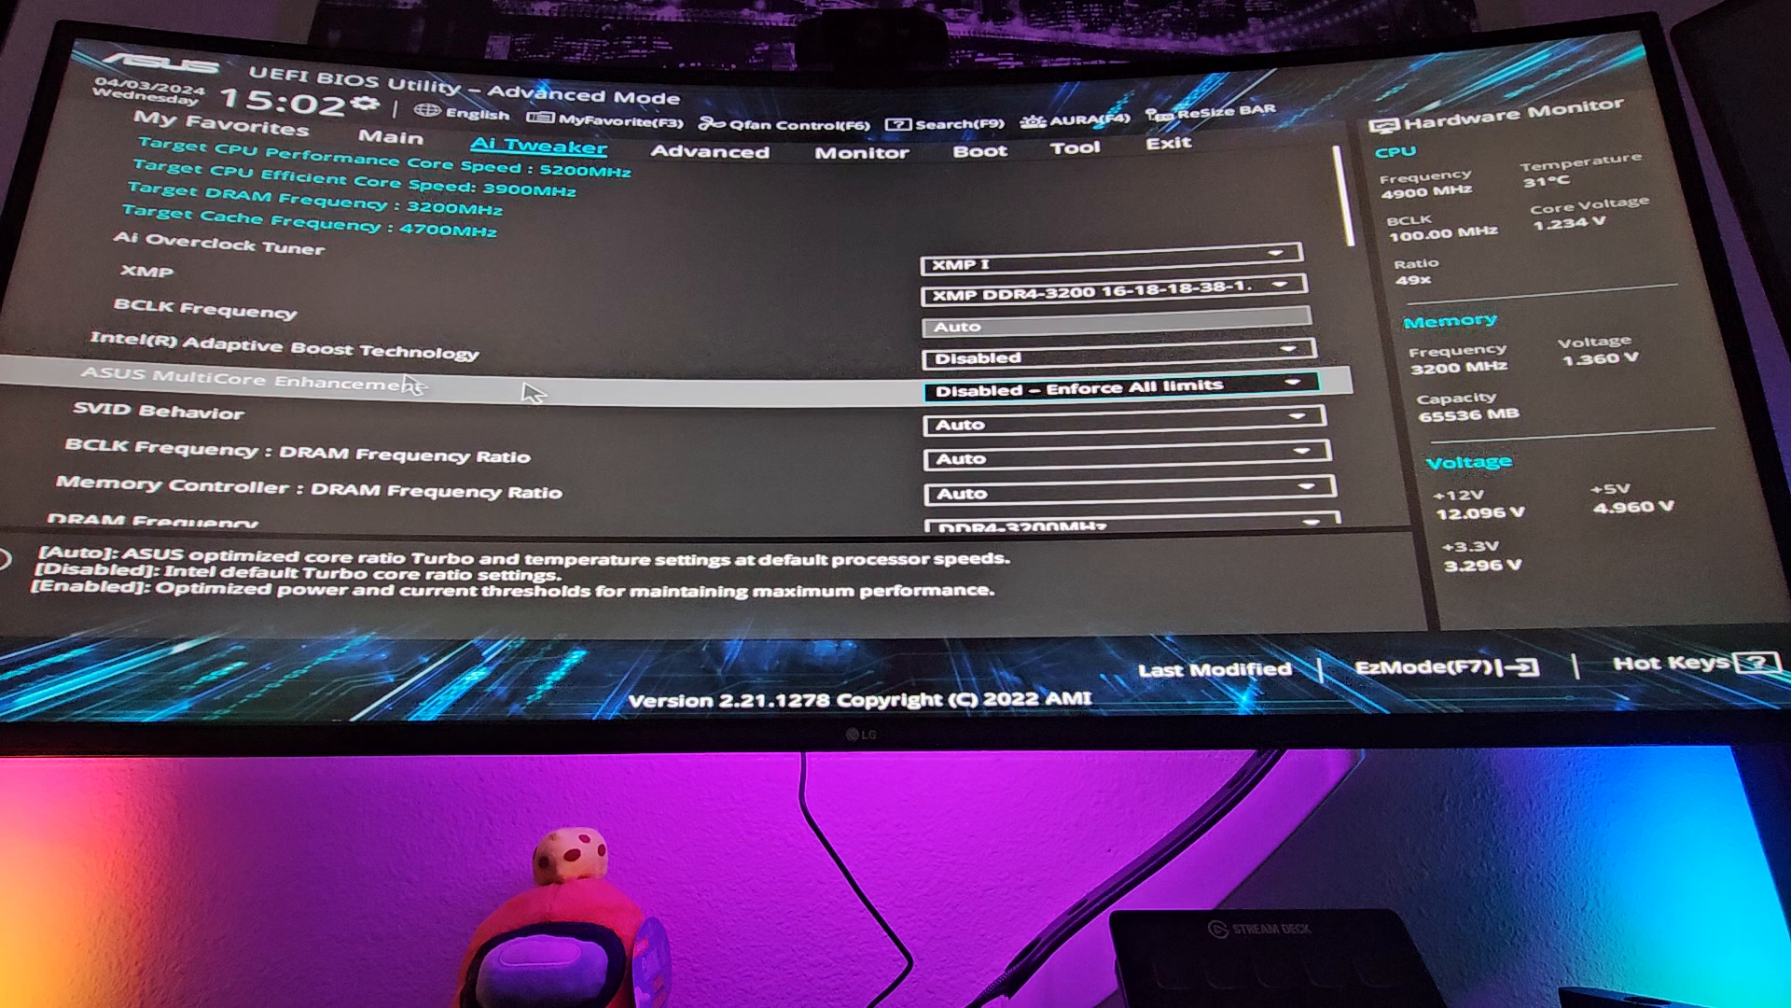
click(1113, 359)
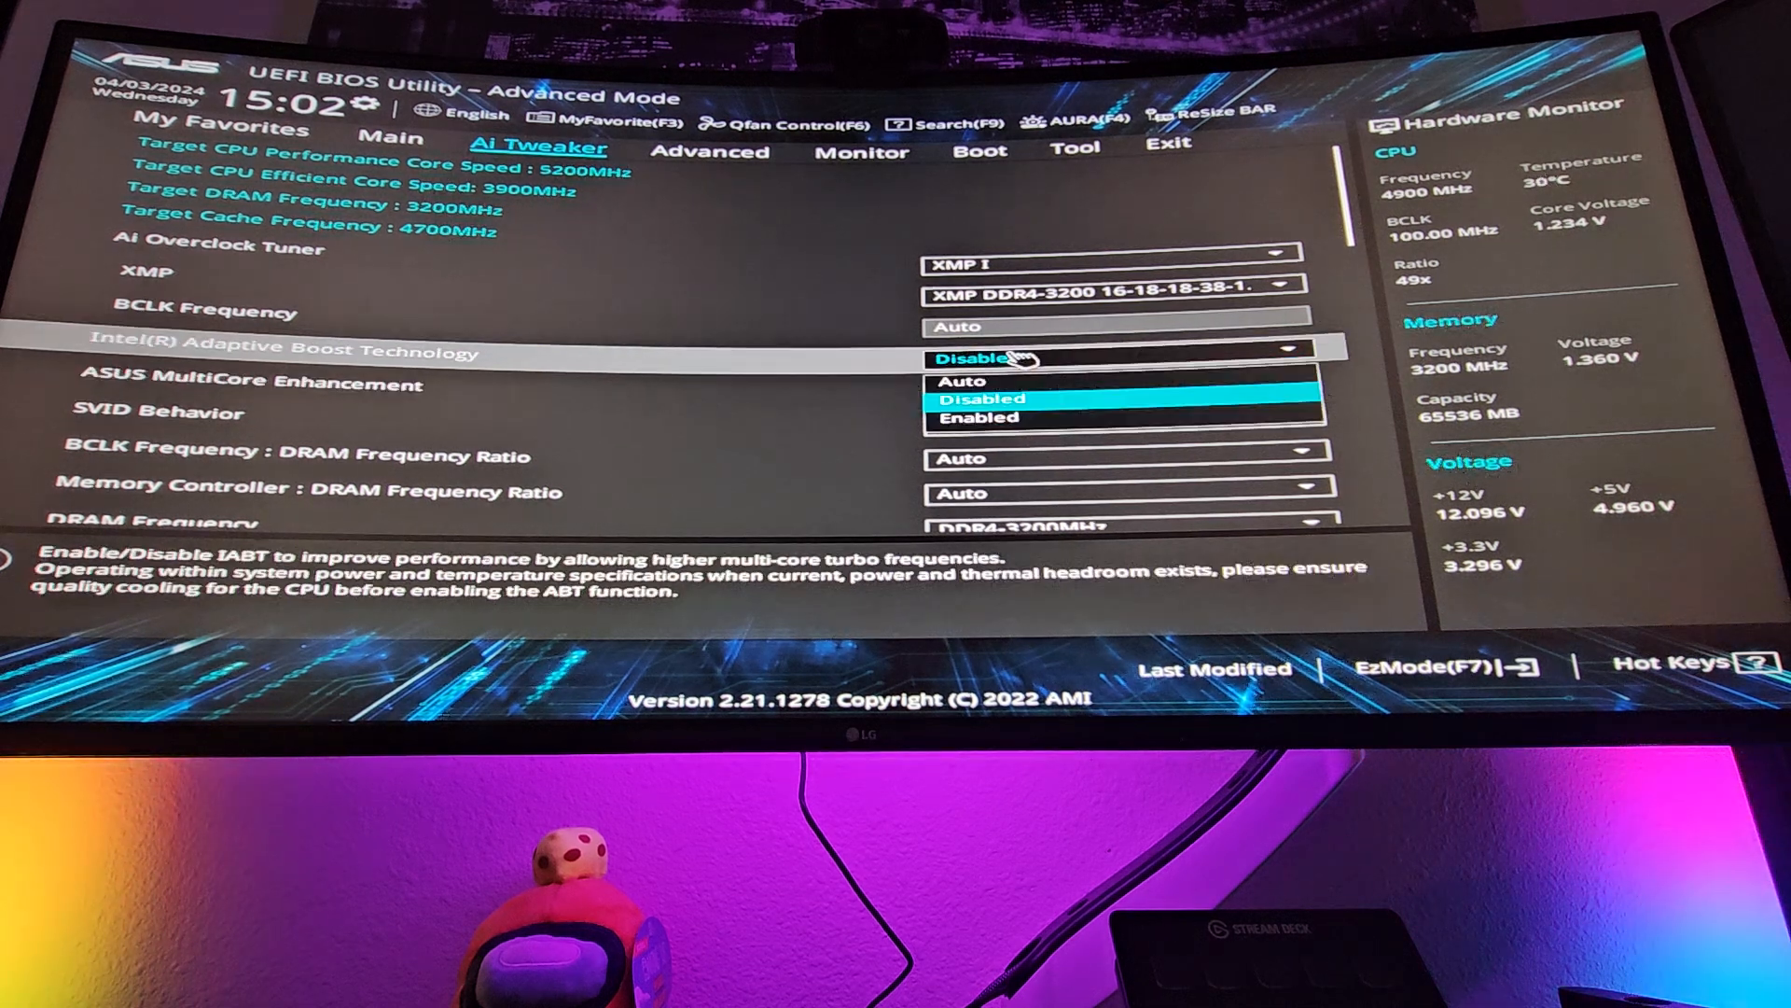
mouse_move(983, 416)
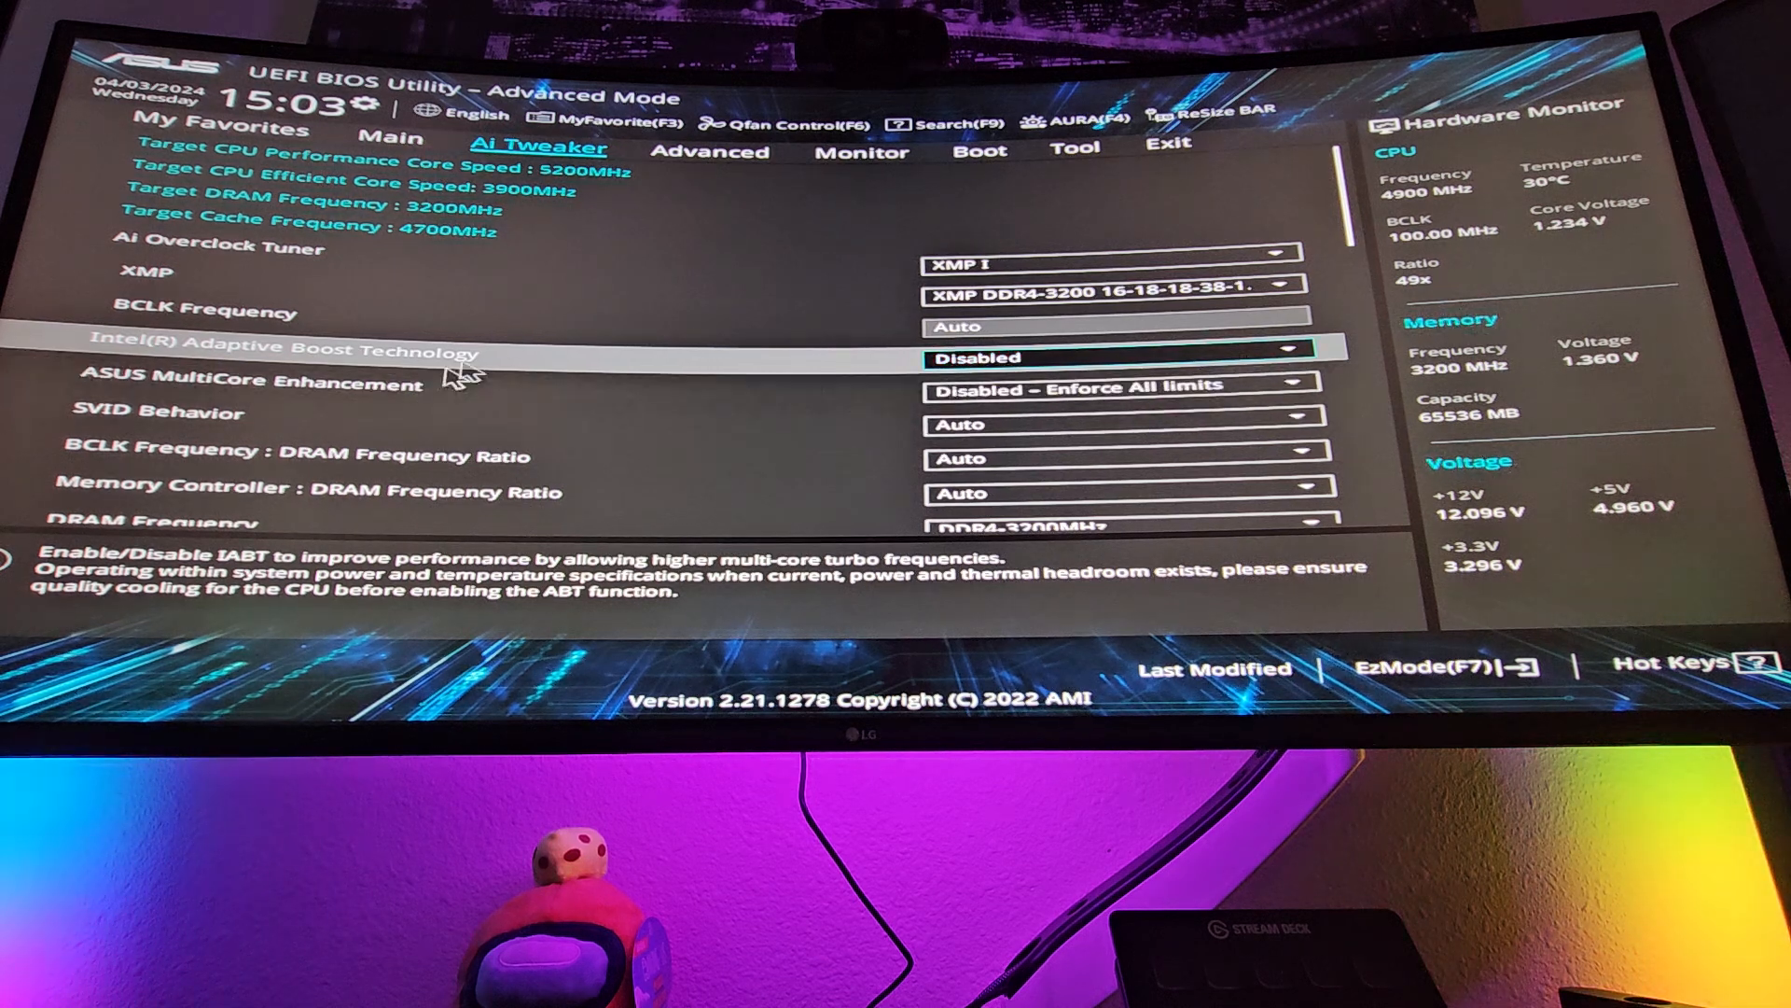
mouse_move(478, 371)
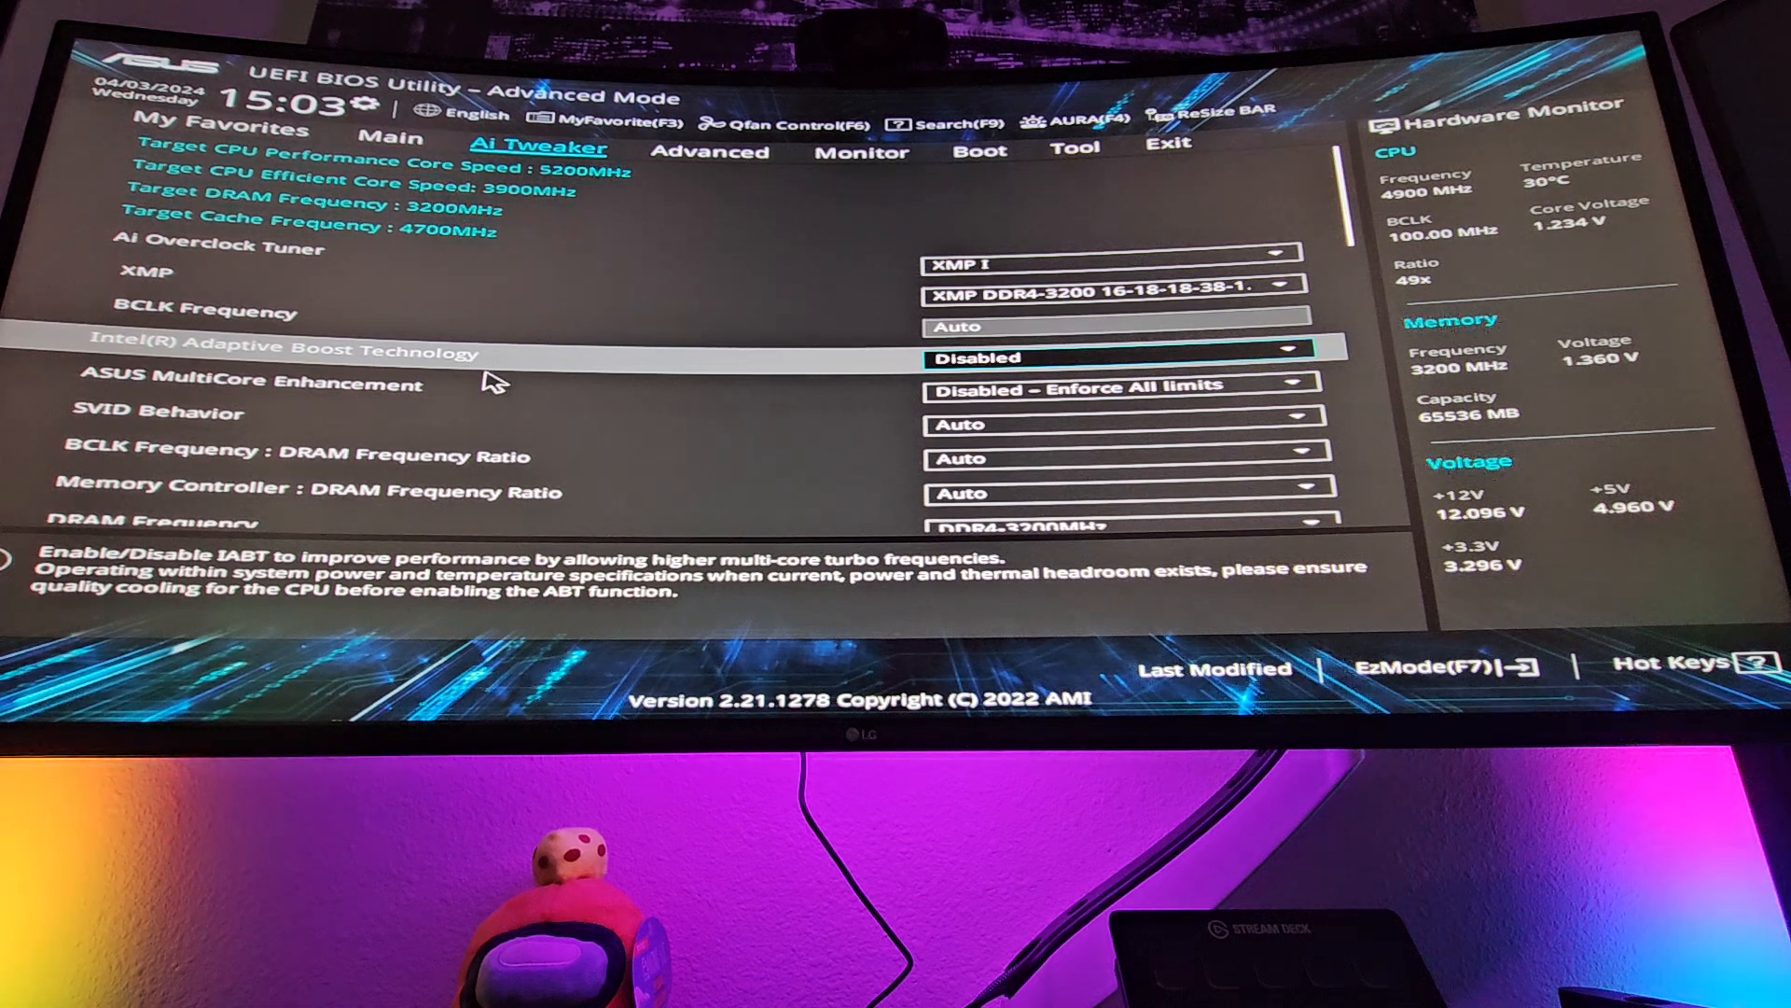
mouse_move(468, 383)
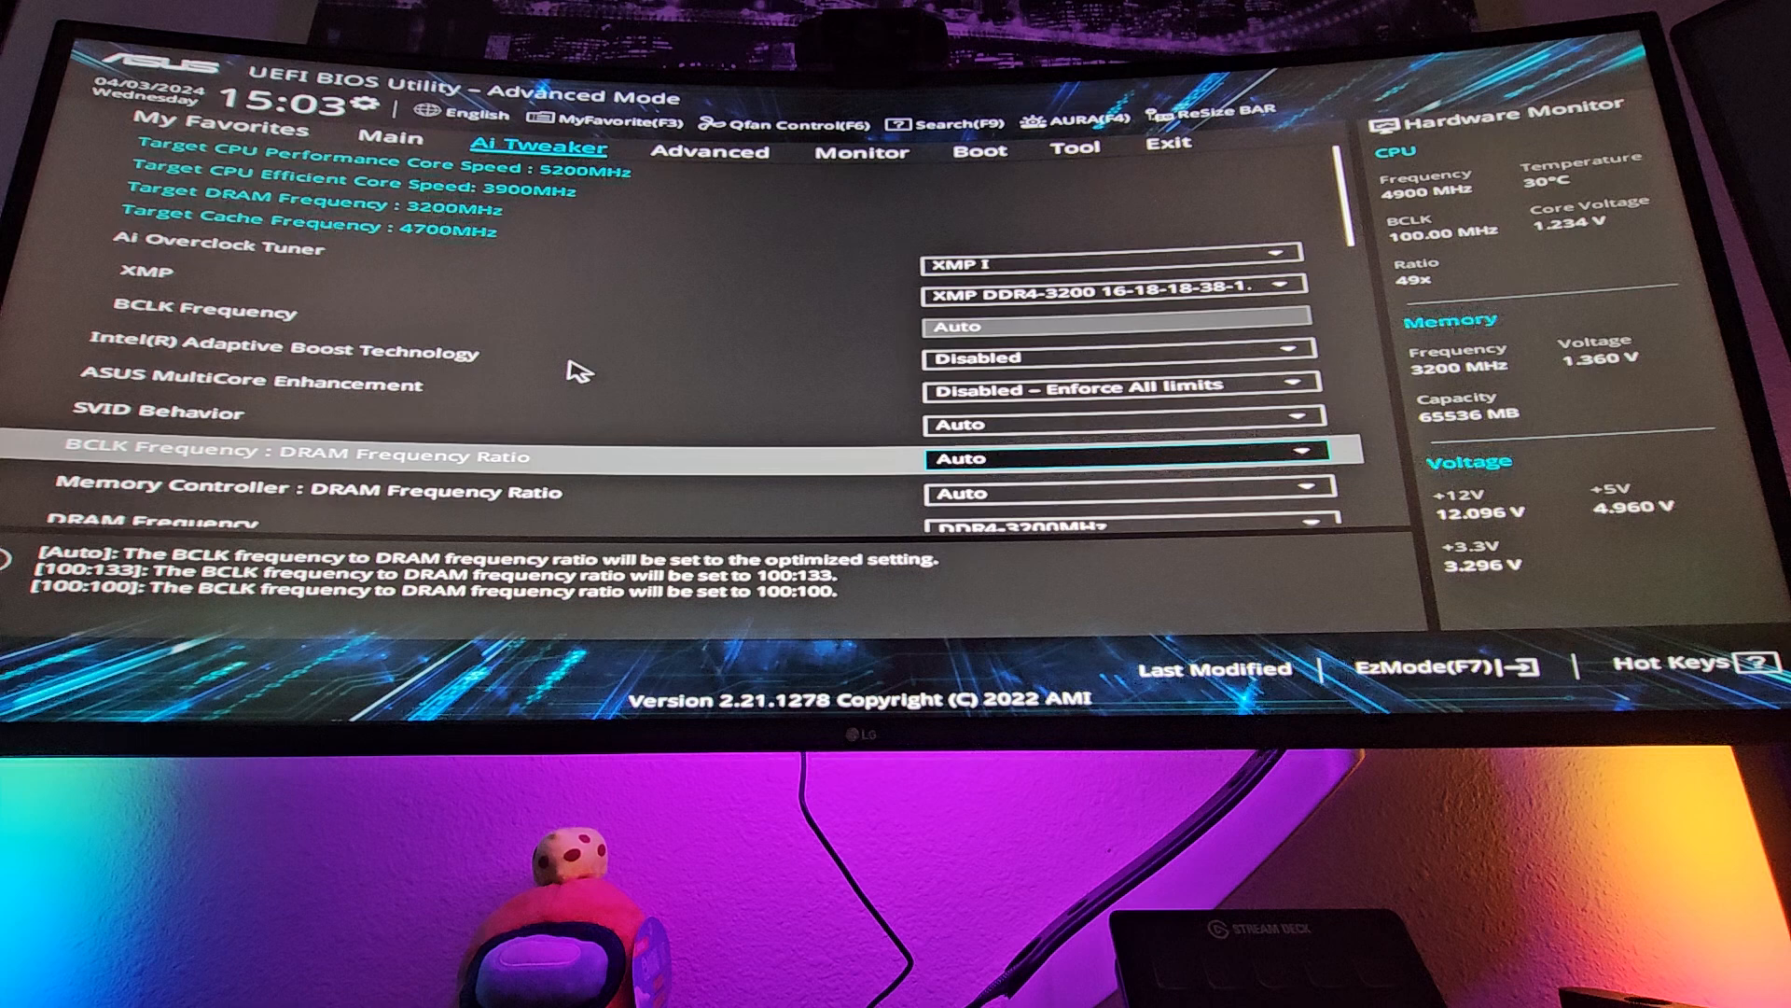
scroll(down, 3)
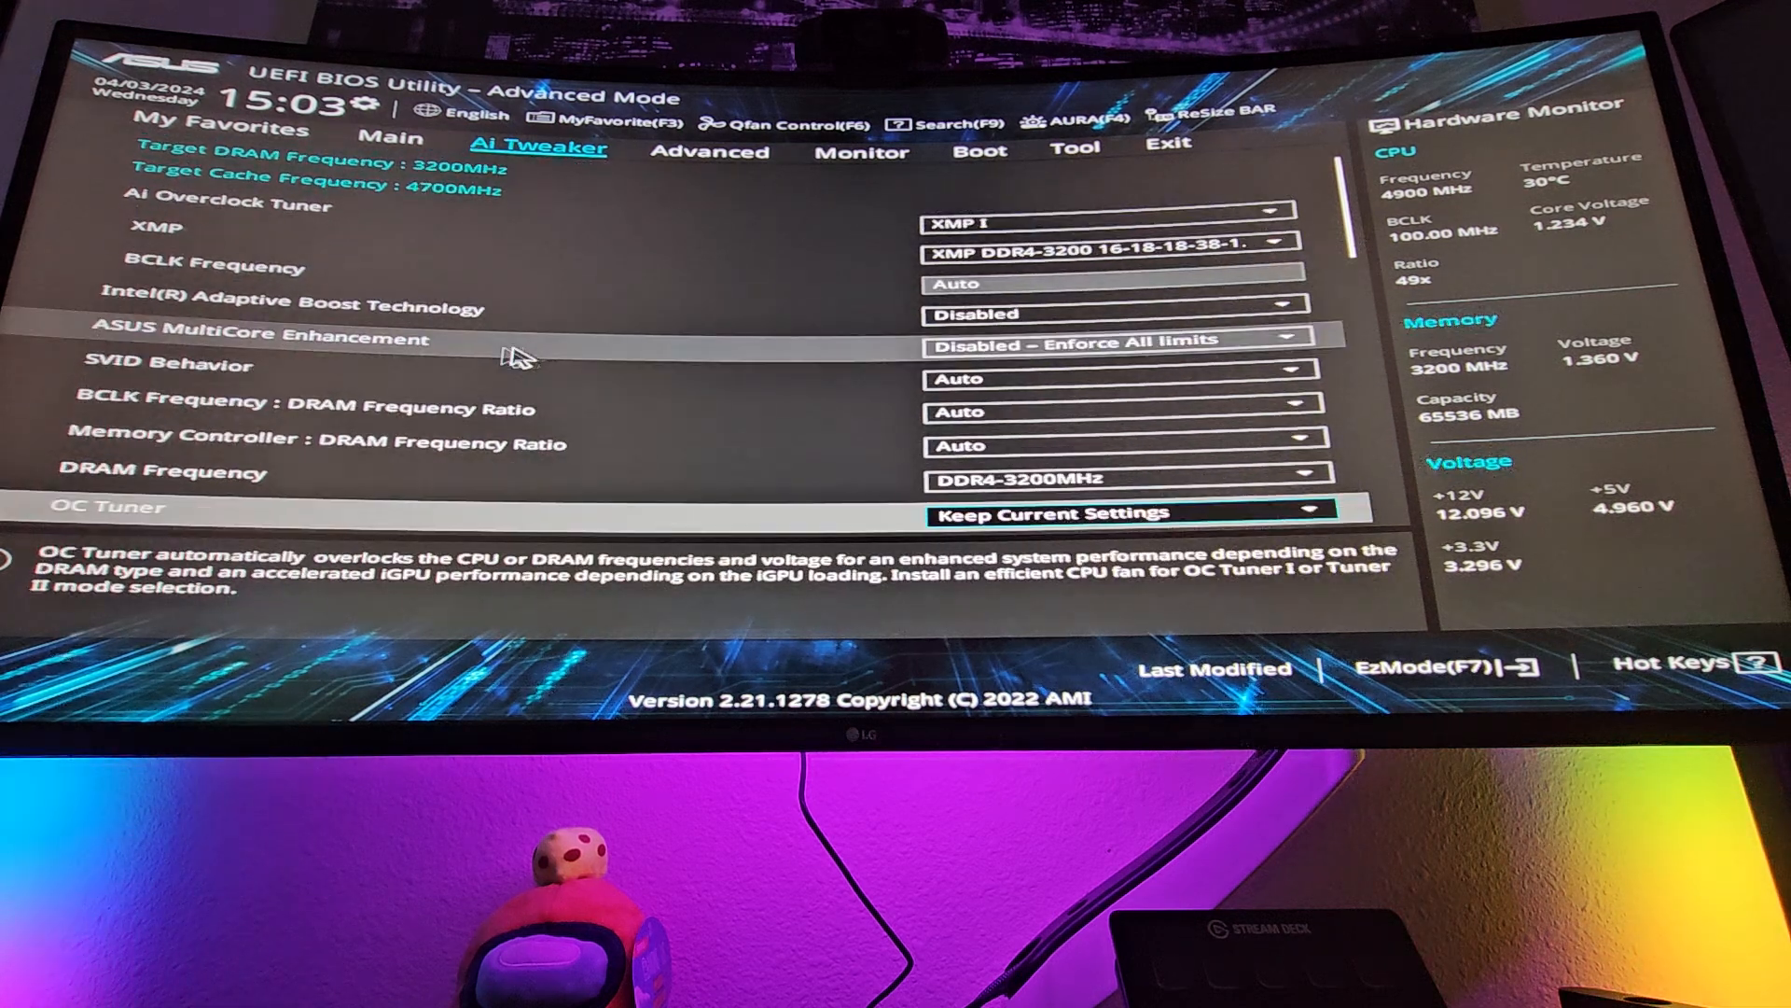
scroll(down, 3)
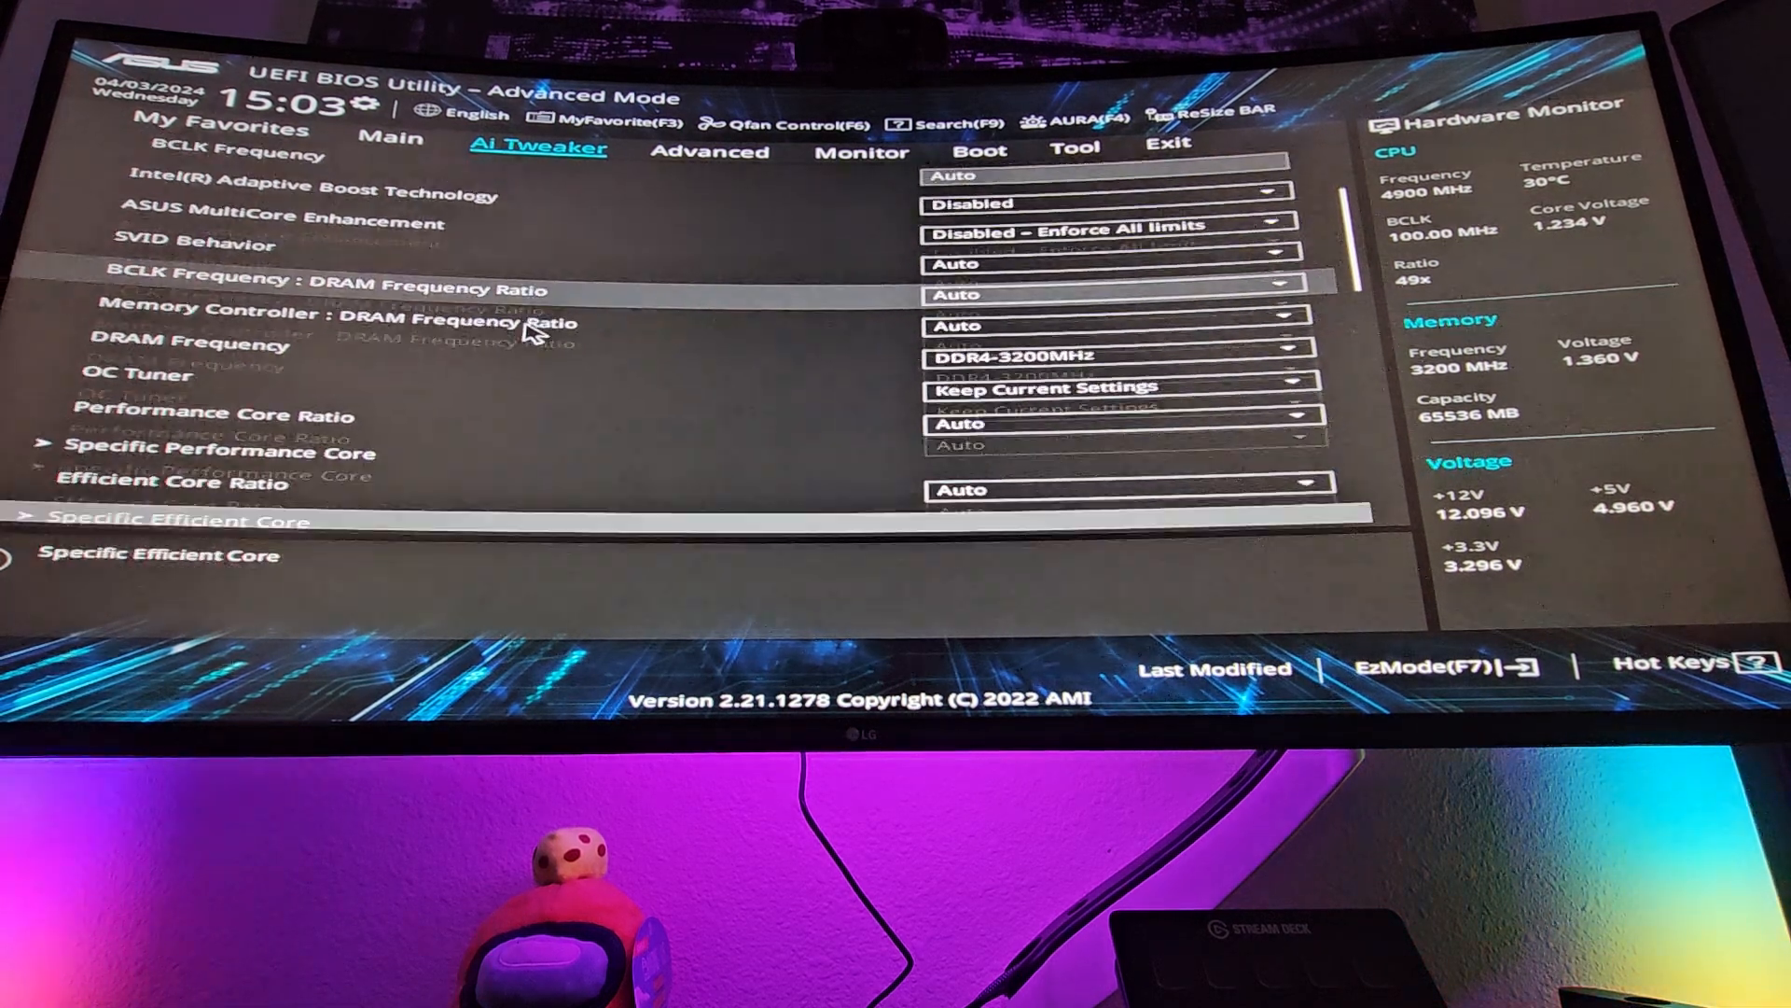
scroll(down, 3)
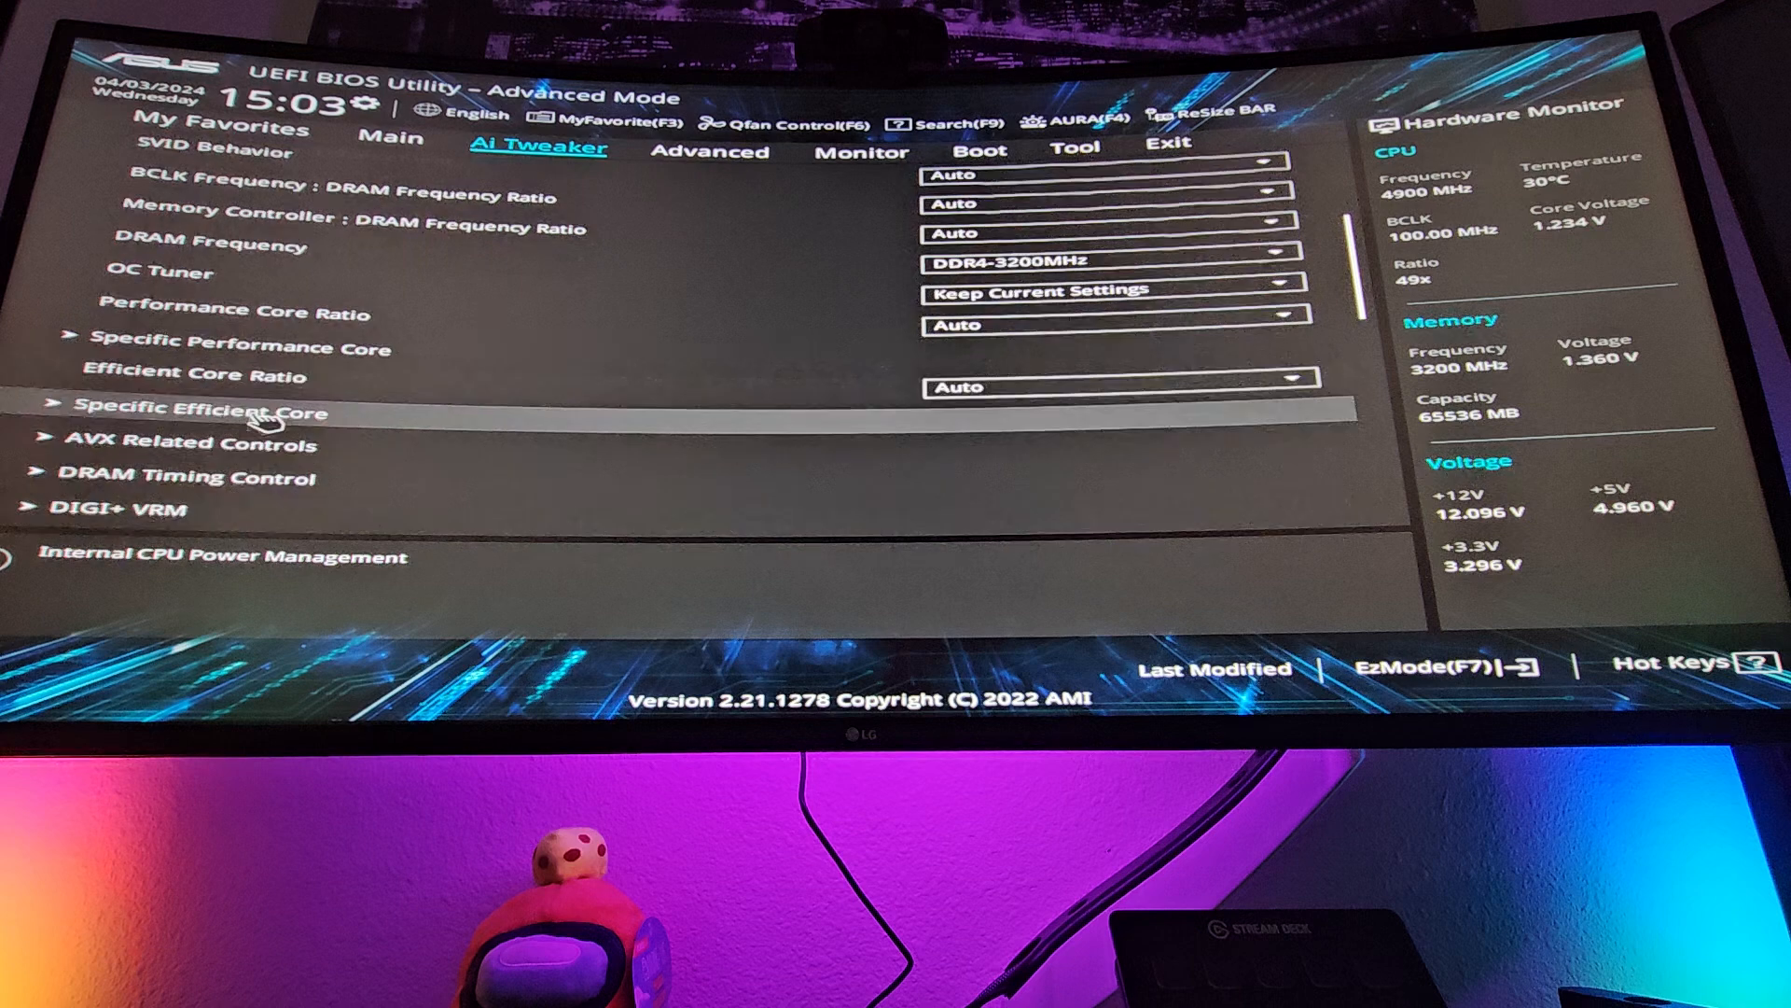
scroll(down, 3)
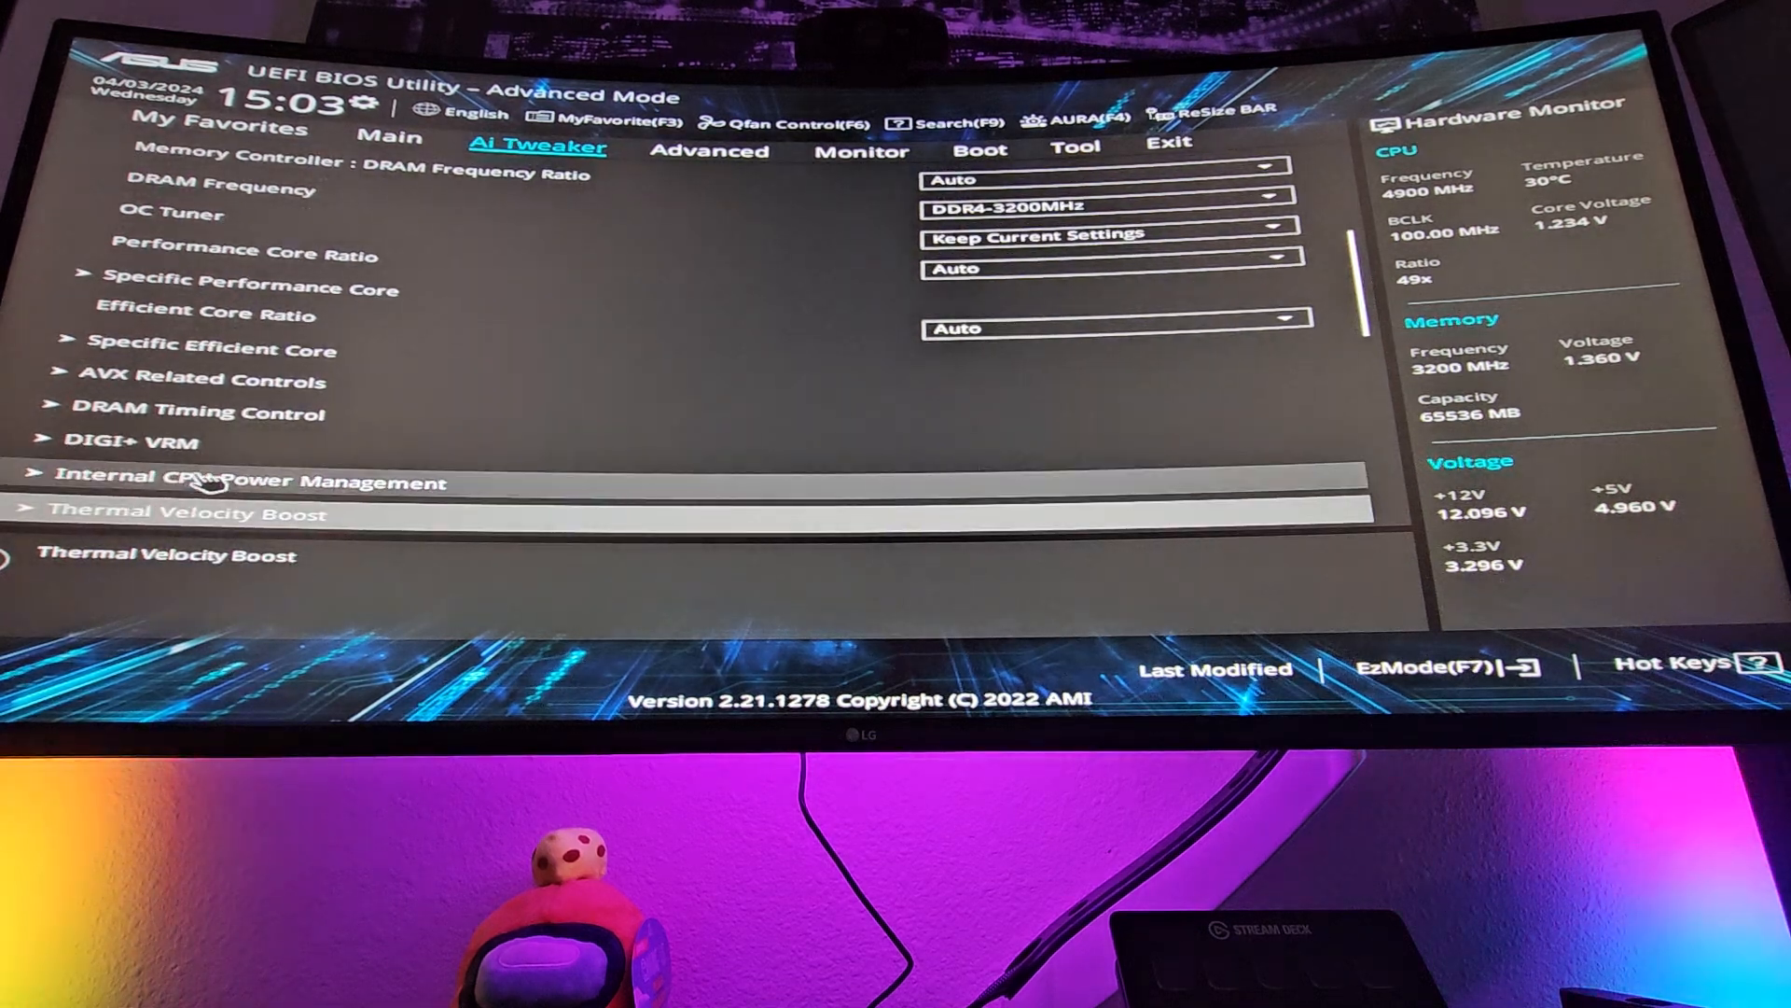
Review Internal CPU Power Management: 360 A current limit, 184 W long and 224 W short package power limits
click(248, 482)
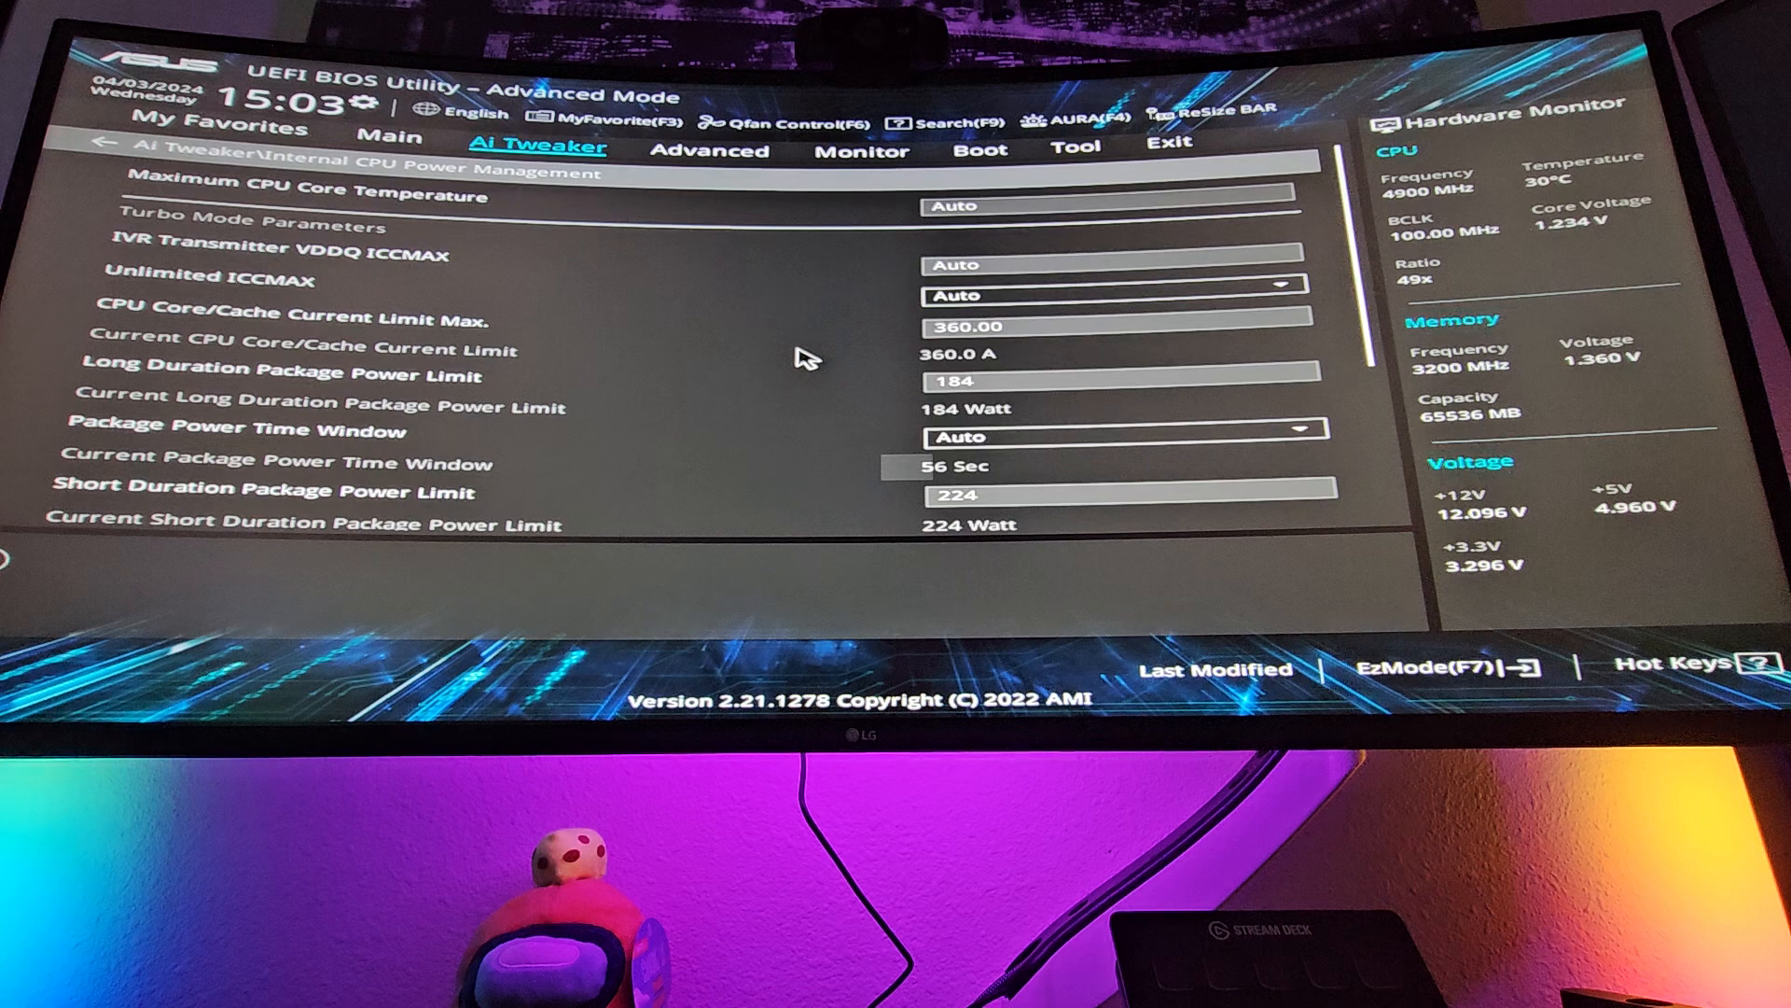
mouse_move(731, 349)
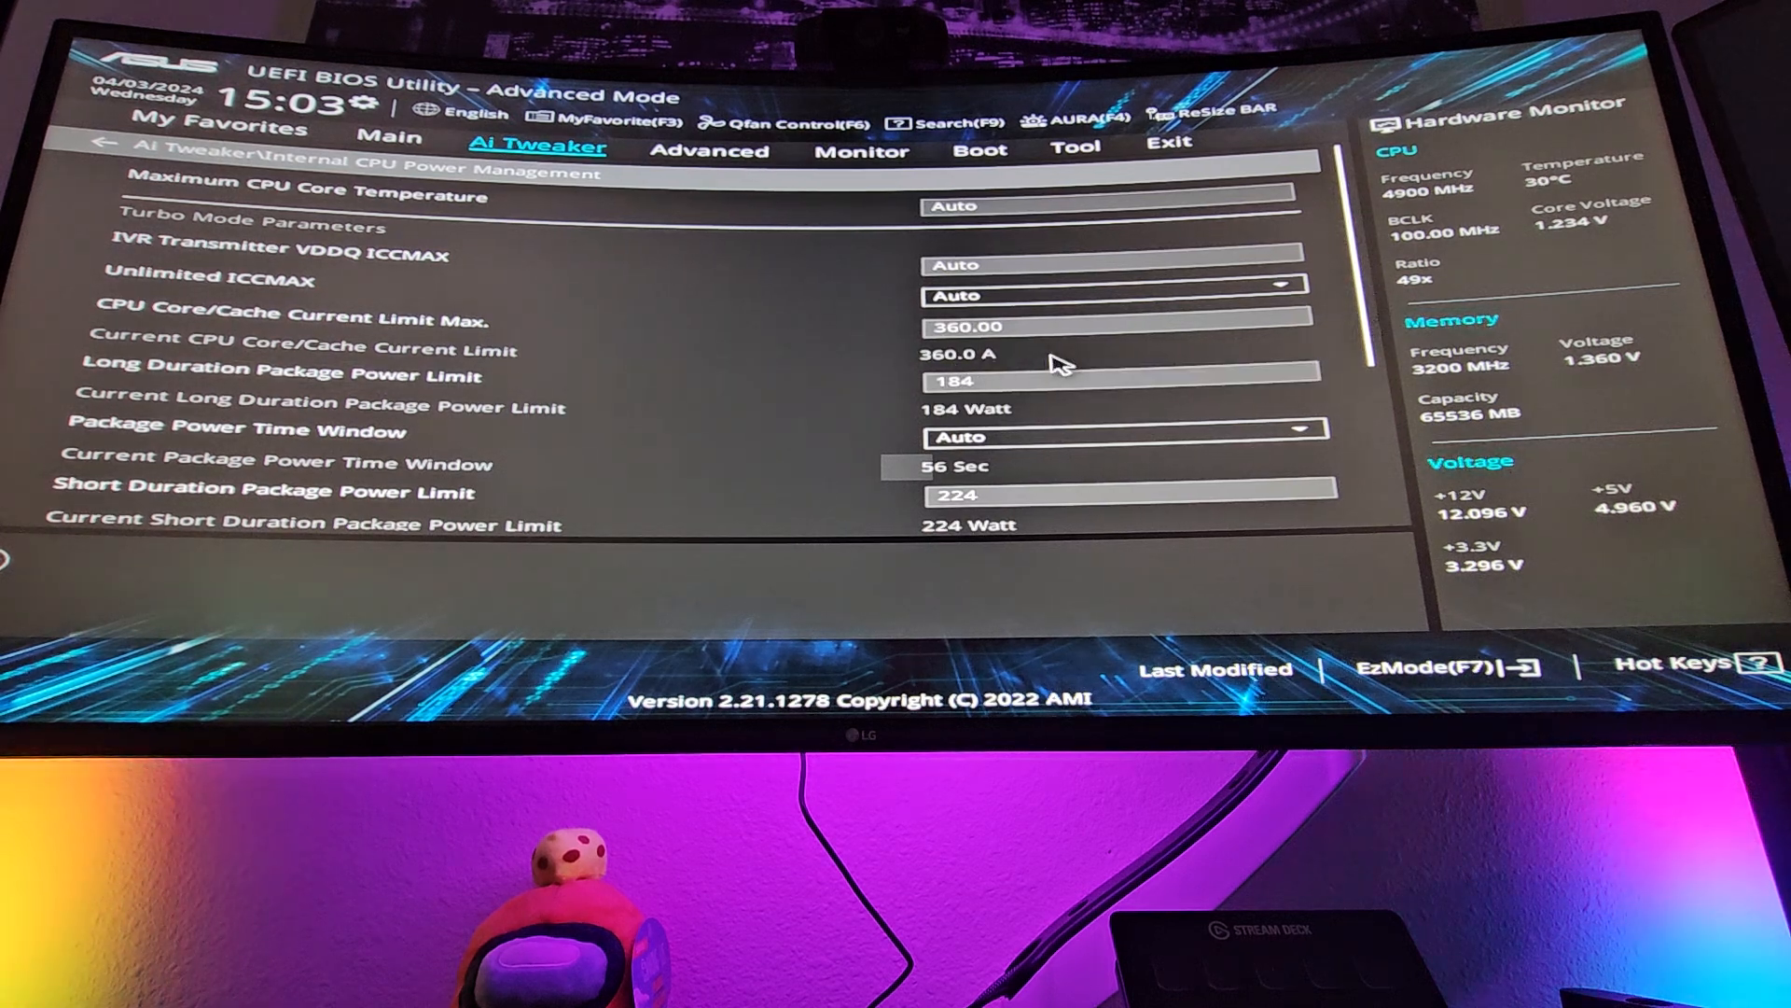
mouse_move(1000, 349)
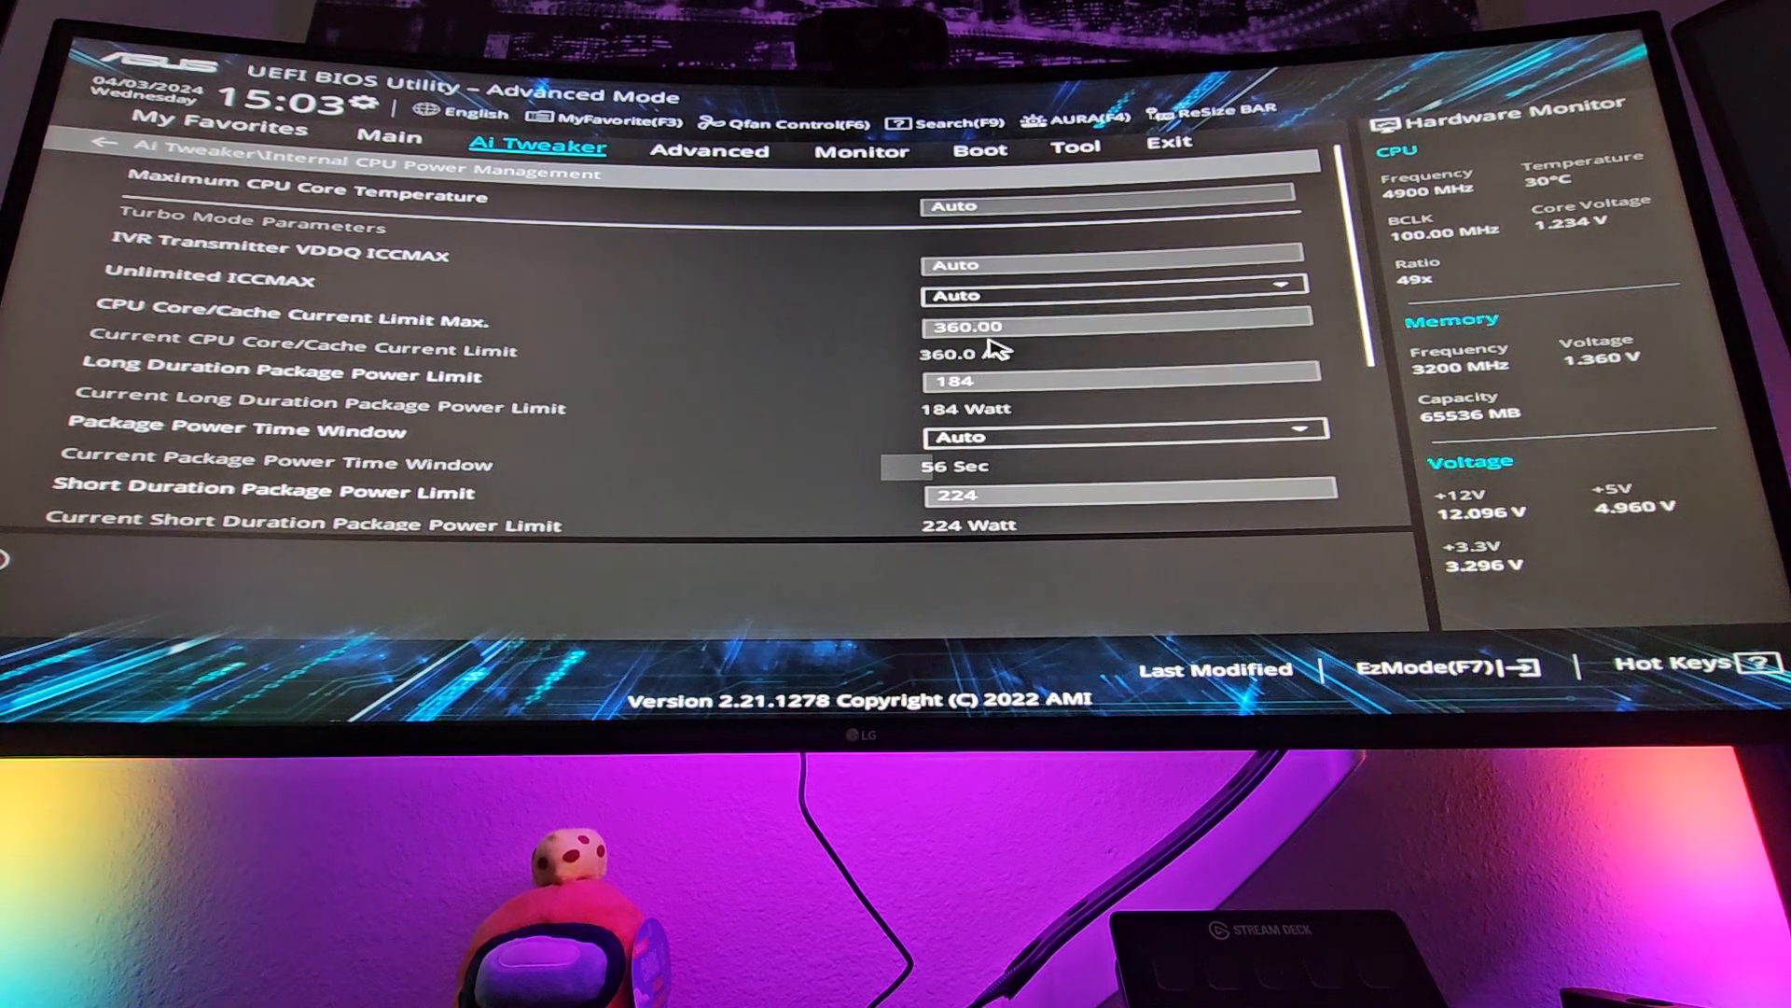
click(1097, 381)
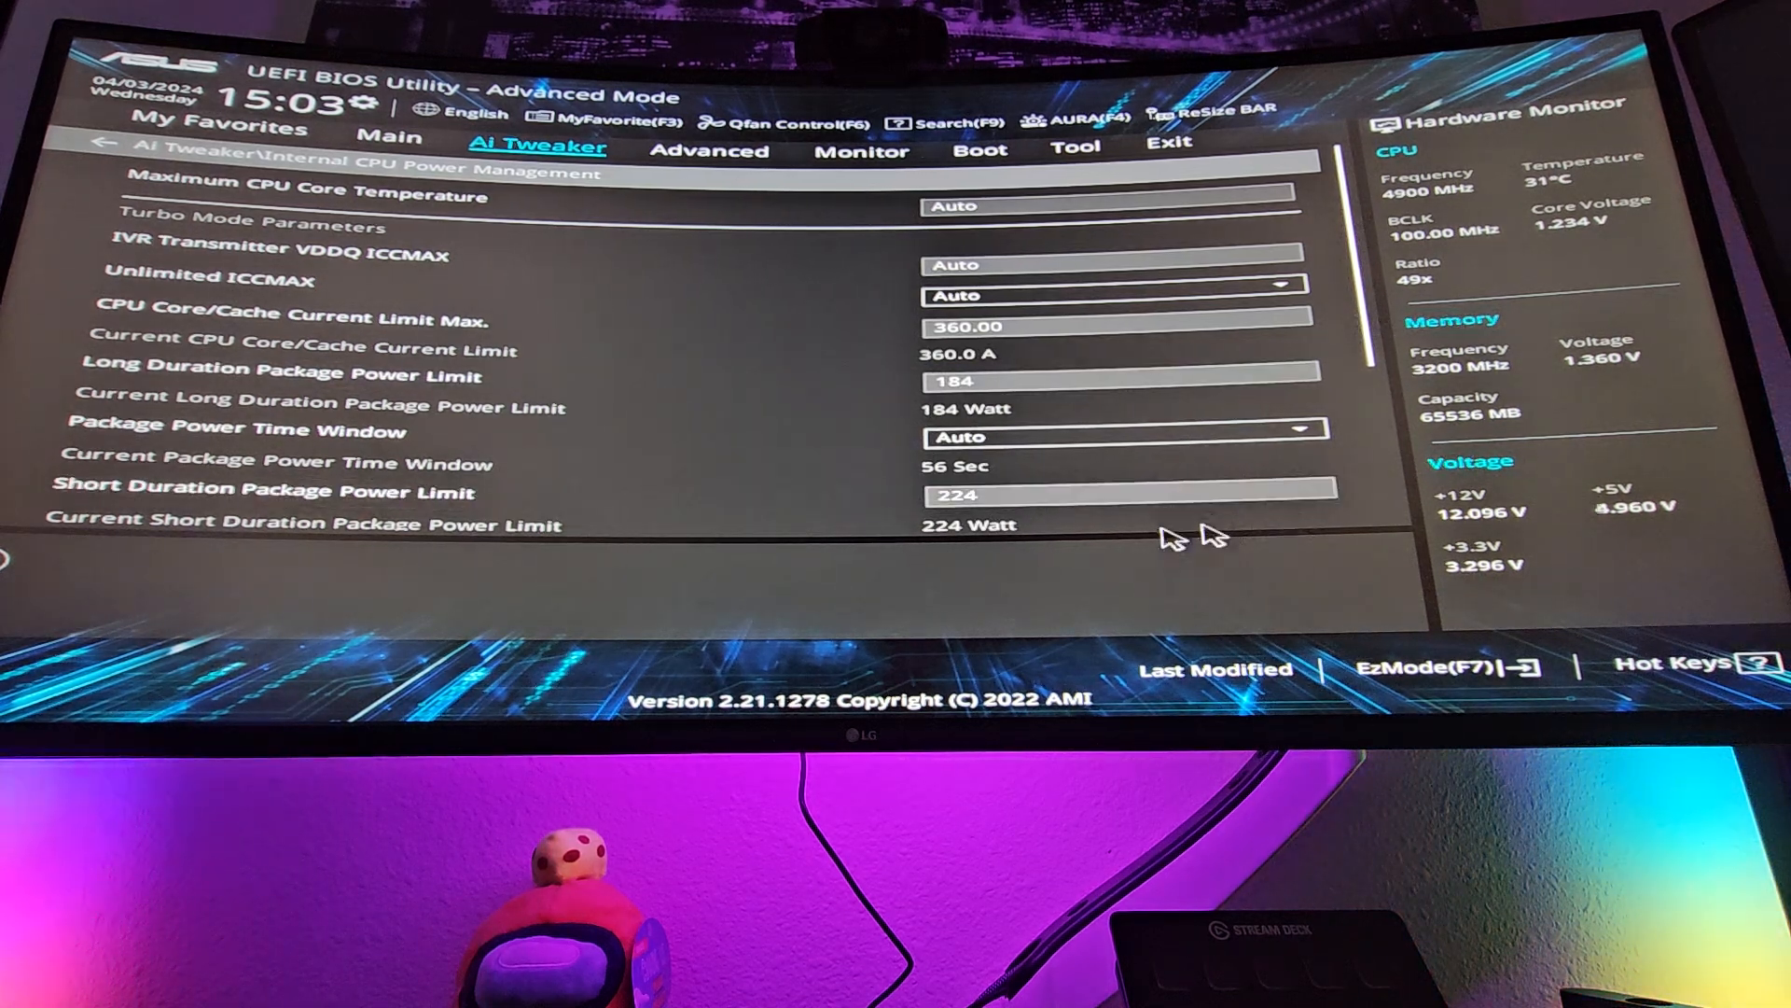
mouse_move(1005, 537)
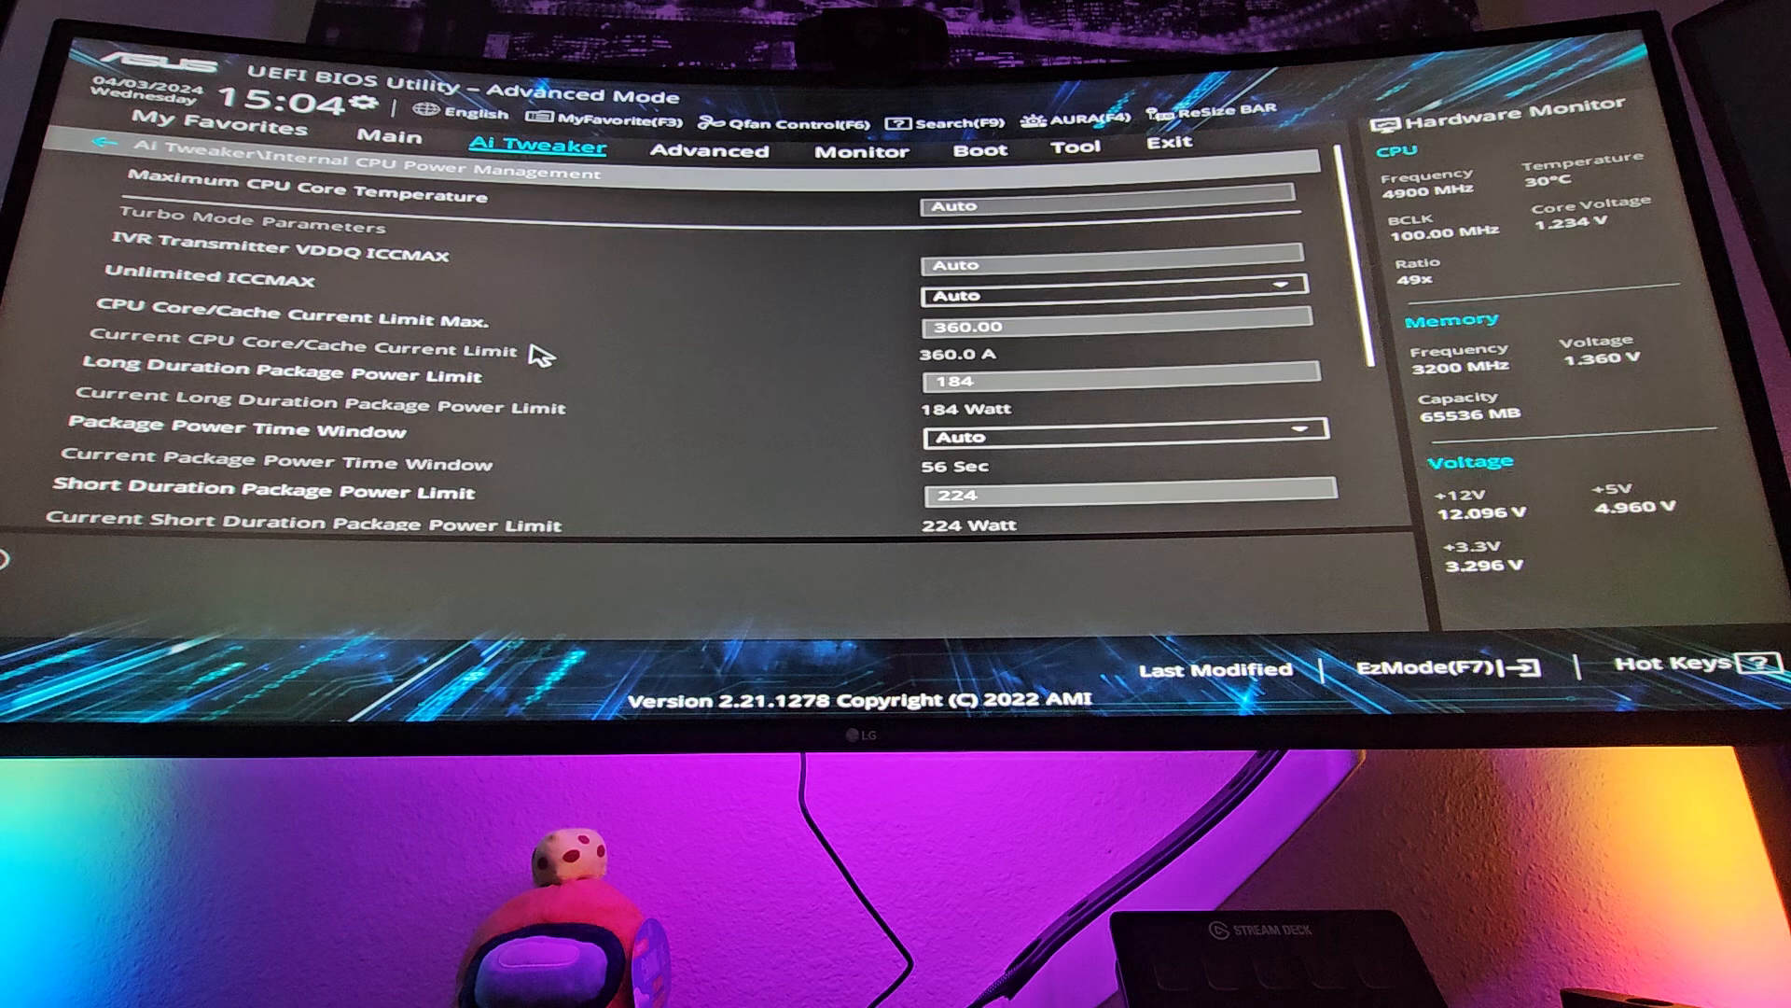
mouse_move(797, 410)
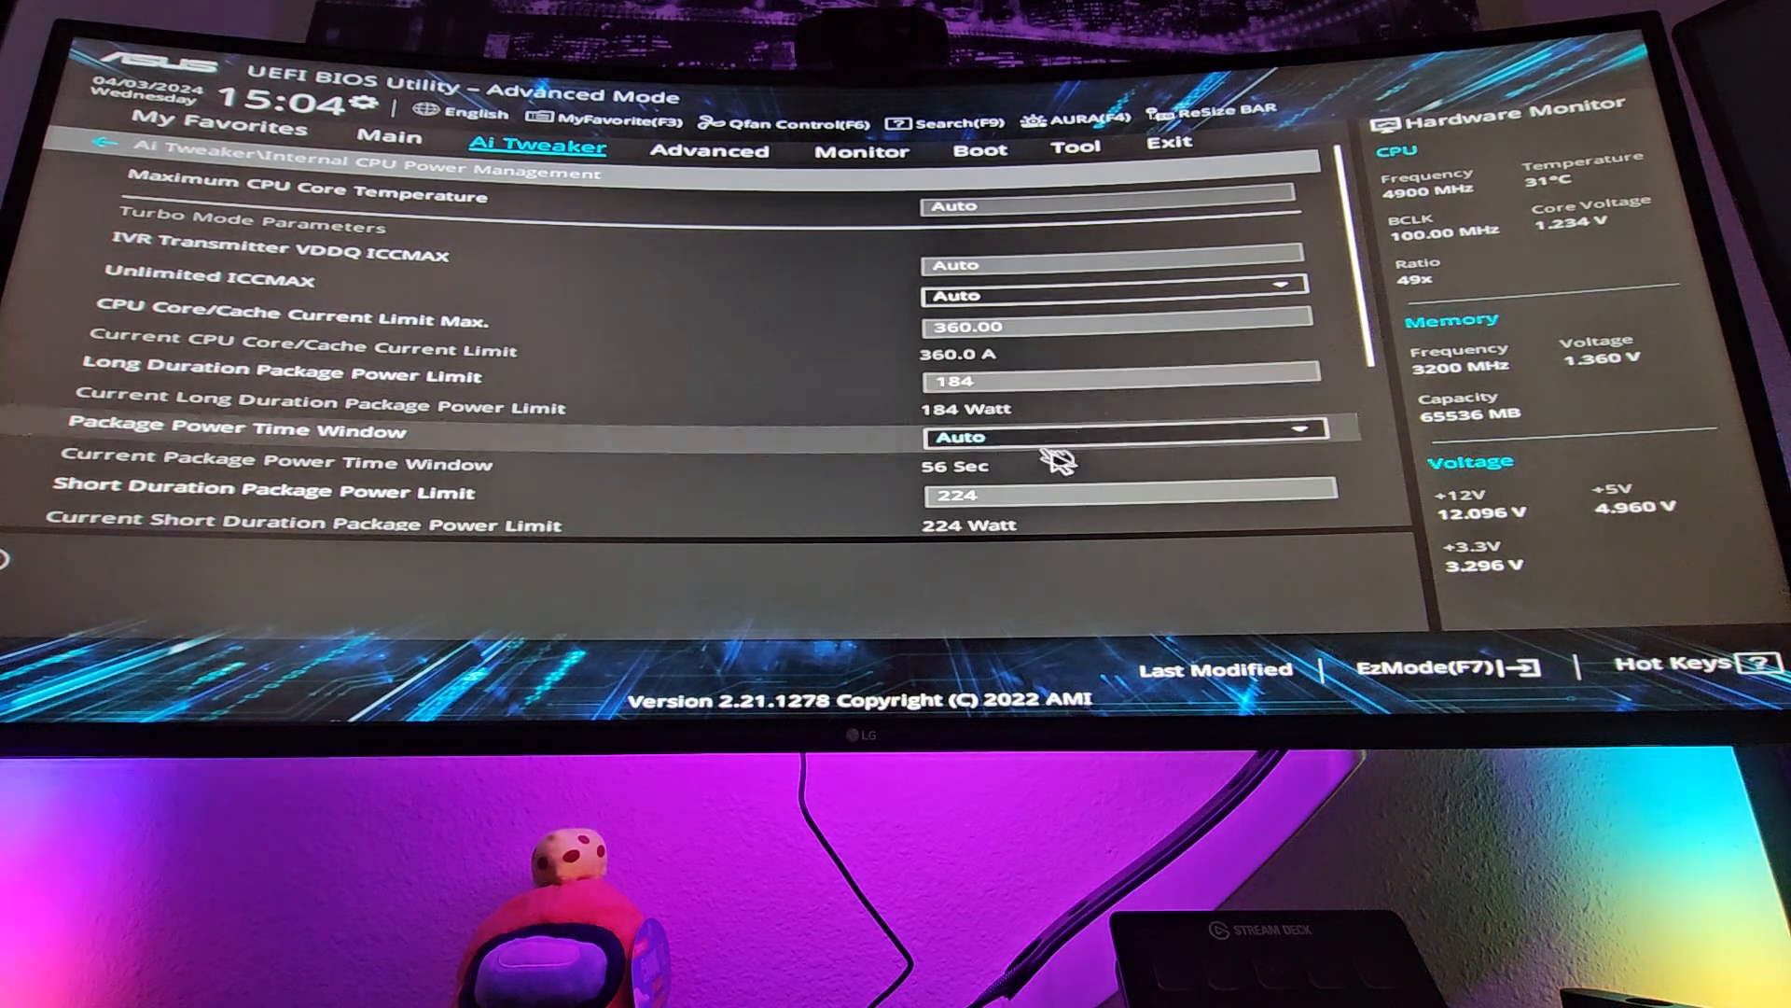
click(1119, 494)
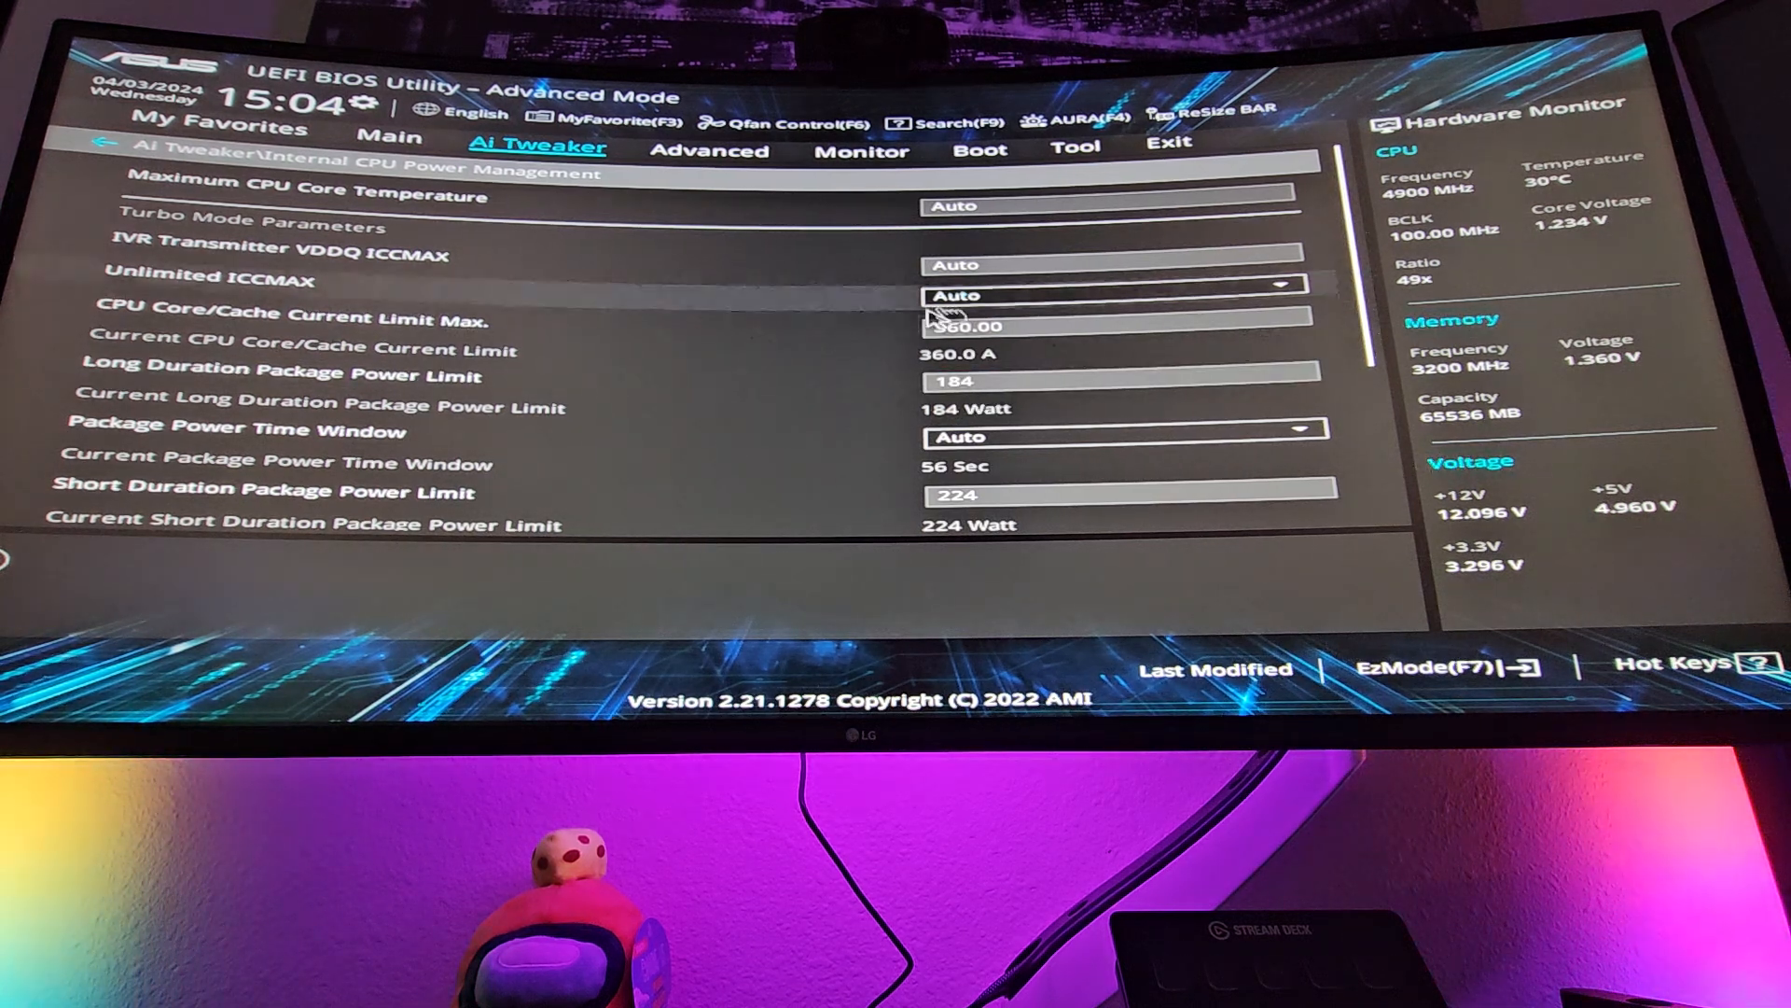
click(1103, 325)
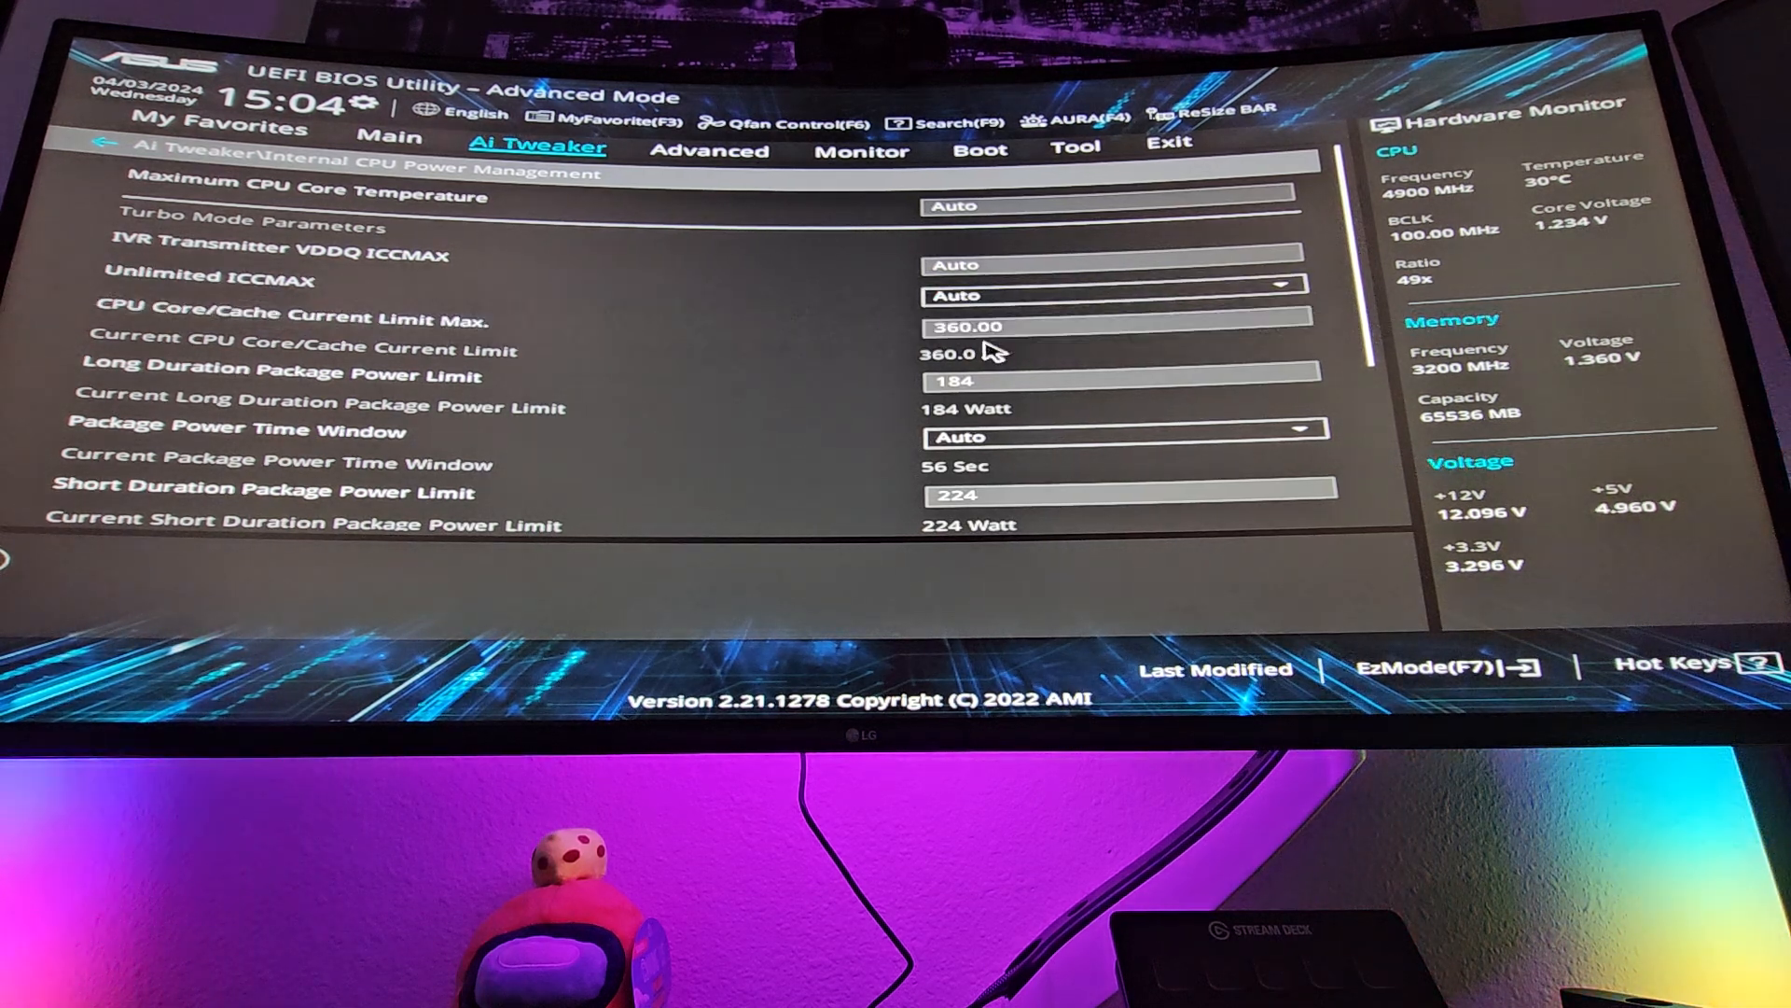
click(1118, 329)
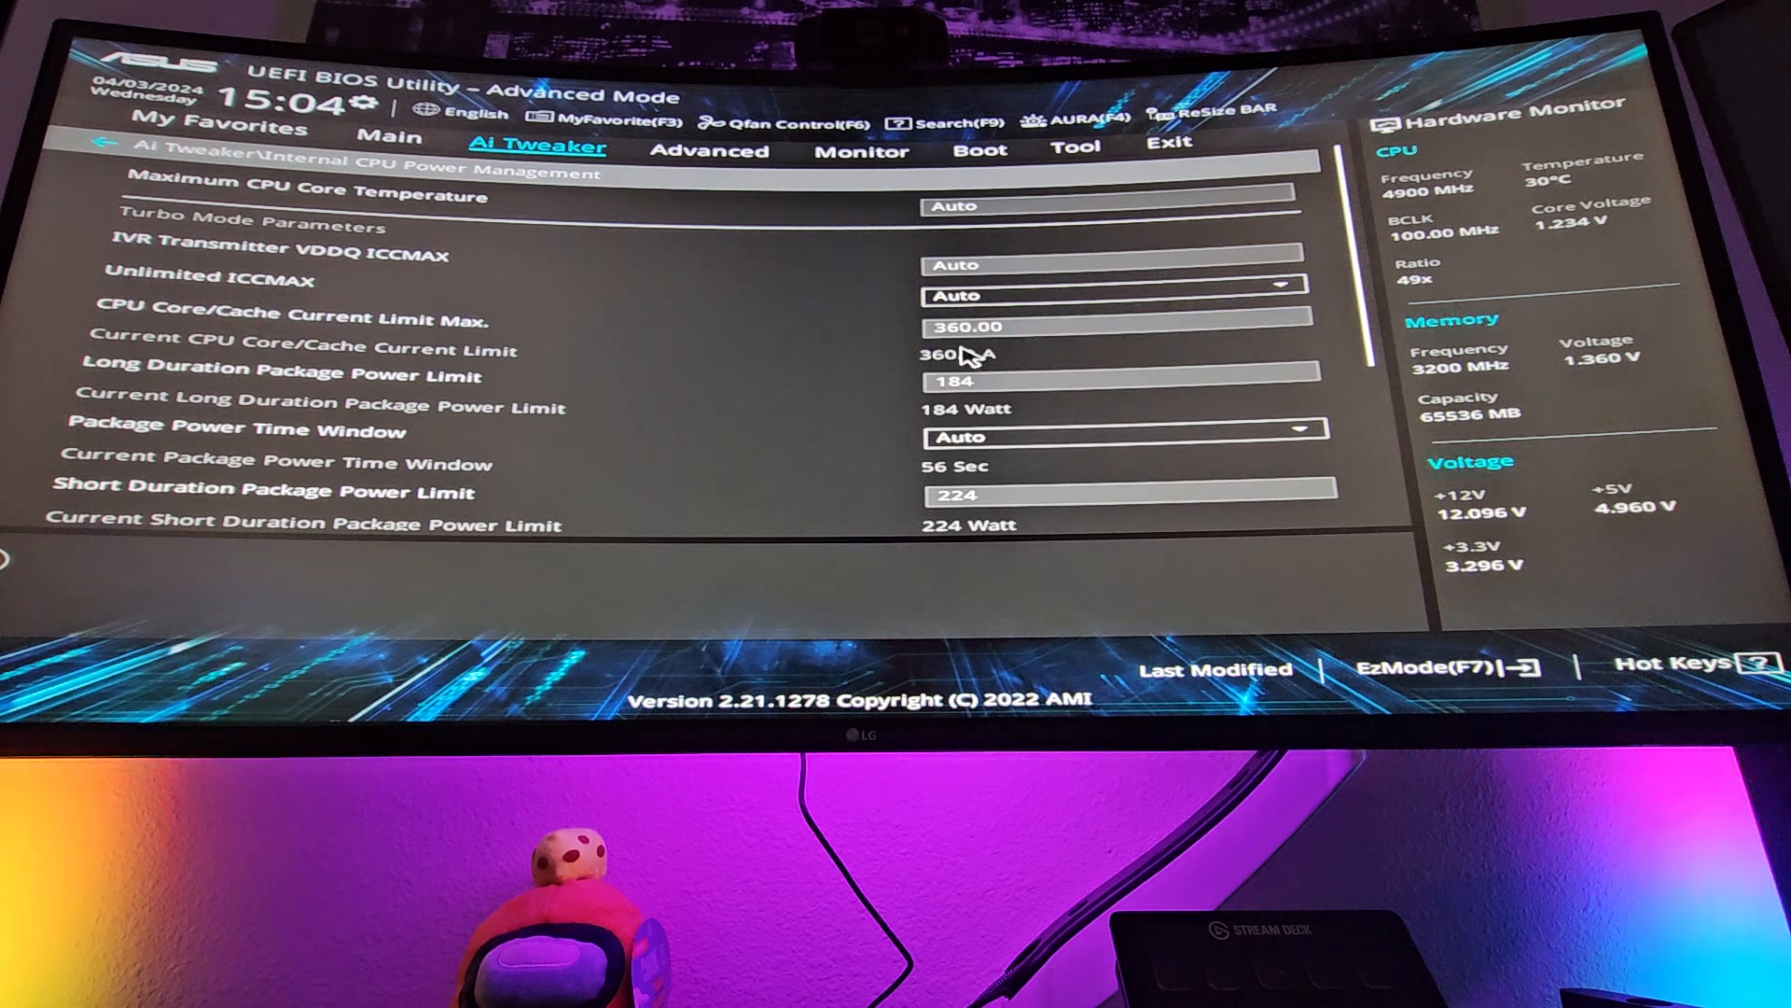
click(1097, 326)
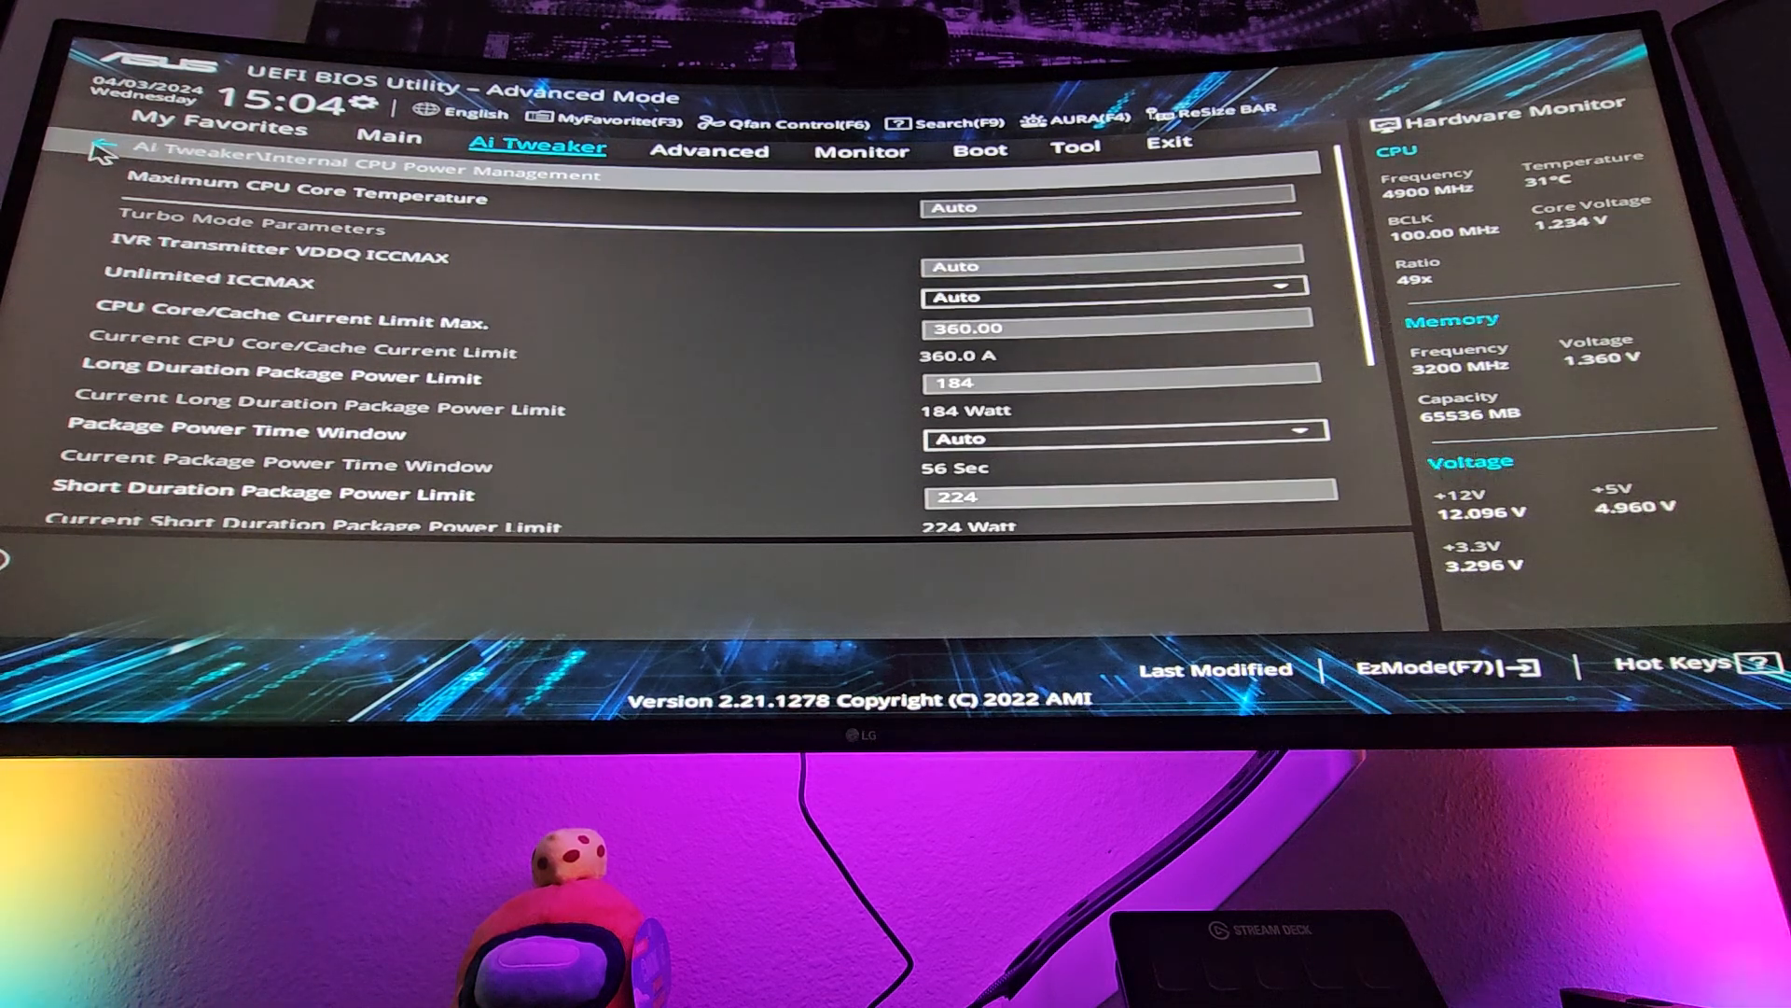
mouse_move(760, 354)
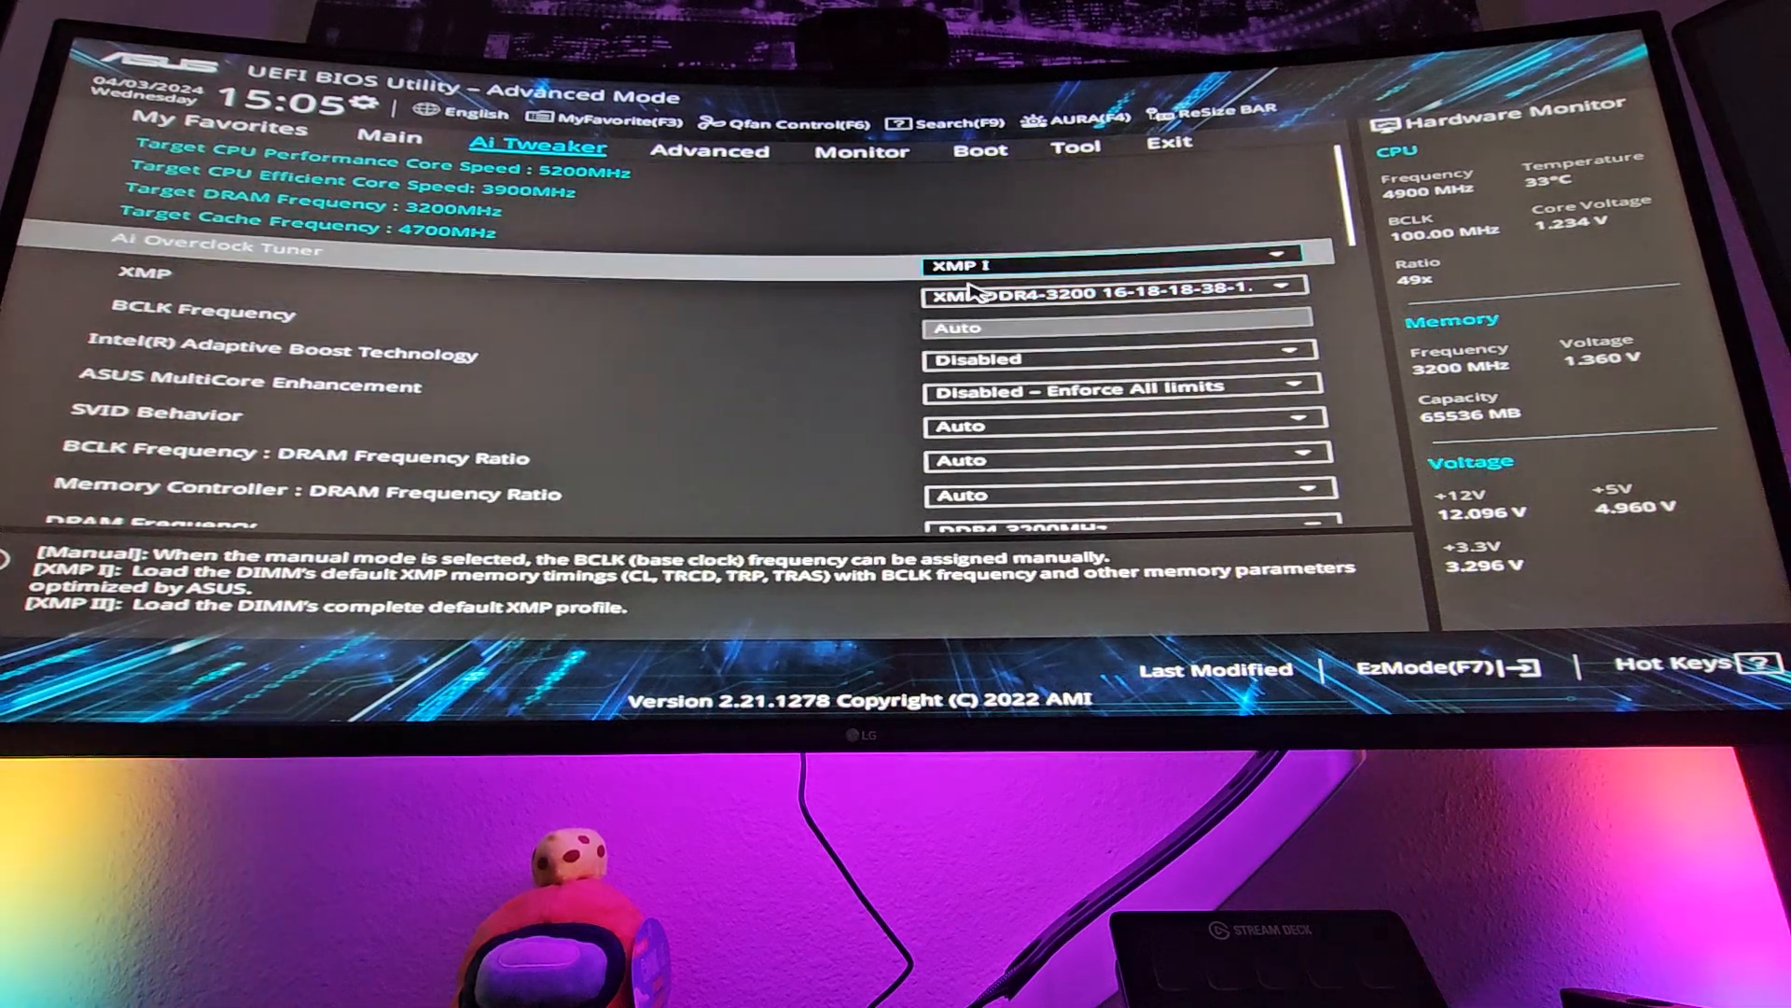
click(1118, 254)
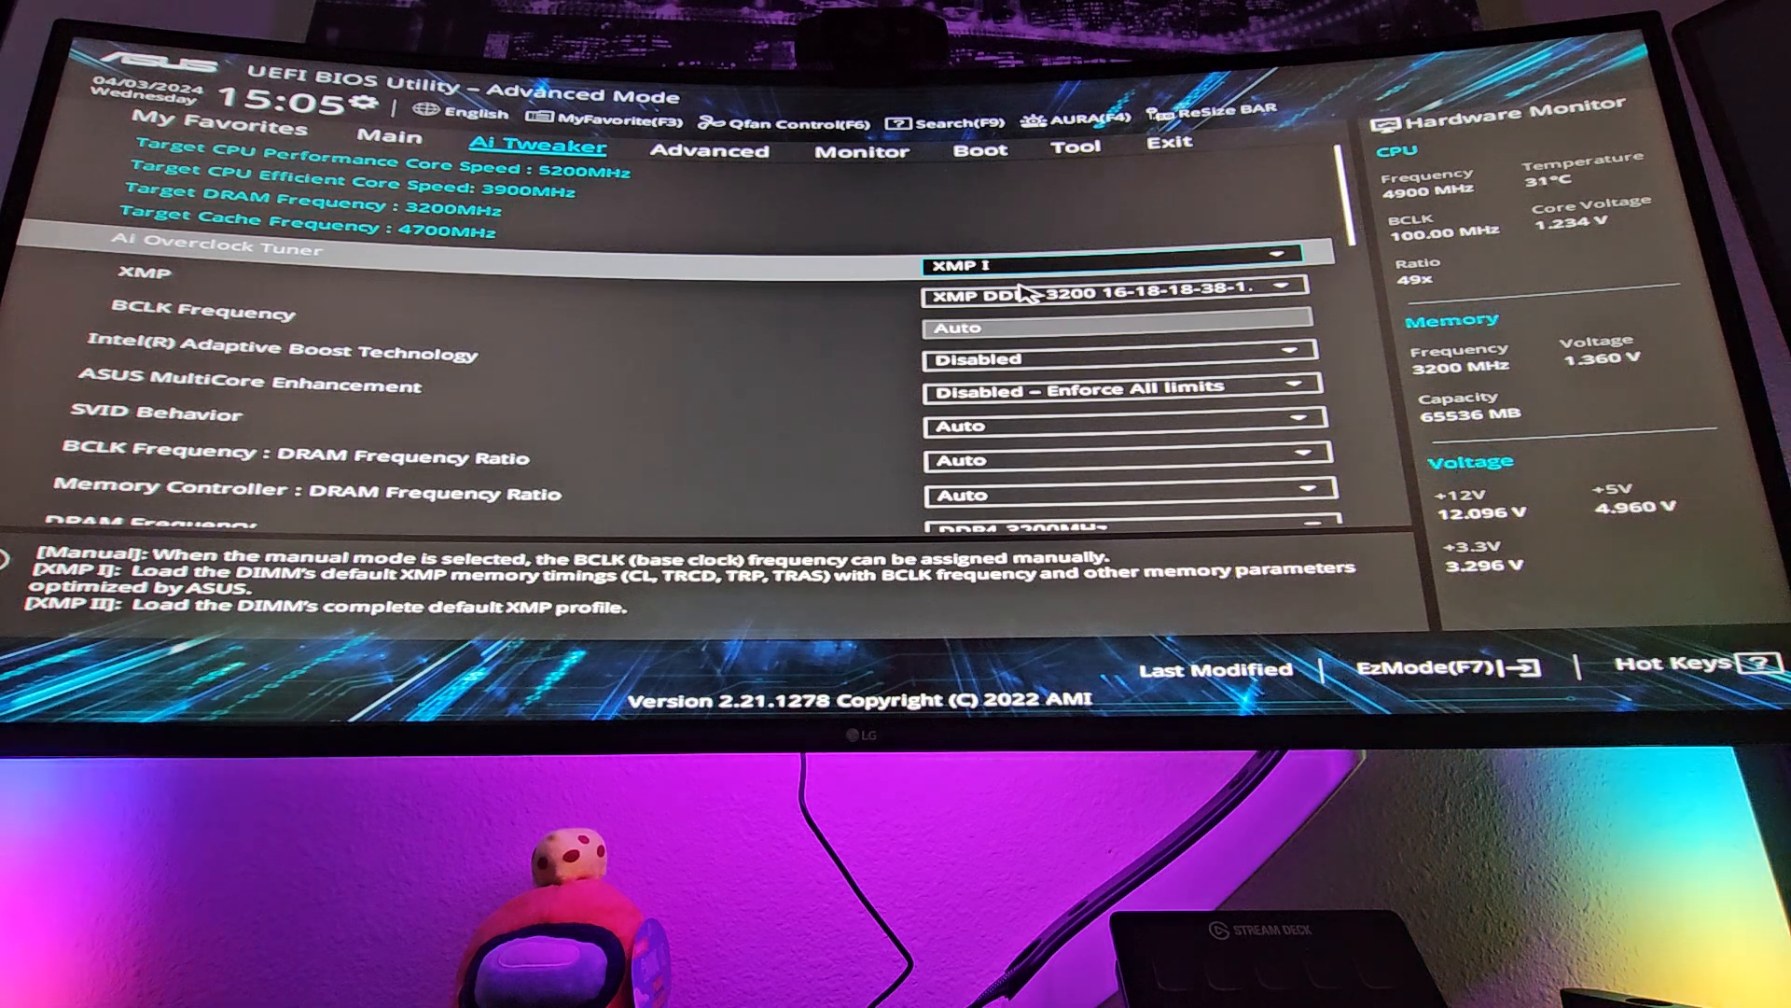
click(1120, 252)
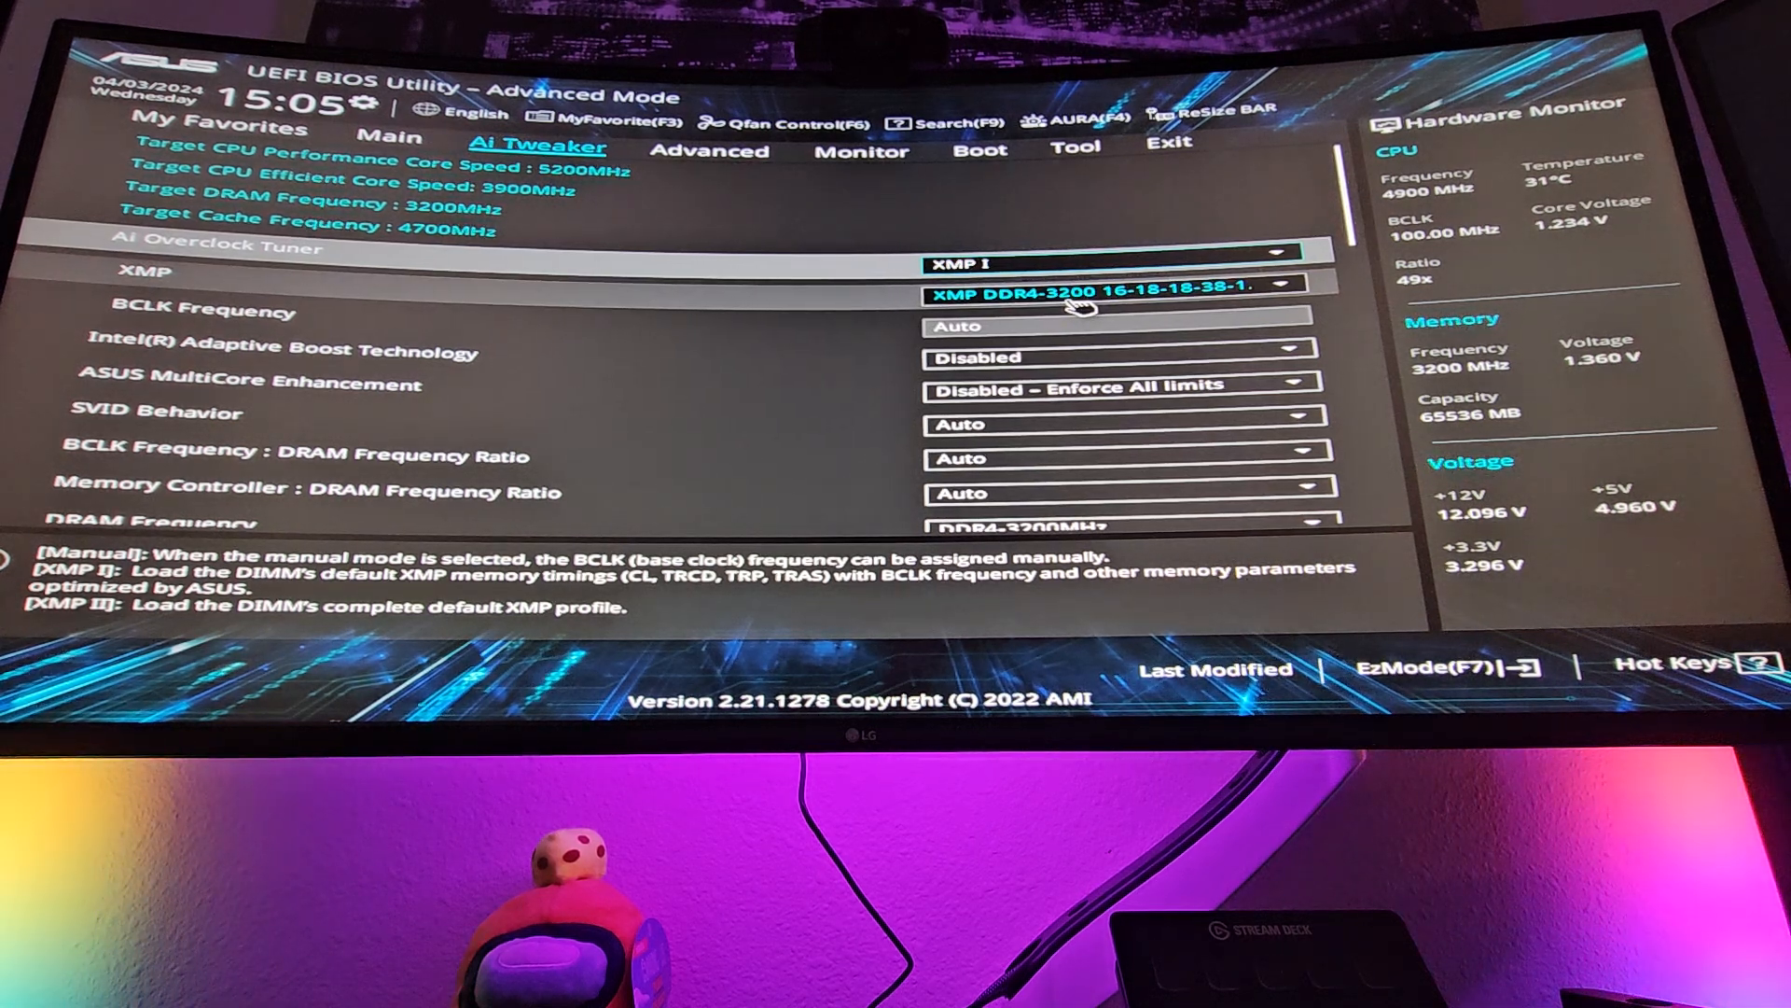
click(1119, 281)
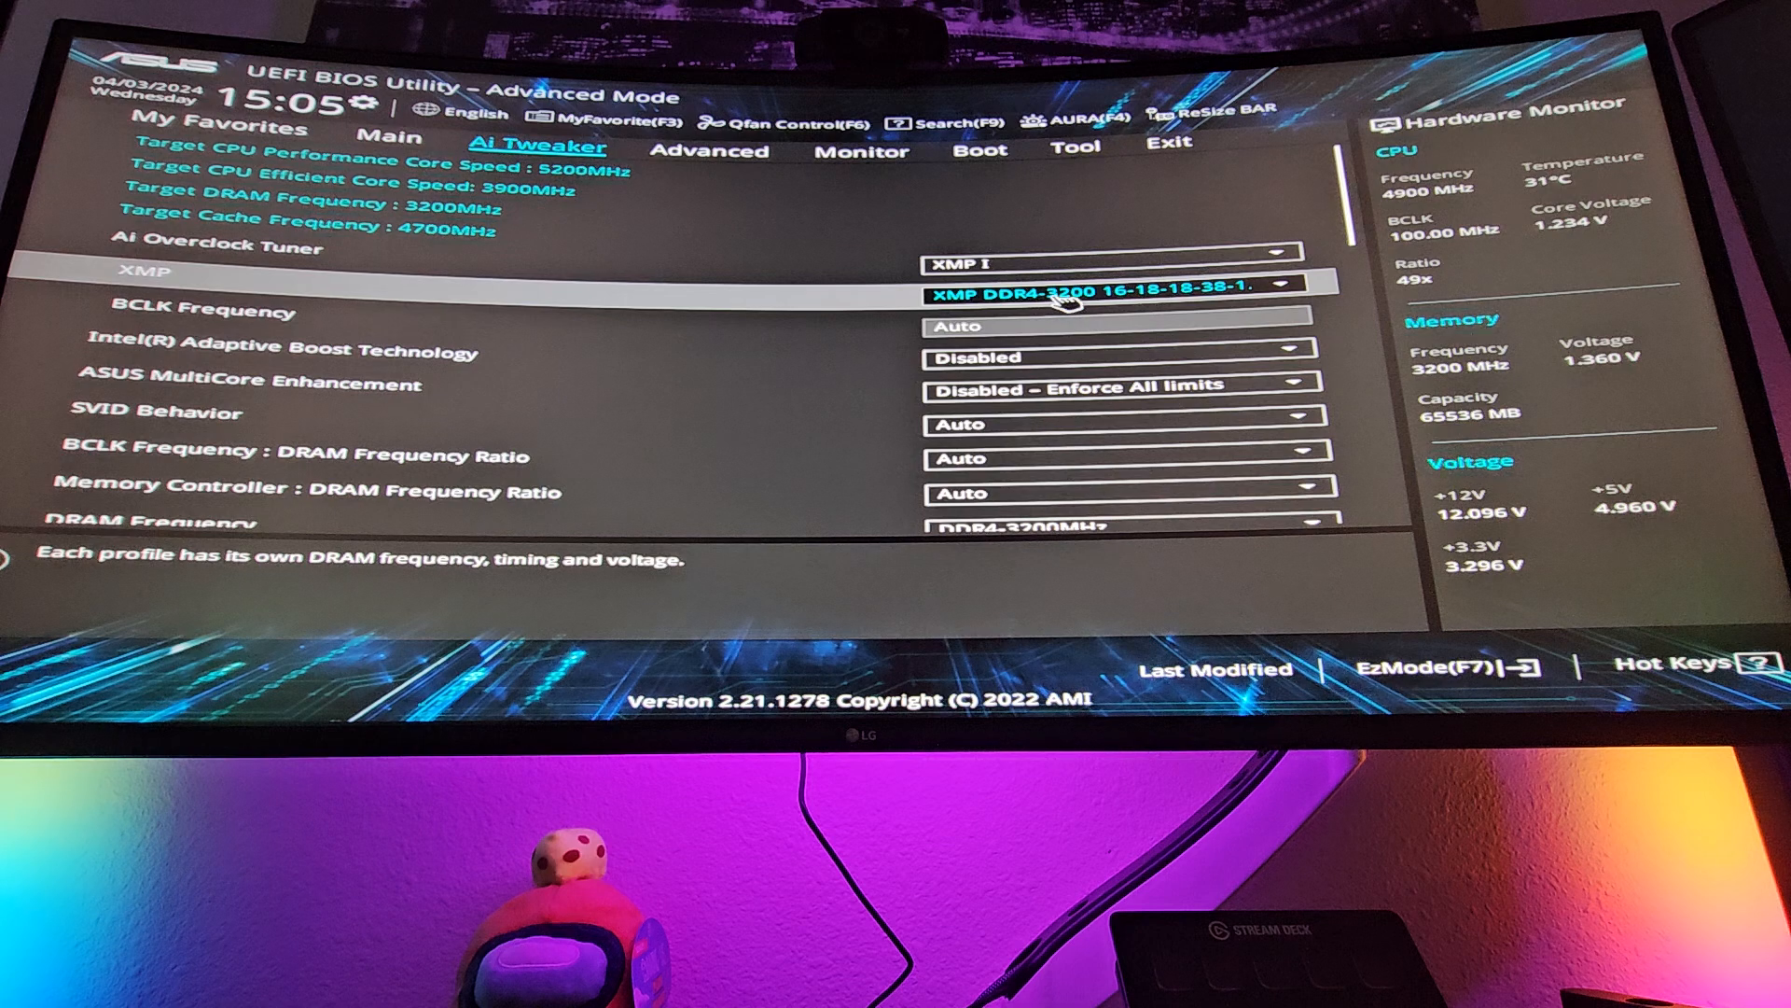
key(Down)
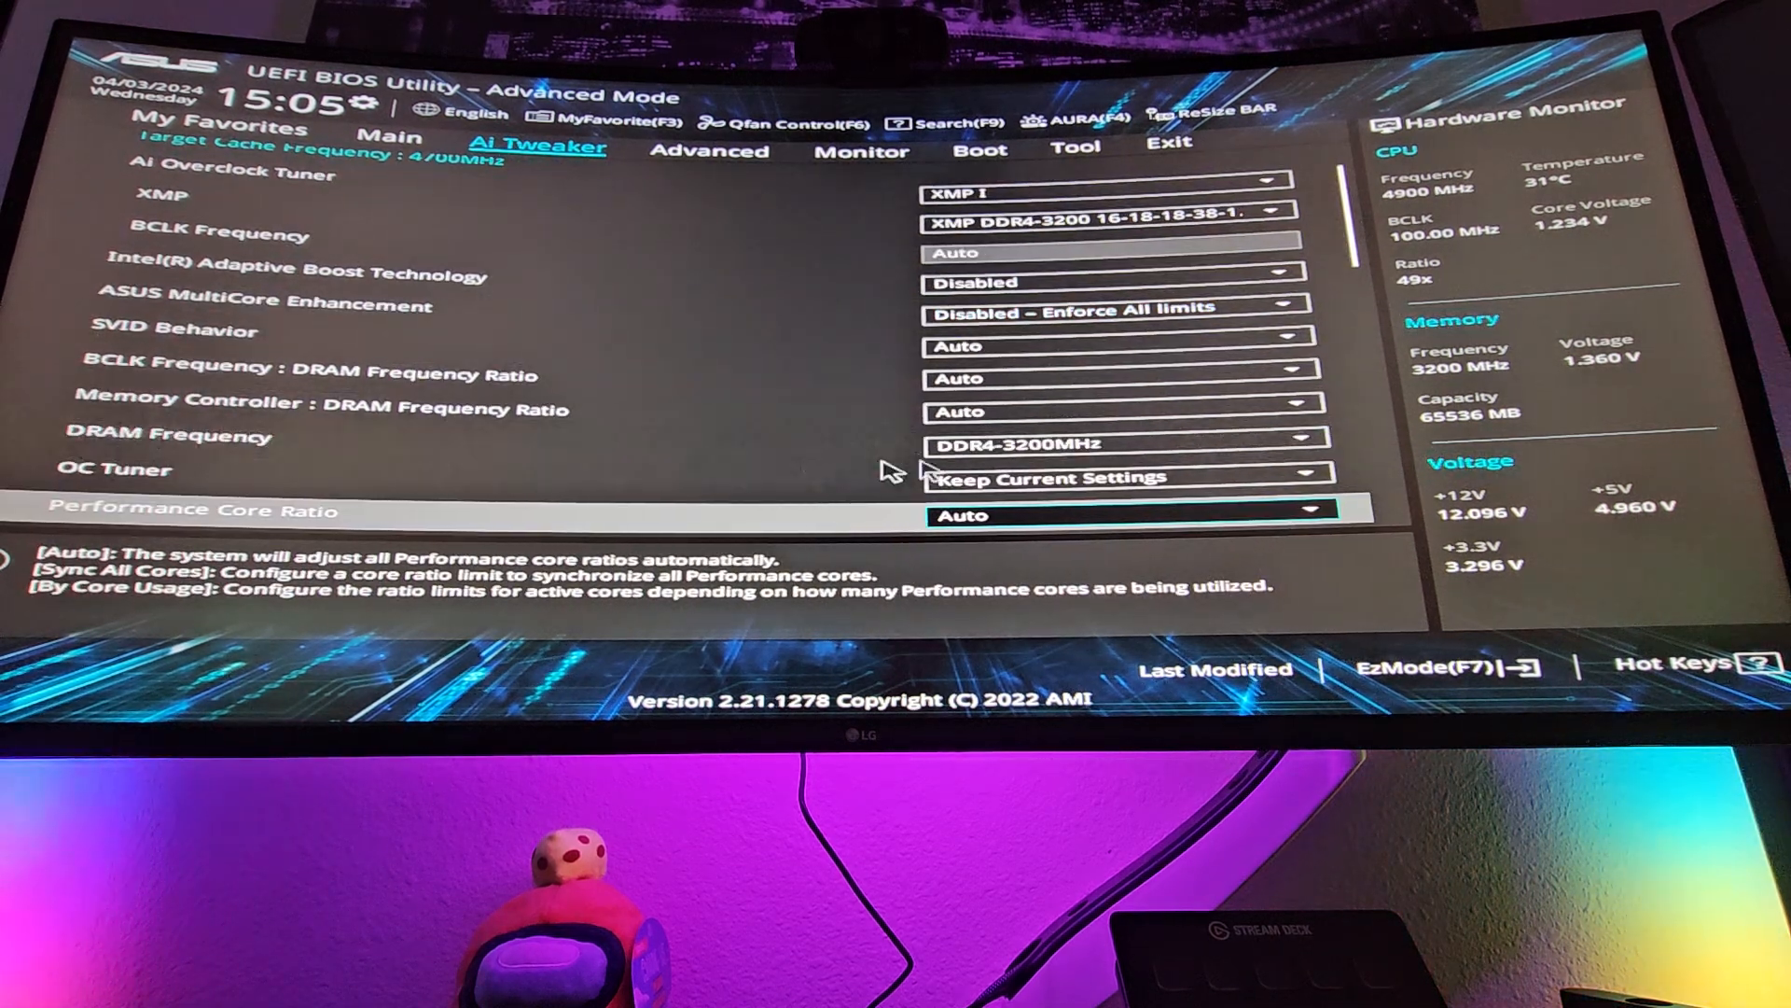
Scroll the Ai Tweaker list past the core ratio and V/F Point Offset entries to the CPU core voltage settings
click(1127, 444)
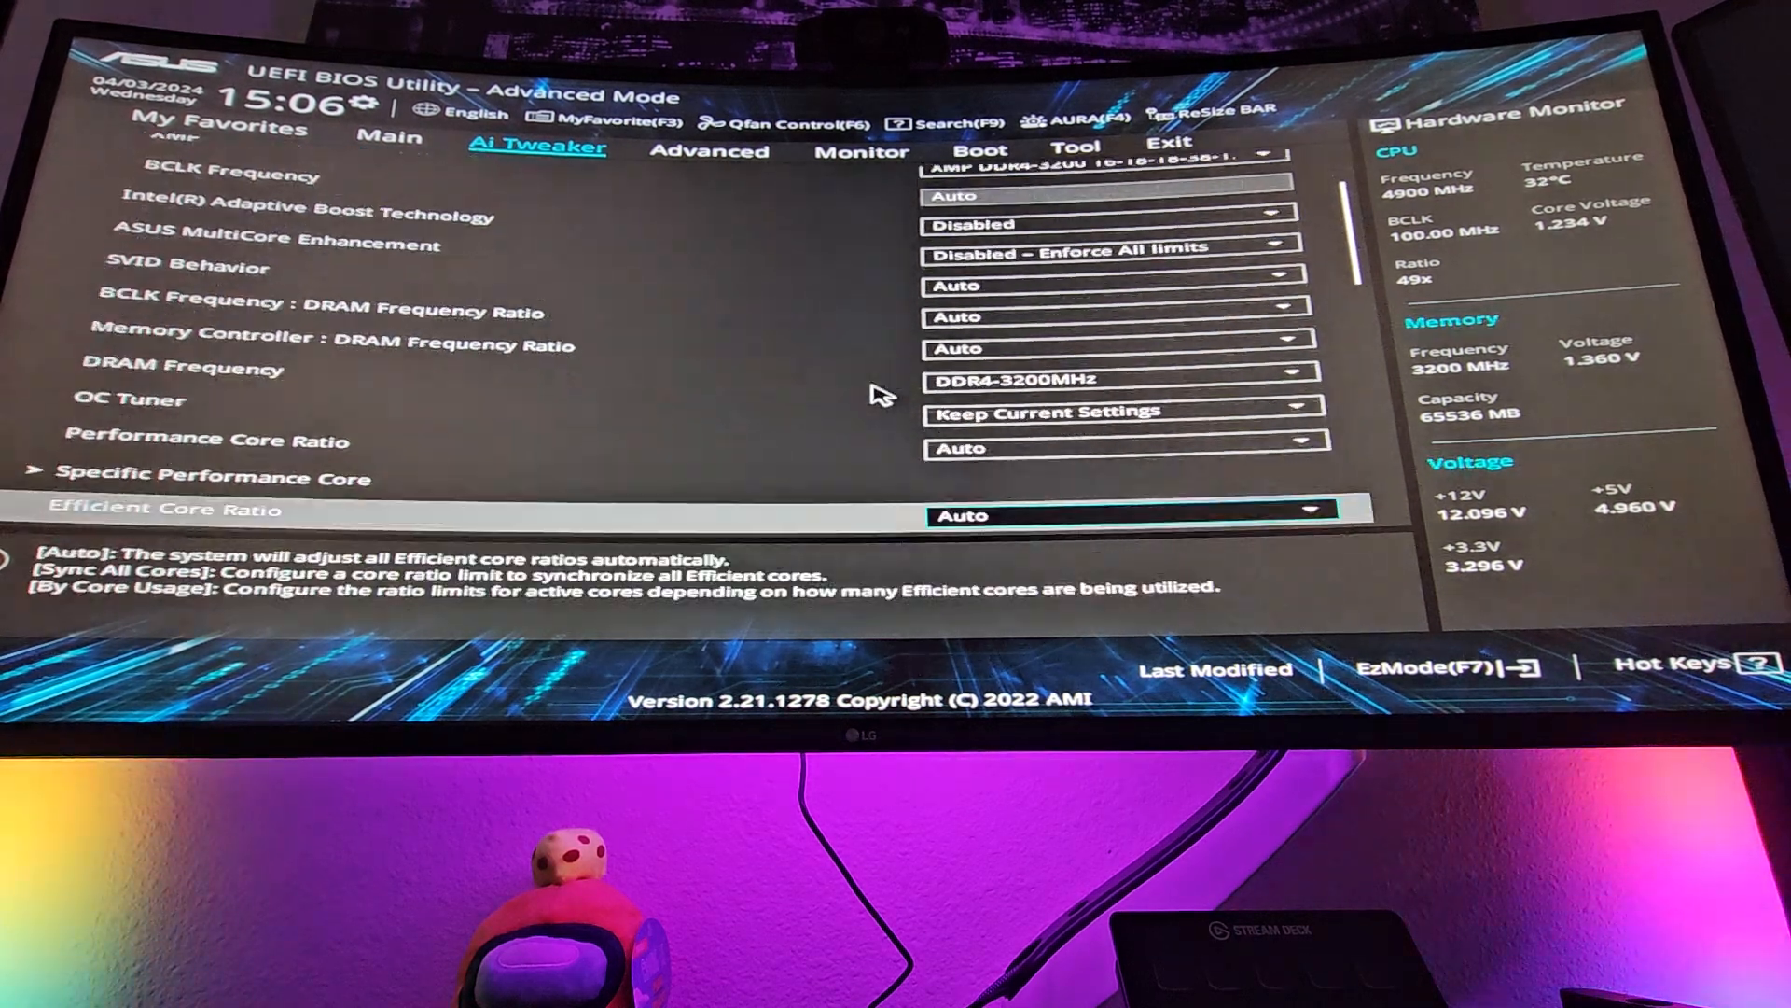
scroll(down, 3)
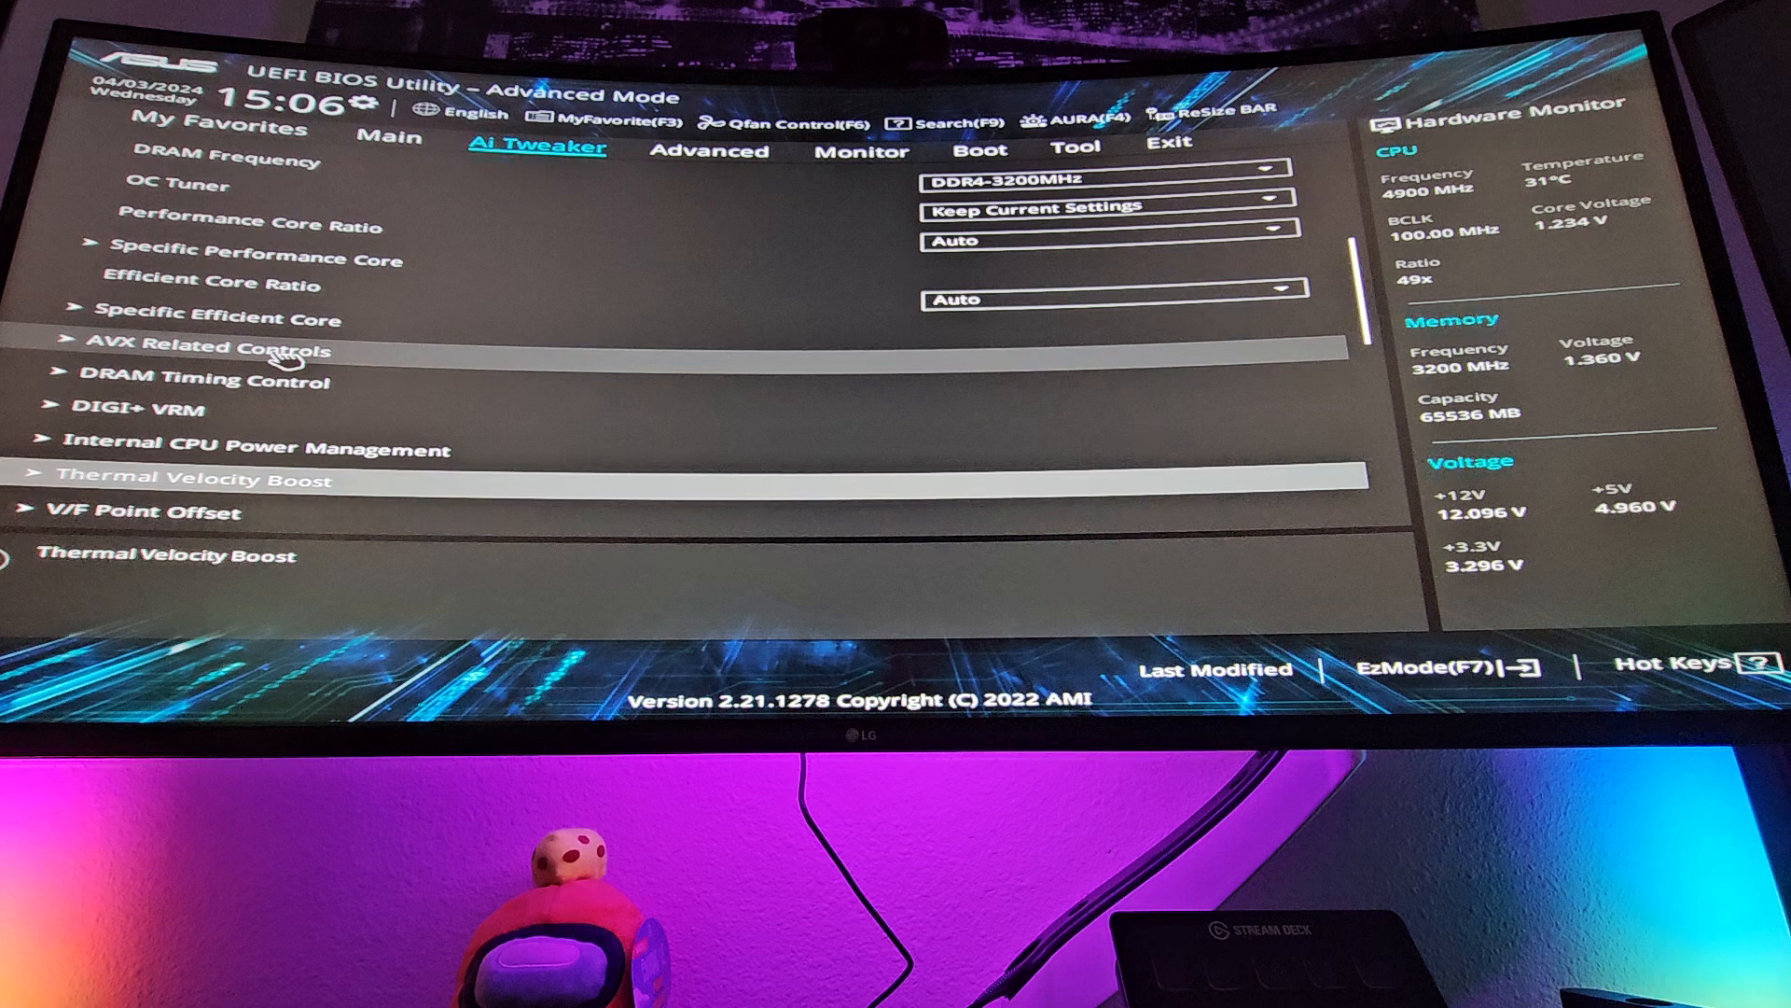
scroll(down, 3)
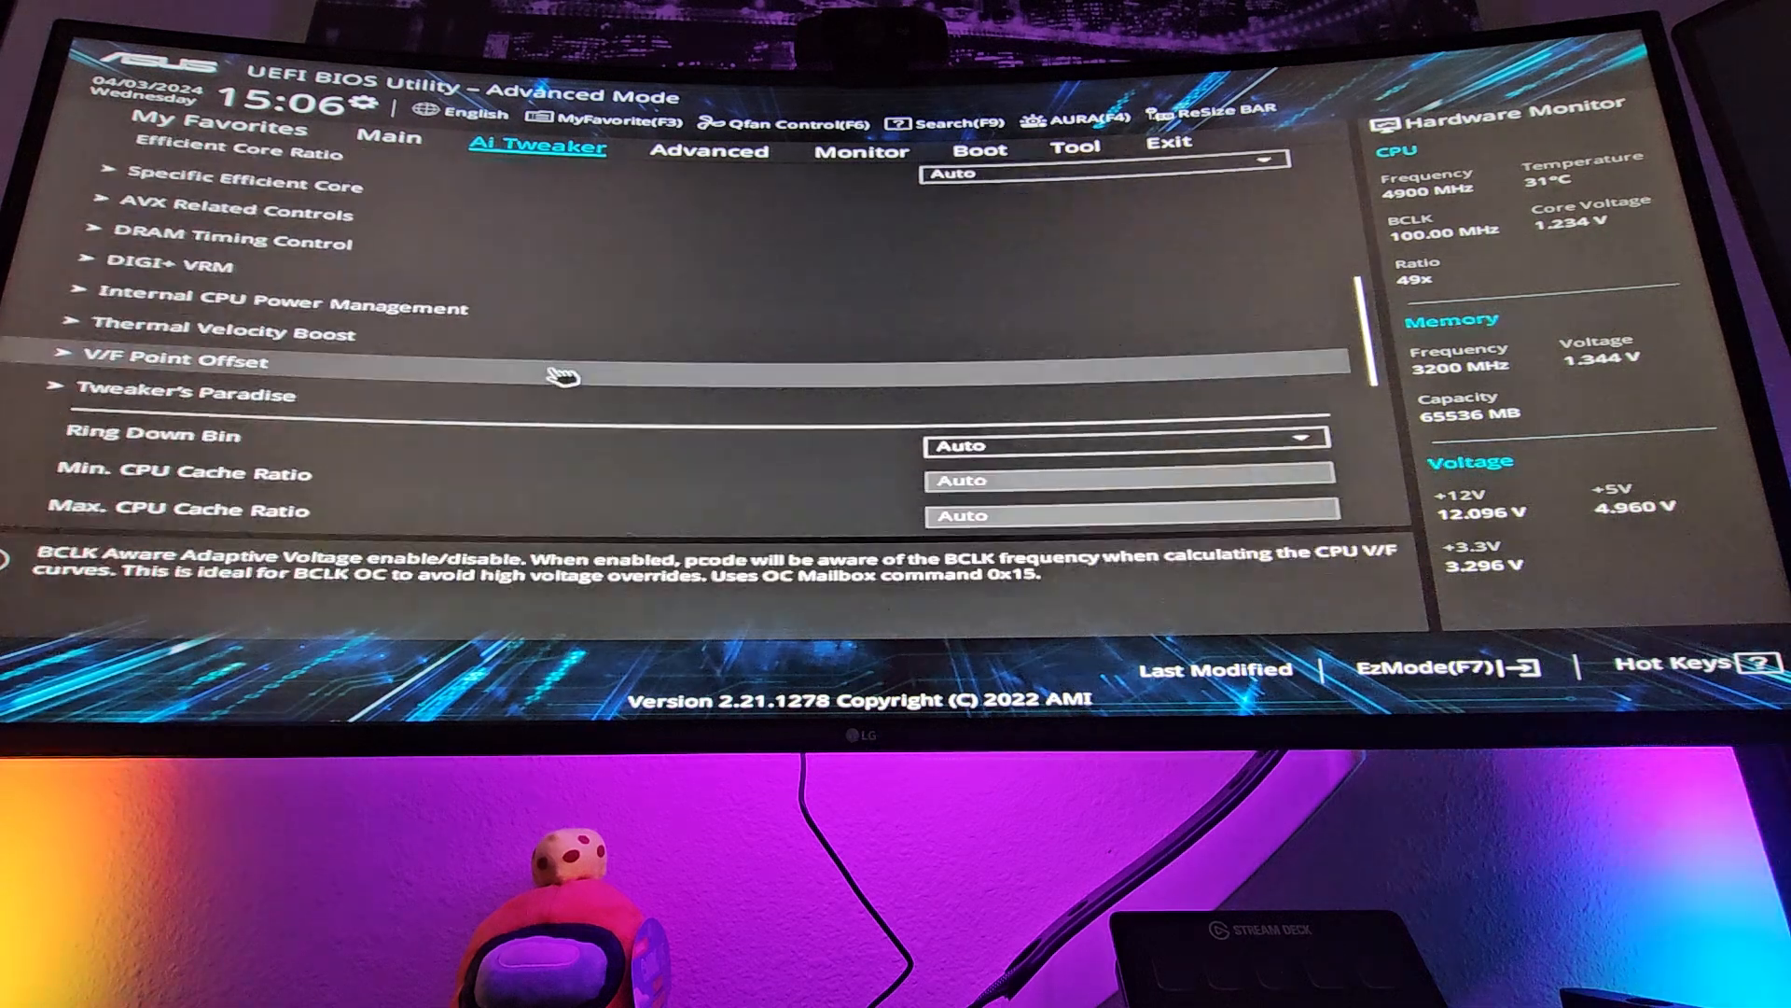
scroll(down, 3)
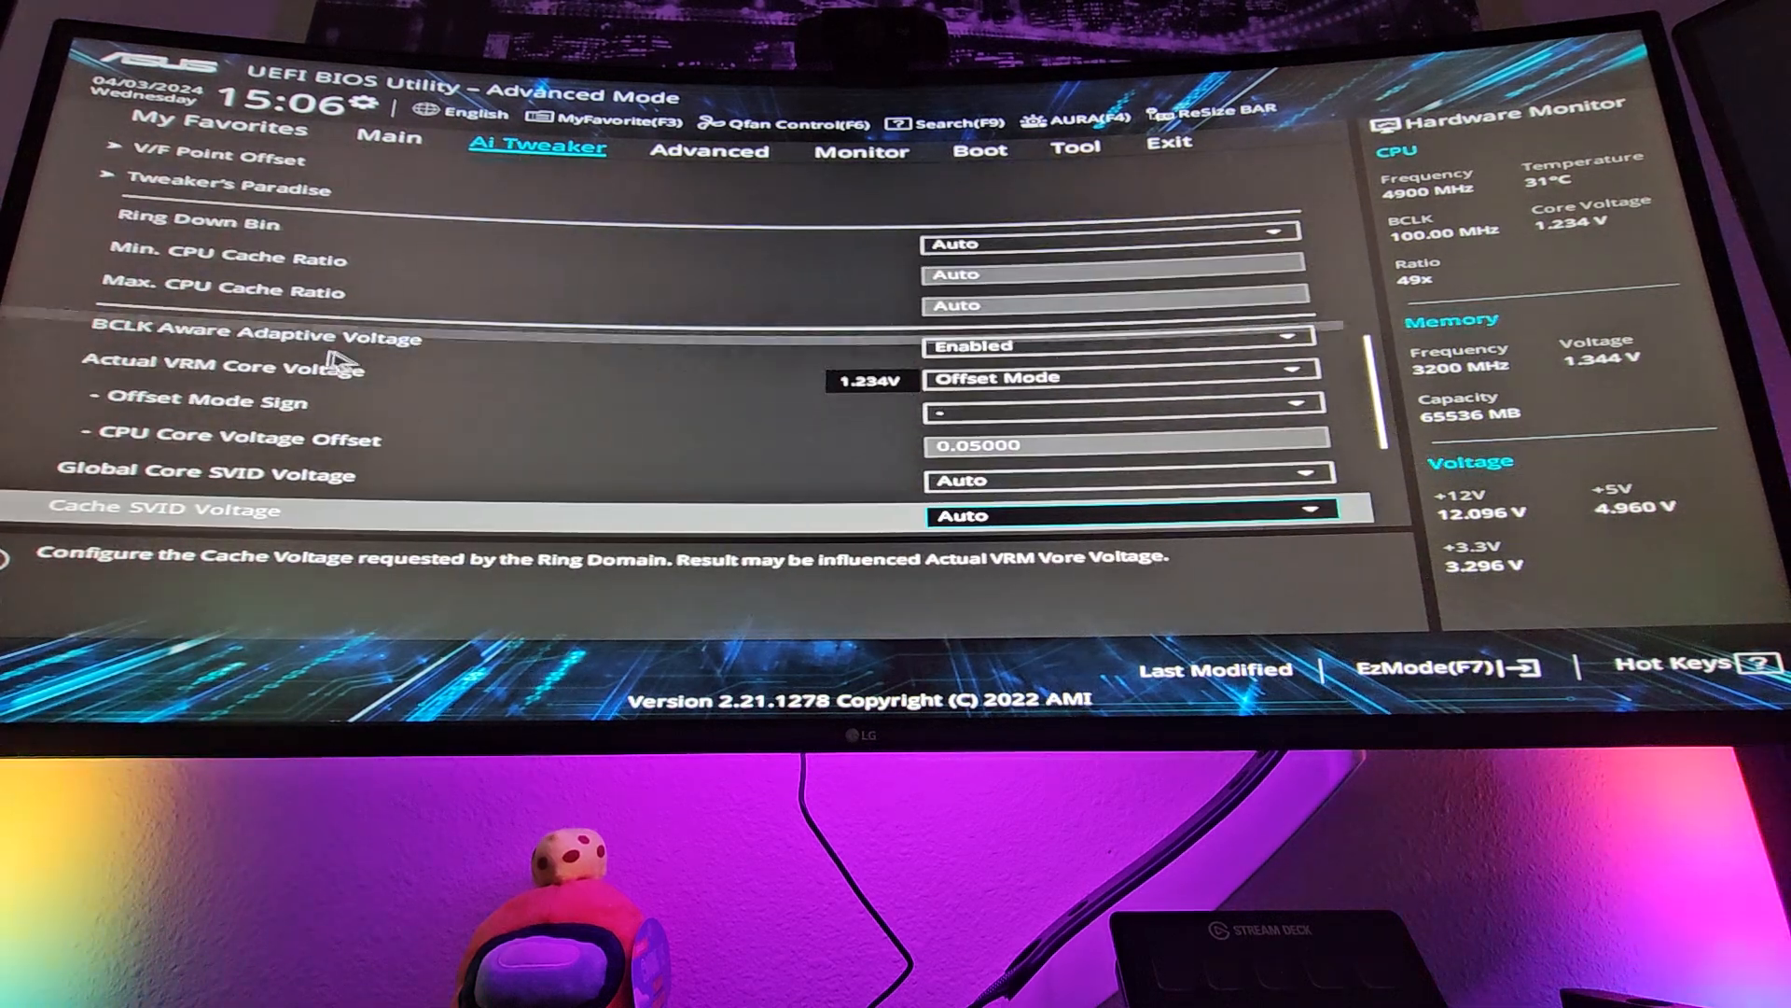
mouse_move(1044, 371)
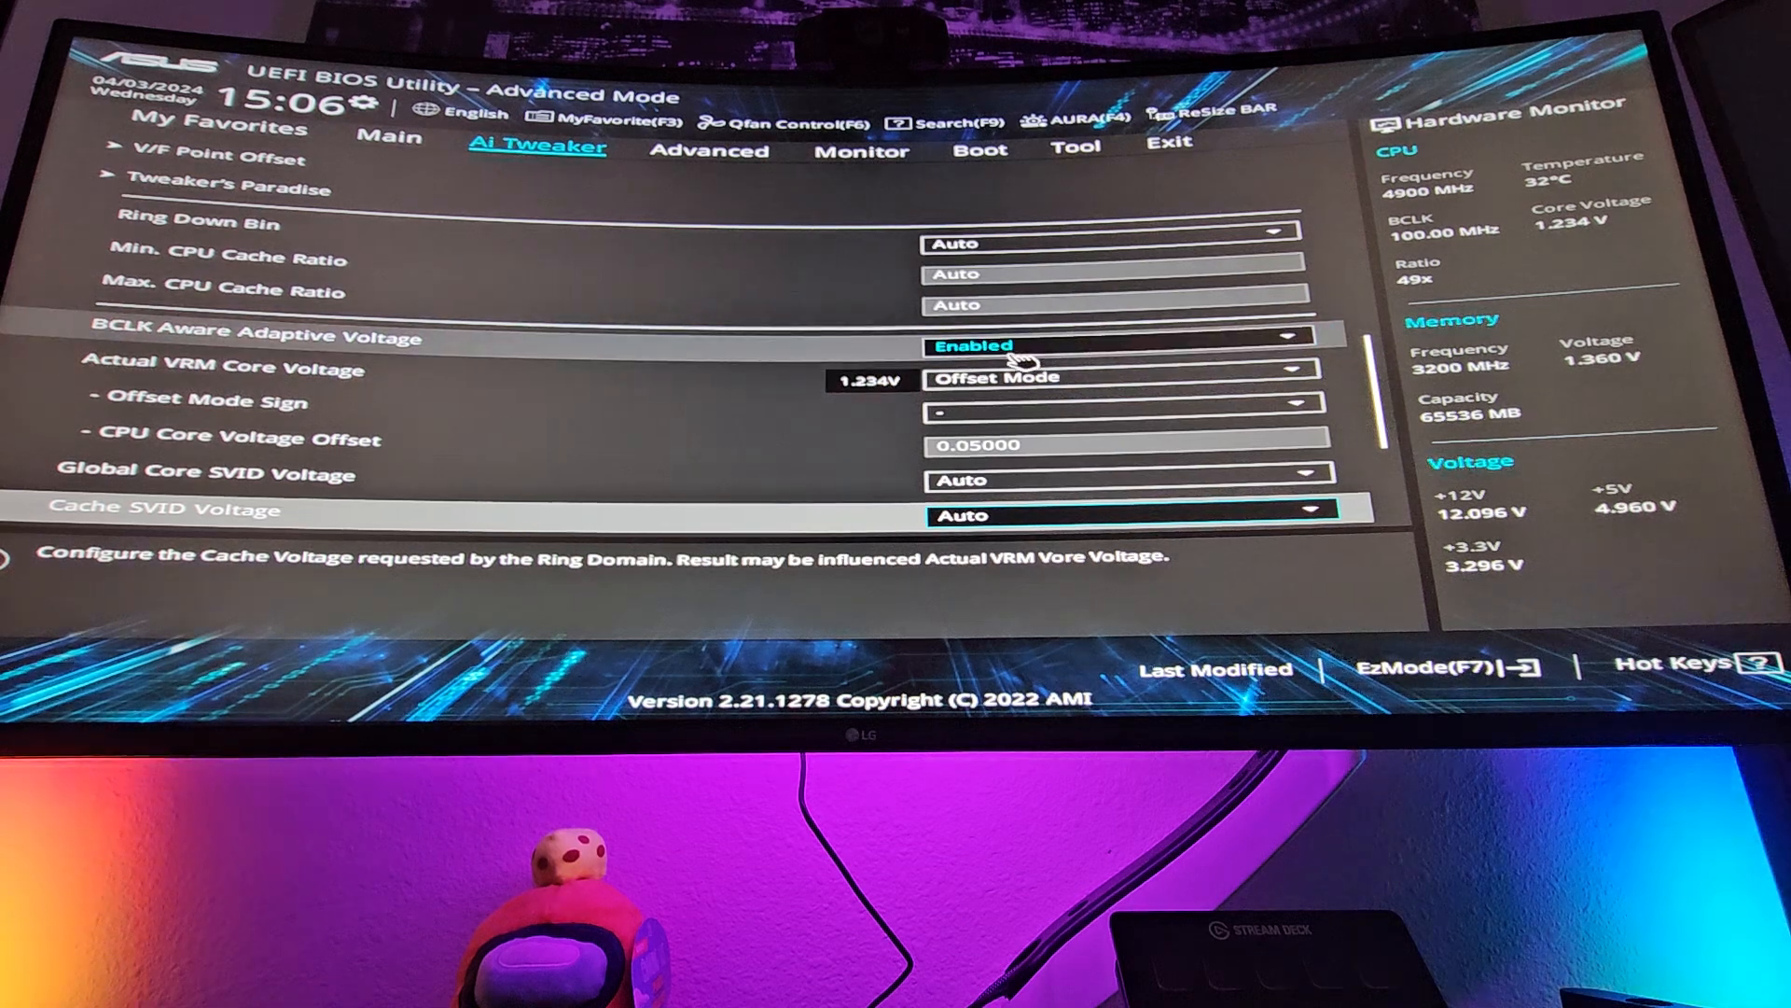
Verify adaptive voltage Enabled, VRM core voltage in Offset Mode with '-' sign and 0.05000 offset
click(1125, 346)
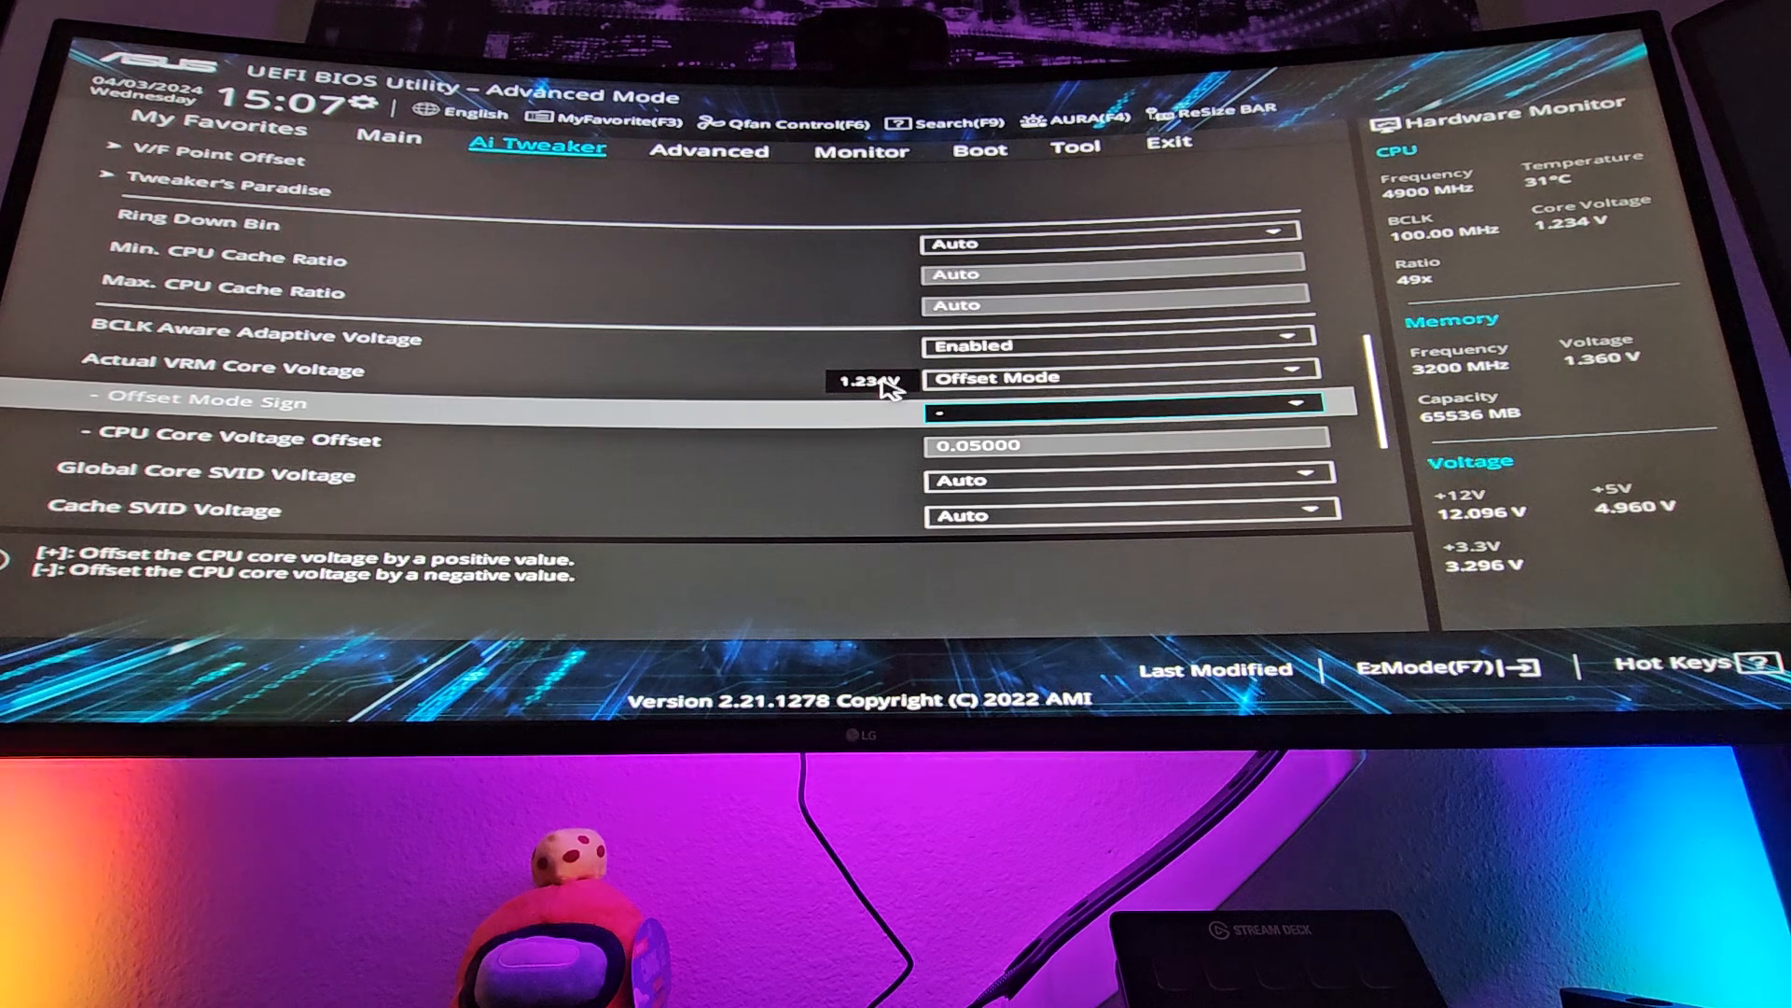
click(1126, 444)
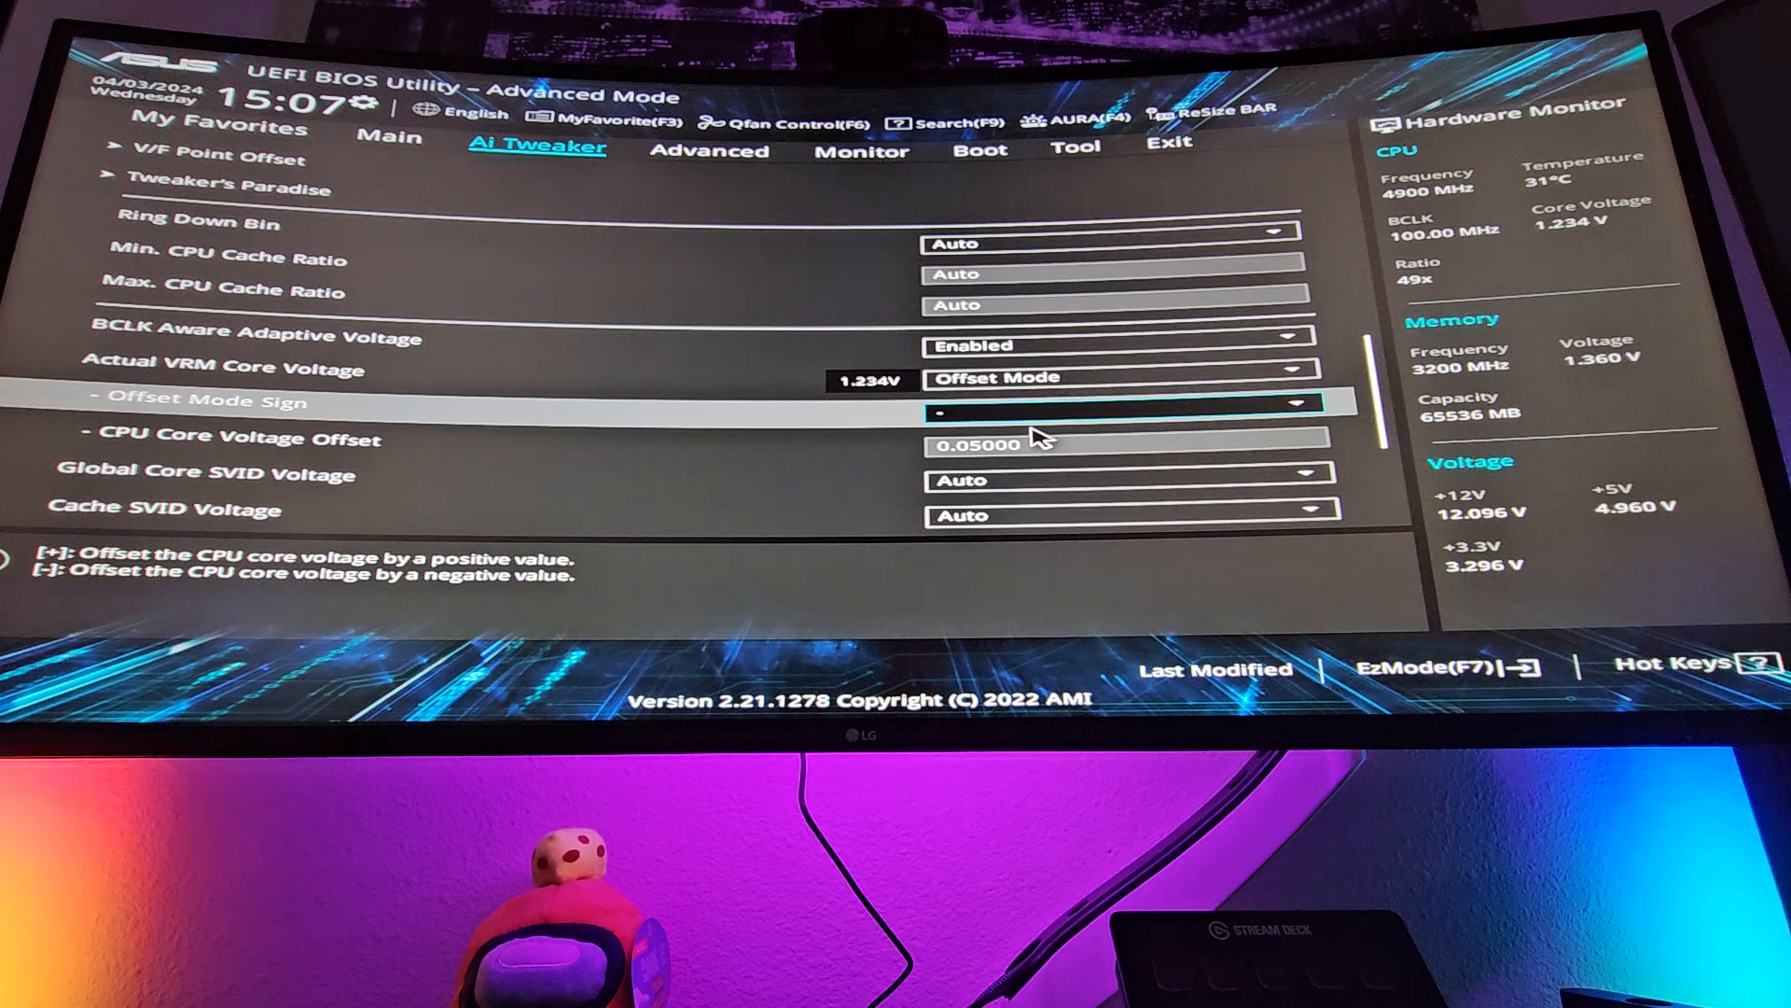
click(1028, 445)
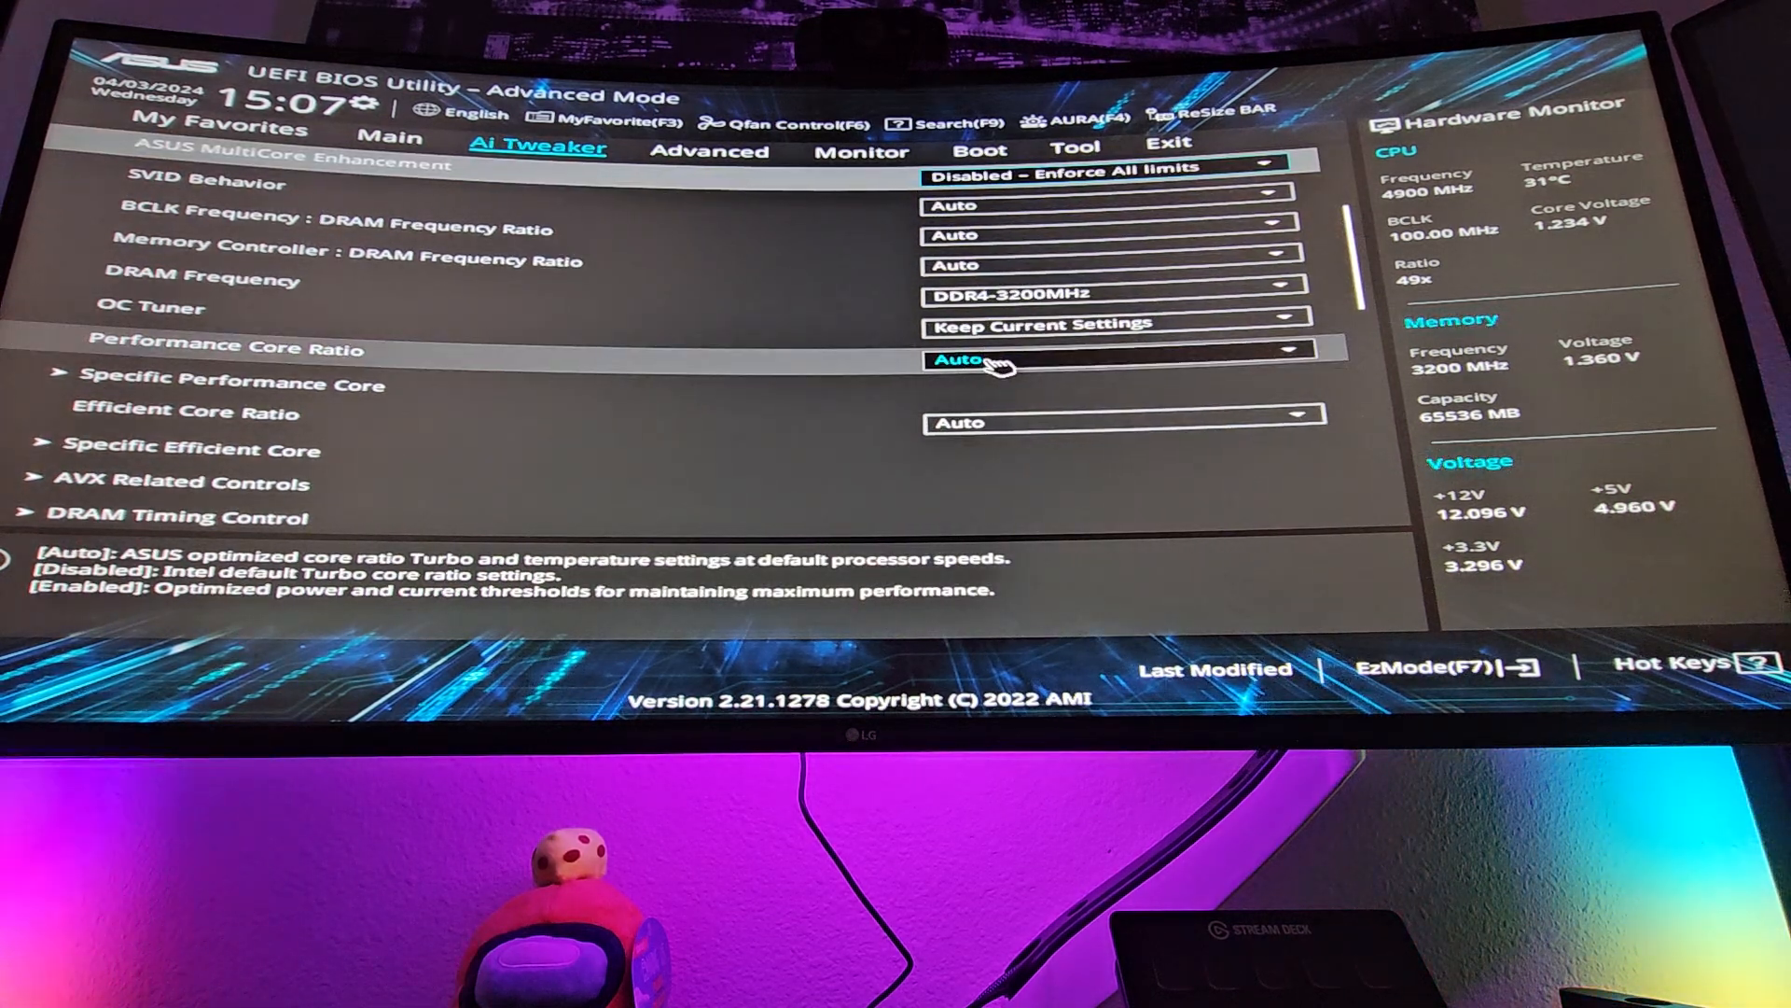
Set Performance Core Ratio to Sync All Cores to view the ALL-Core Ratio Limit, then return it to Auto
click(1120, 359)
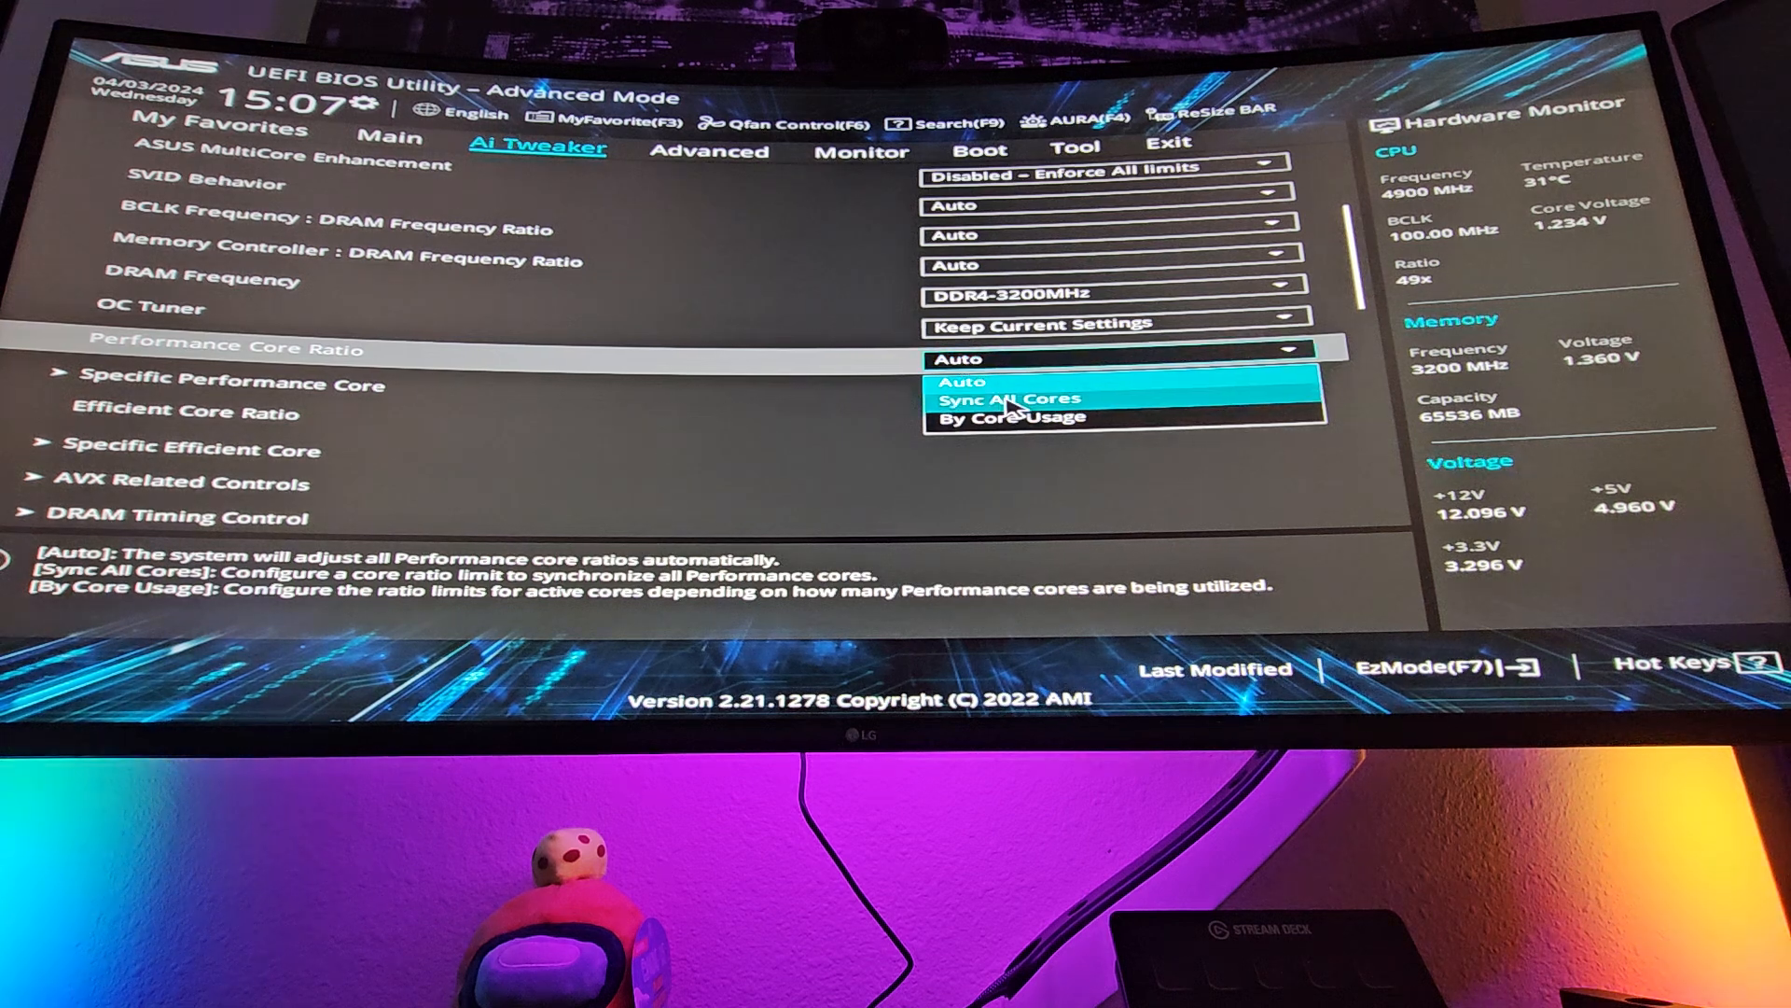
click(1002, 397)
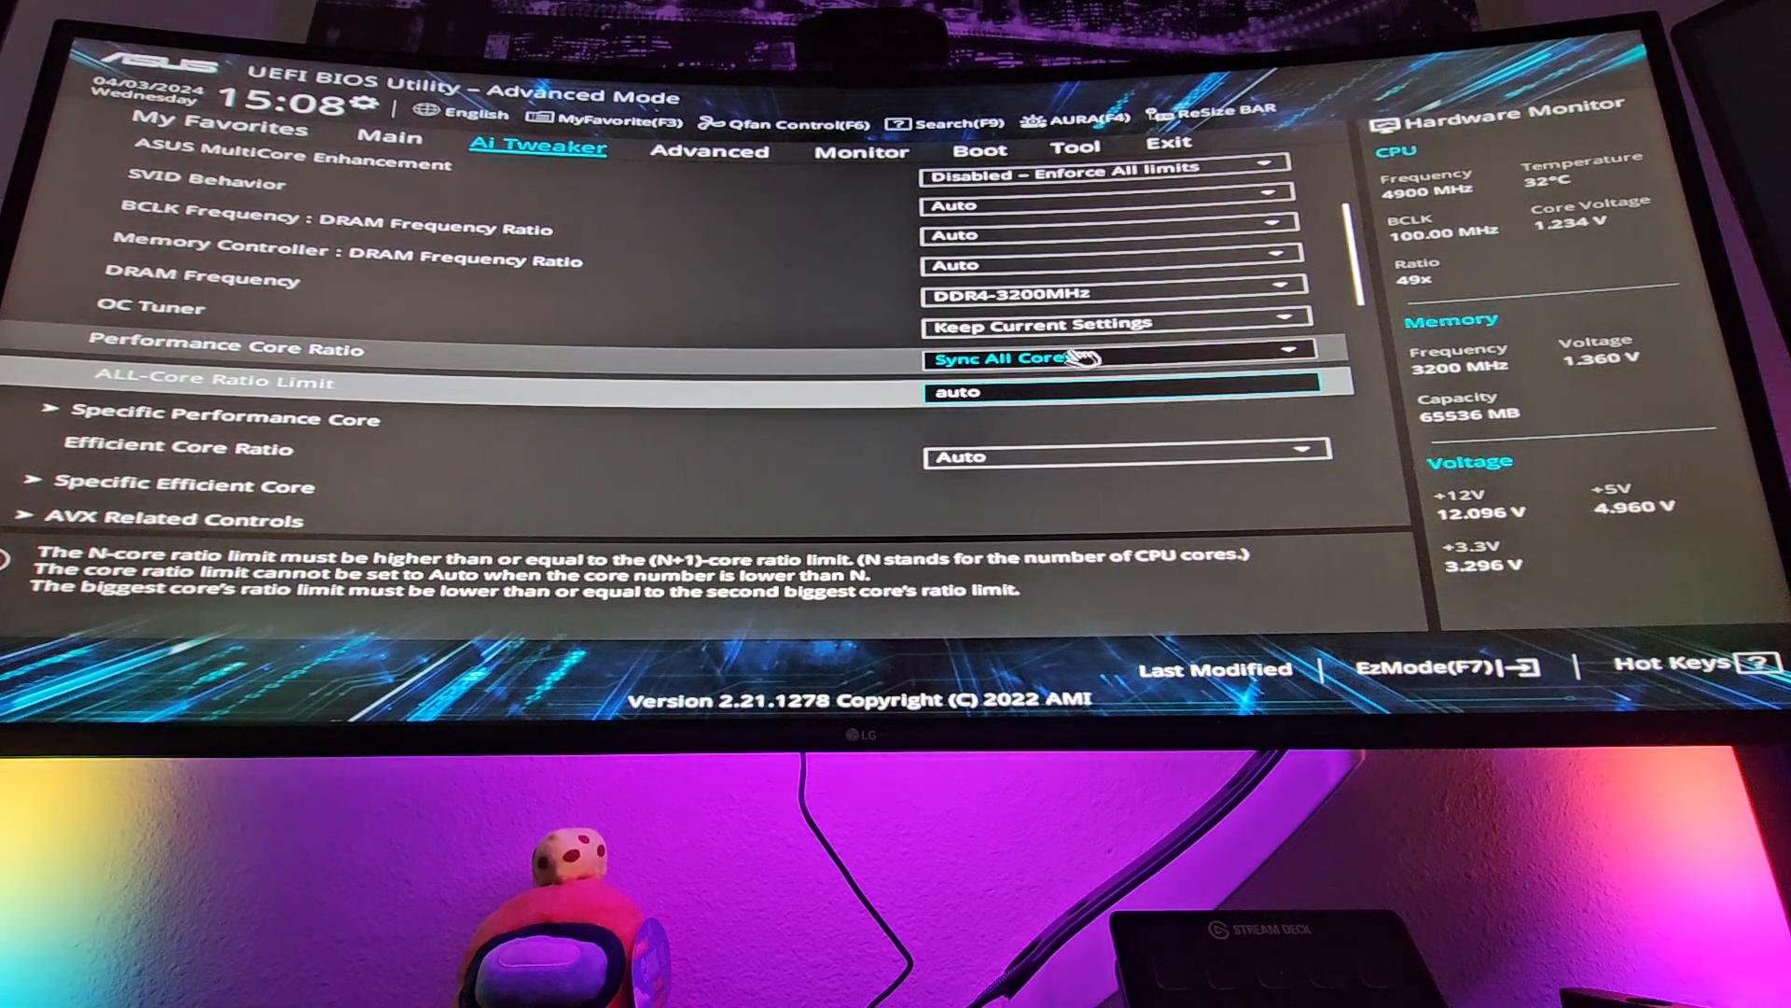
click(1119, 356)
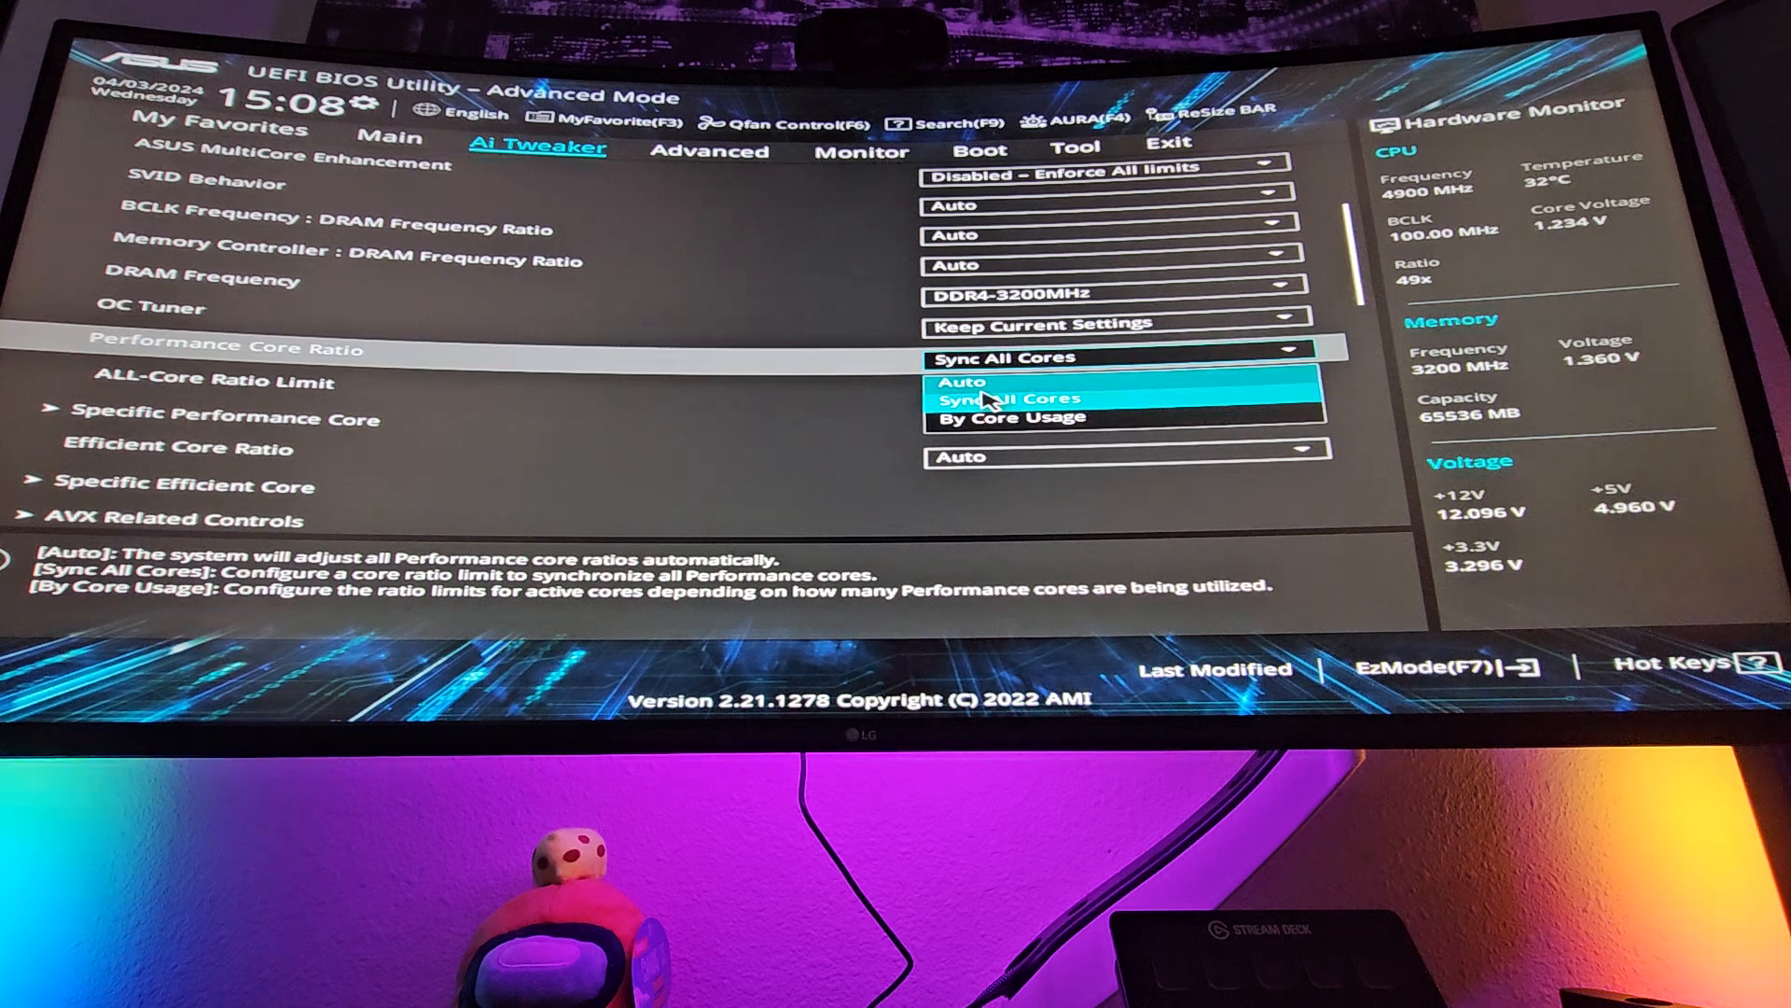
click(963, 380)
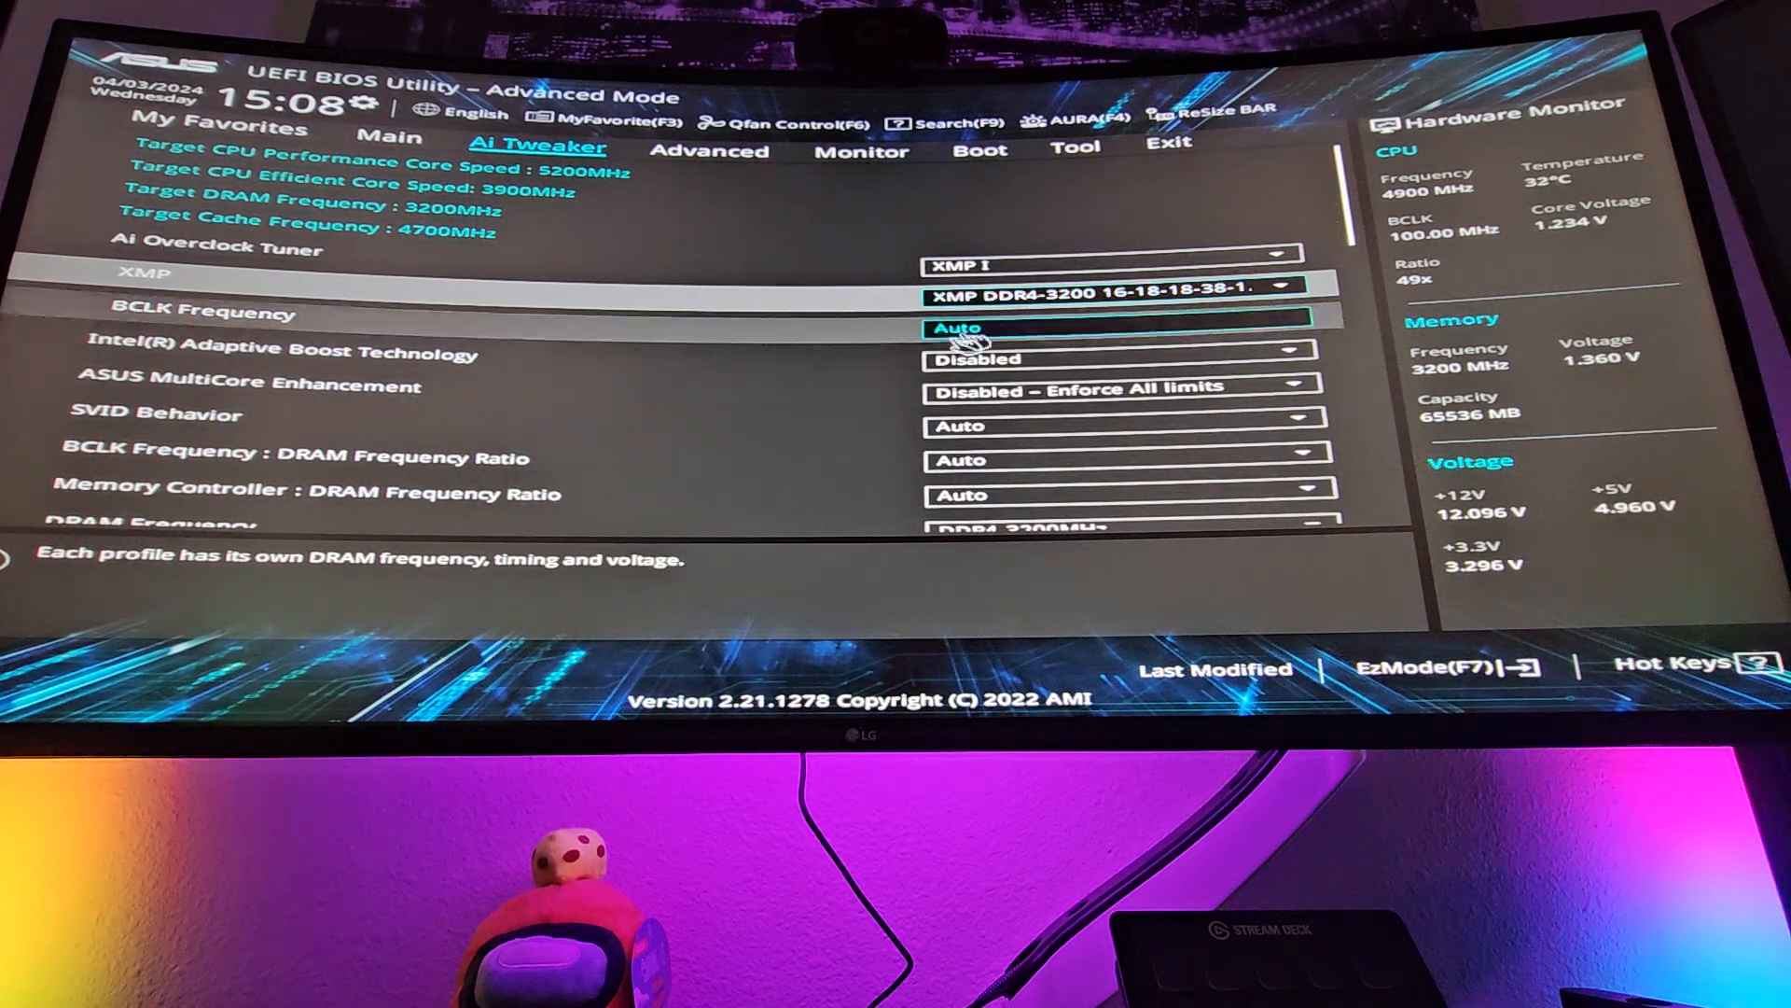
Briefly enable Intel Adaptive Boost Technology, then leave it Disabled
click(1123, 358)
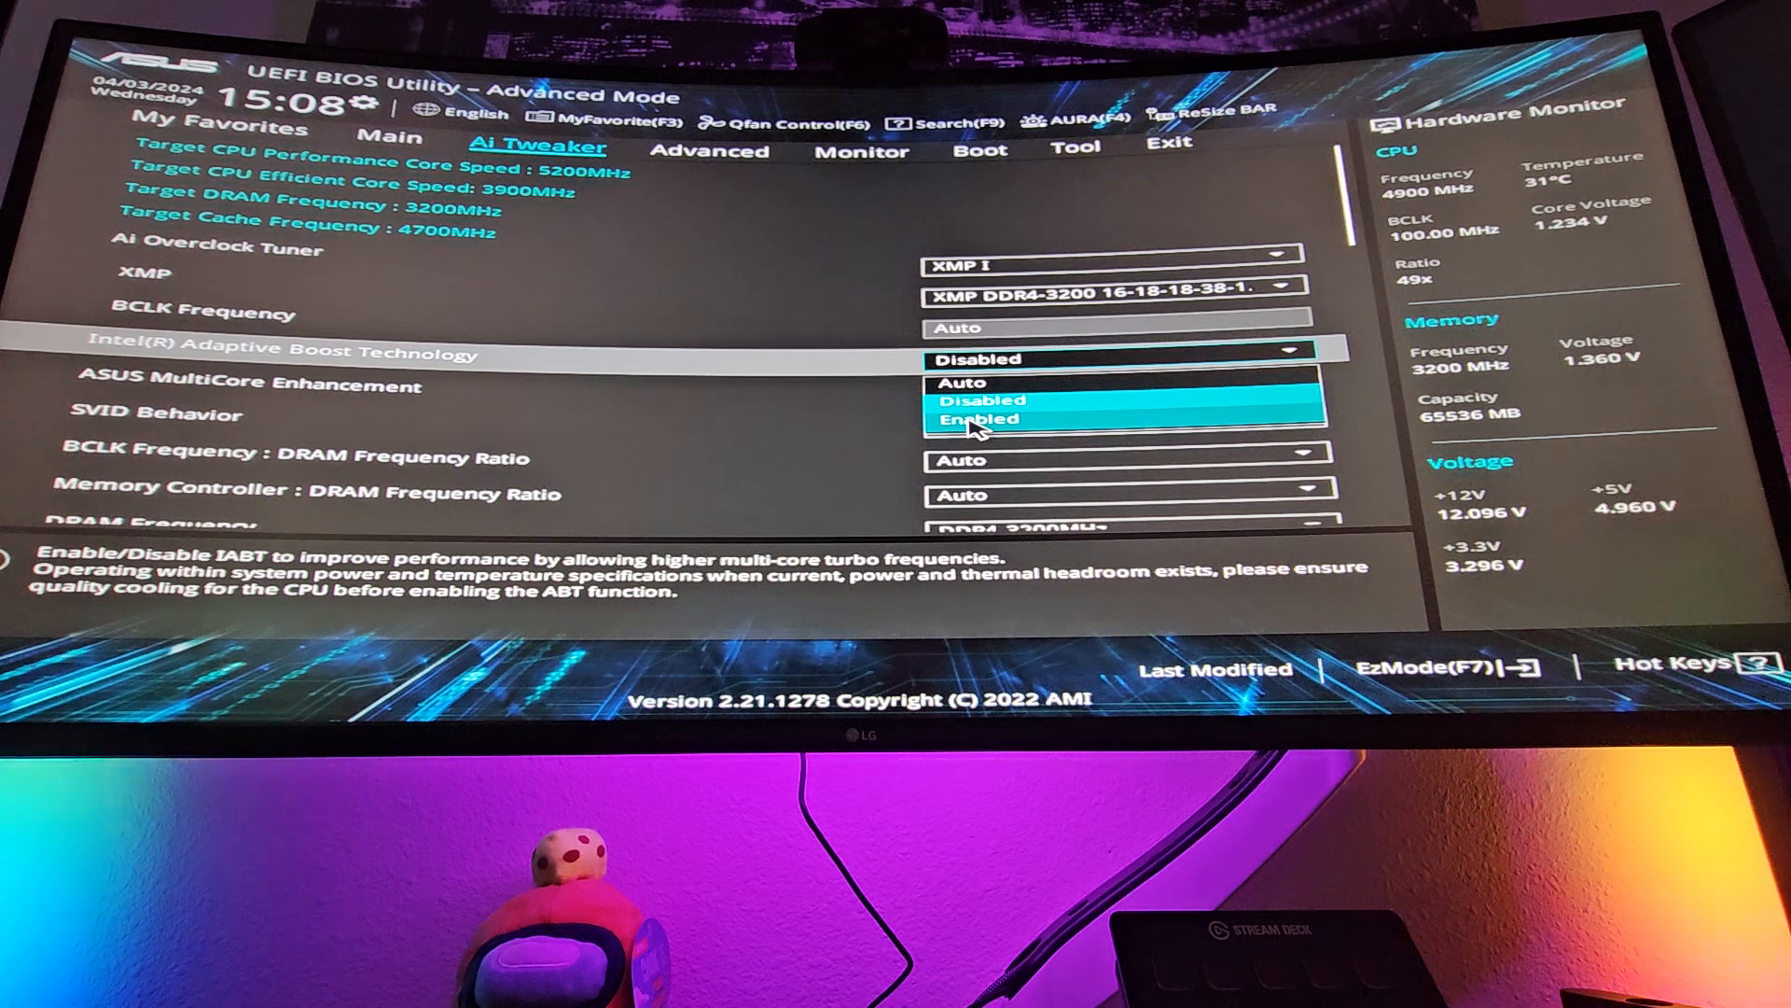
click(976, 420)
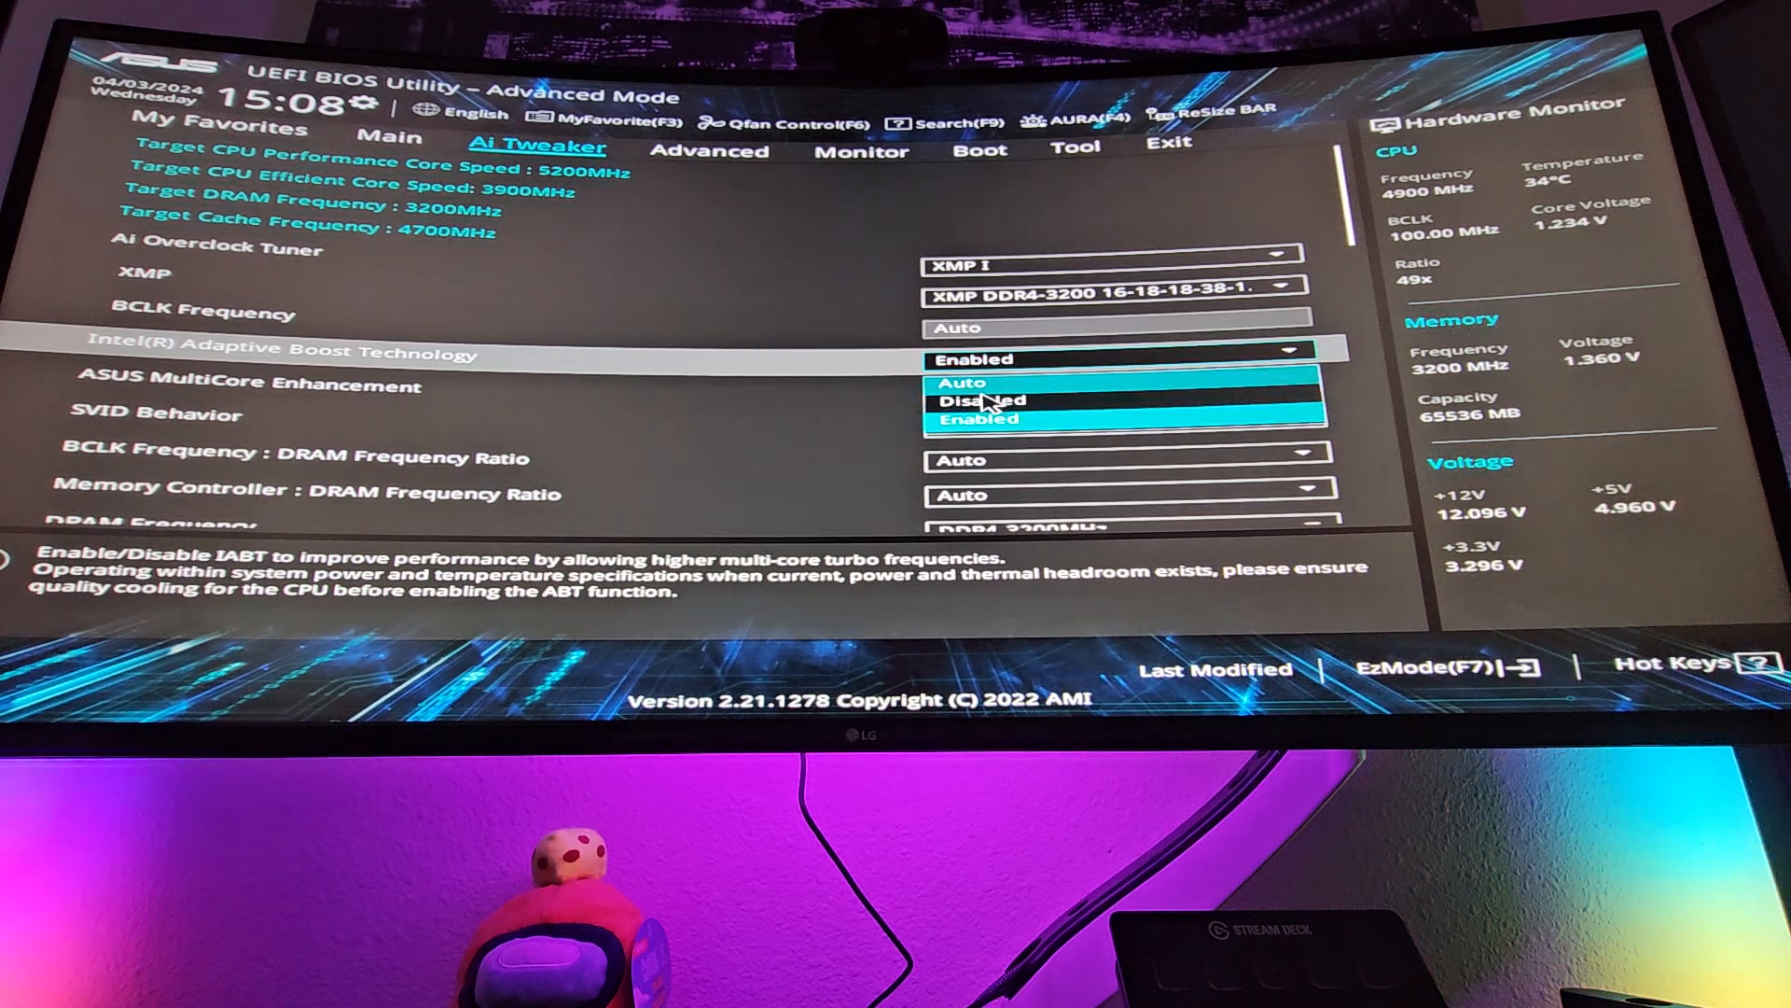
click(983, 399)
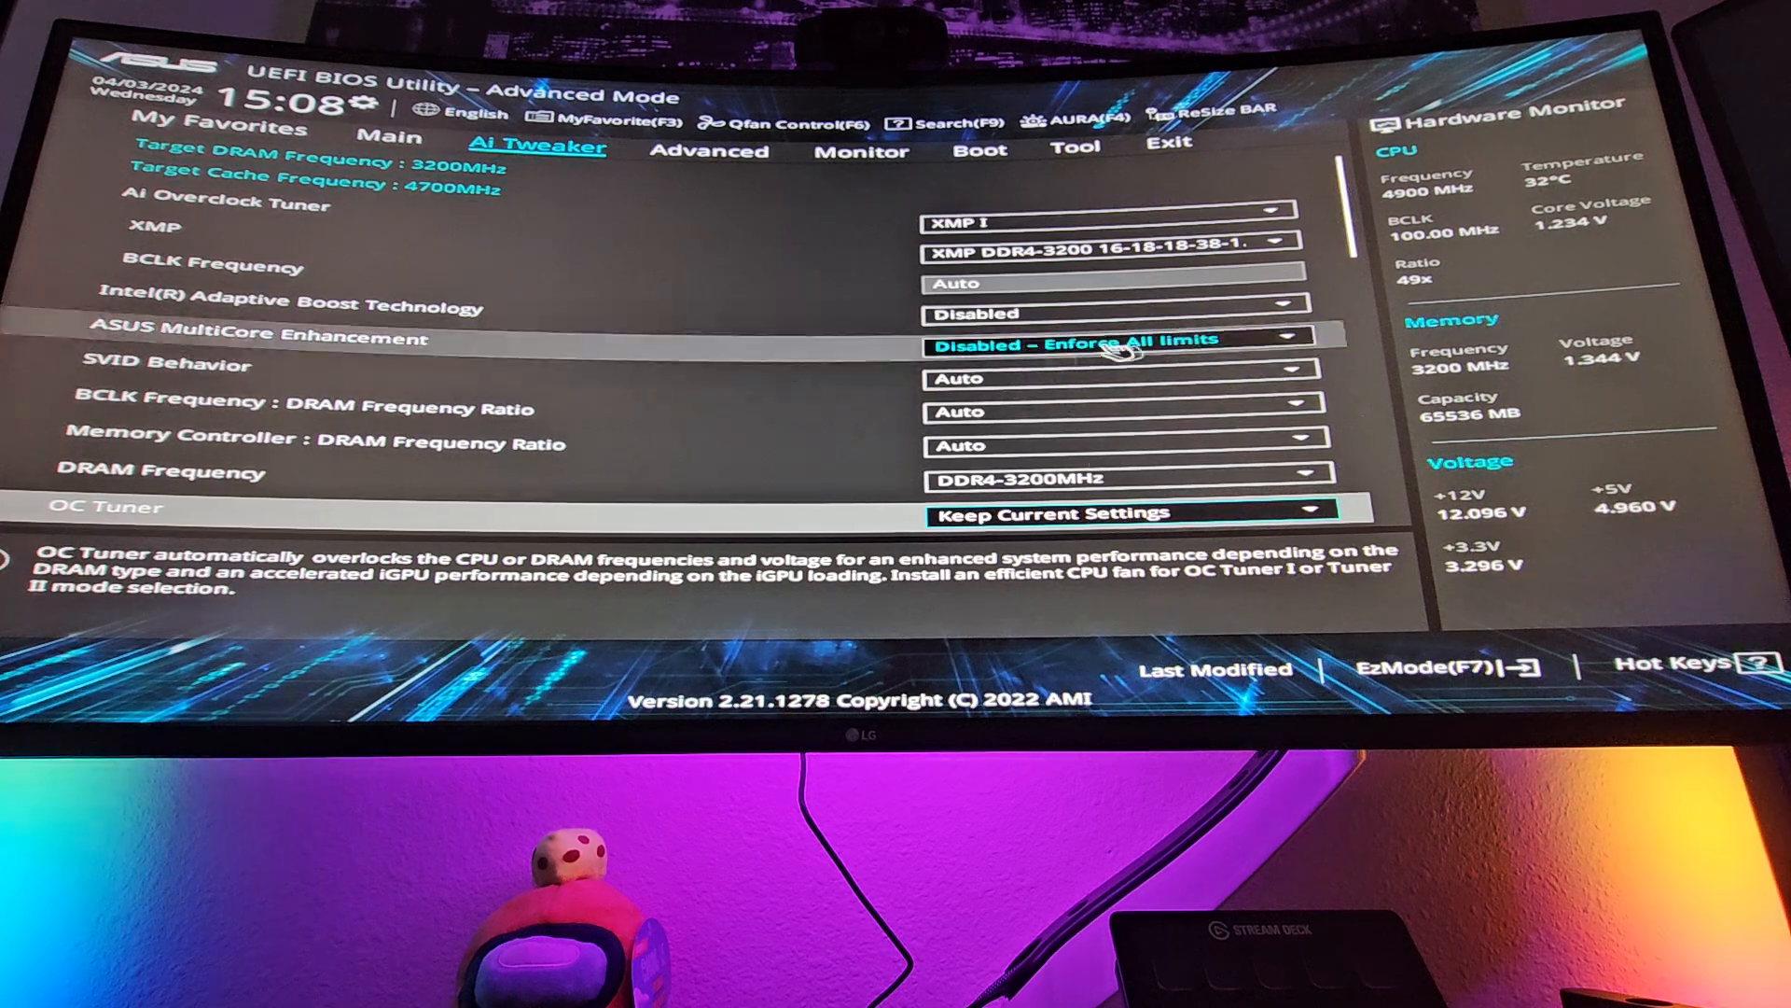
scroll(down, 3)
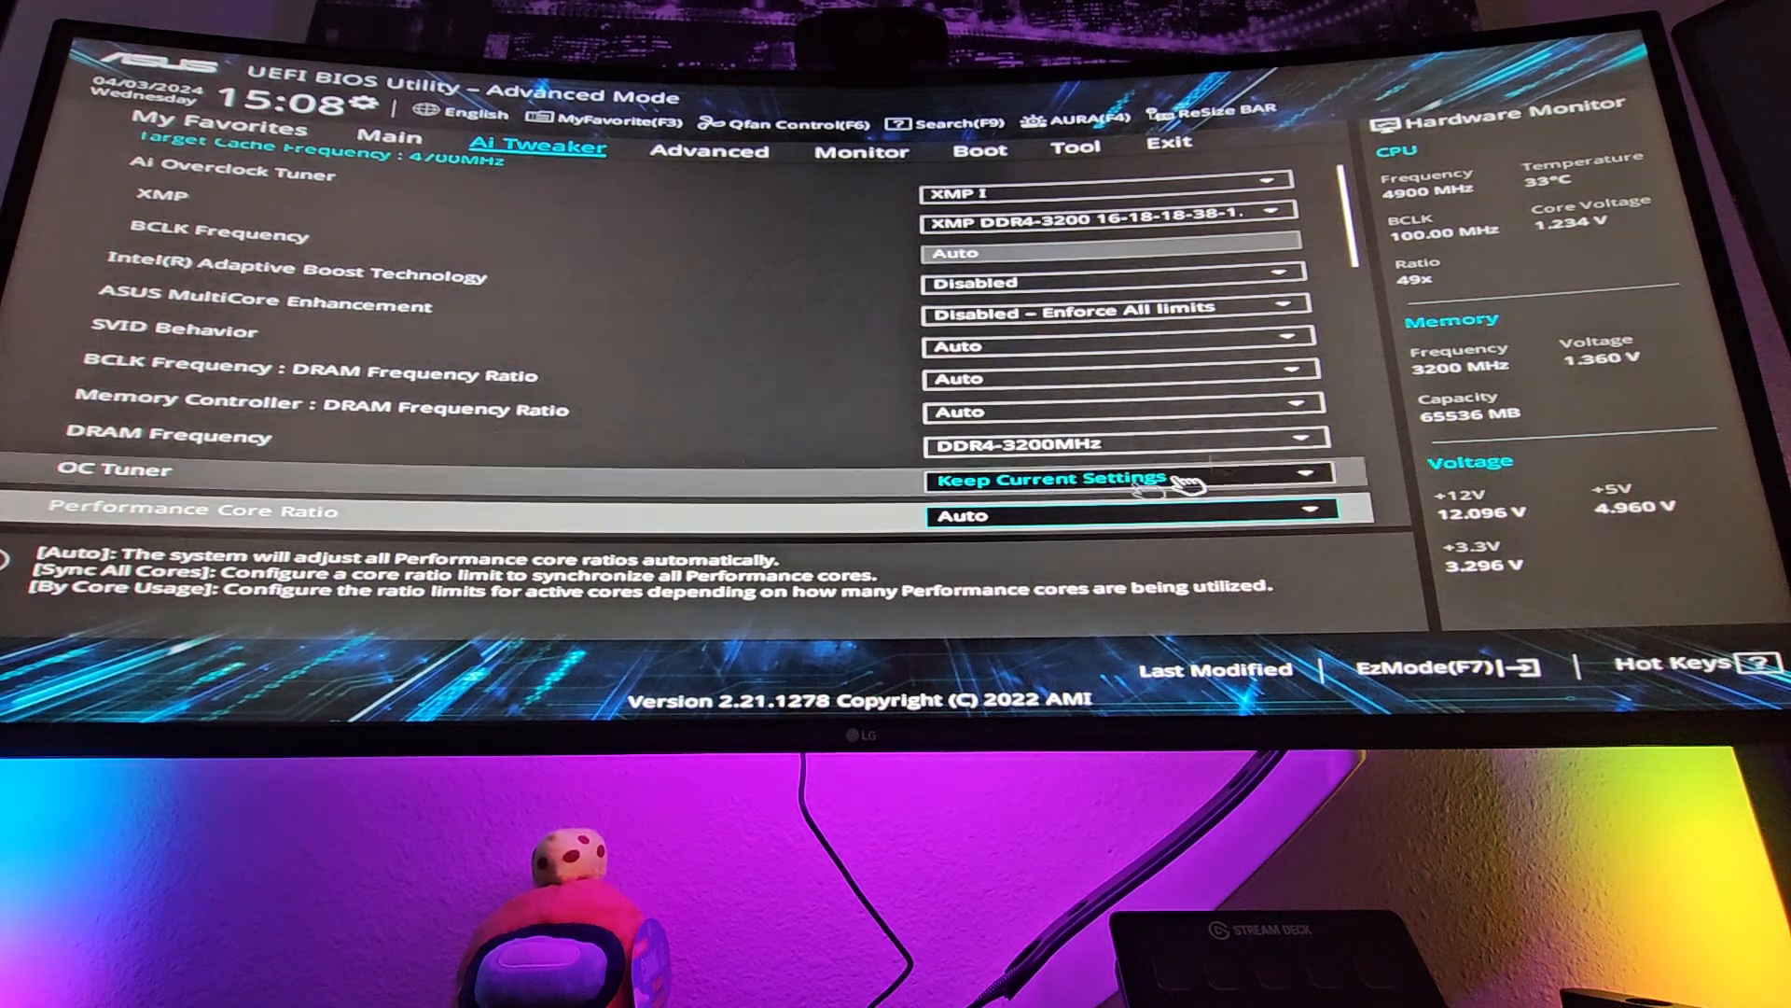